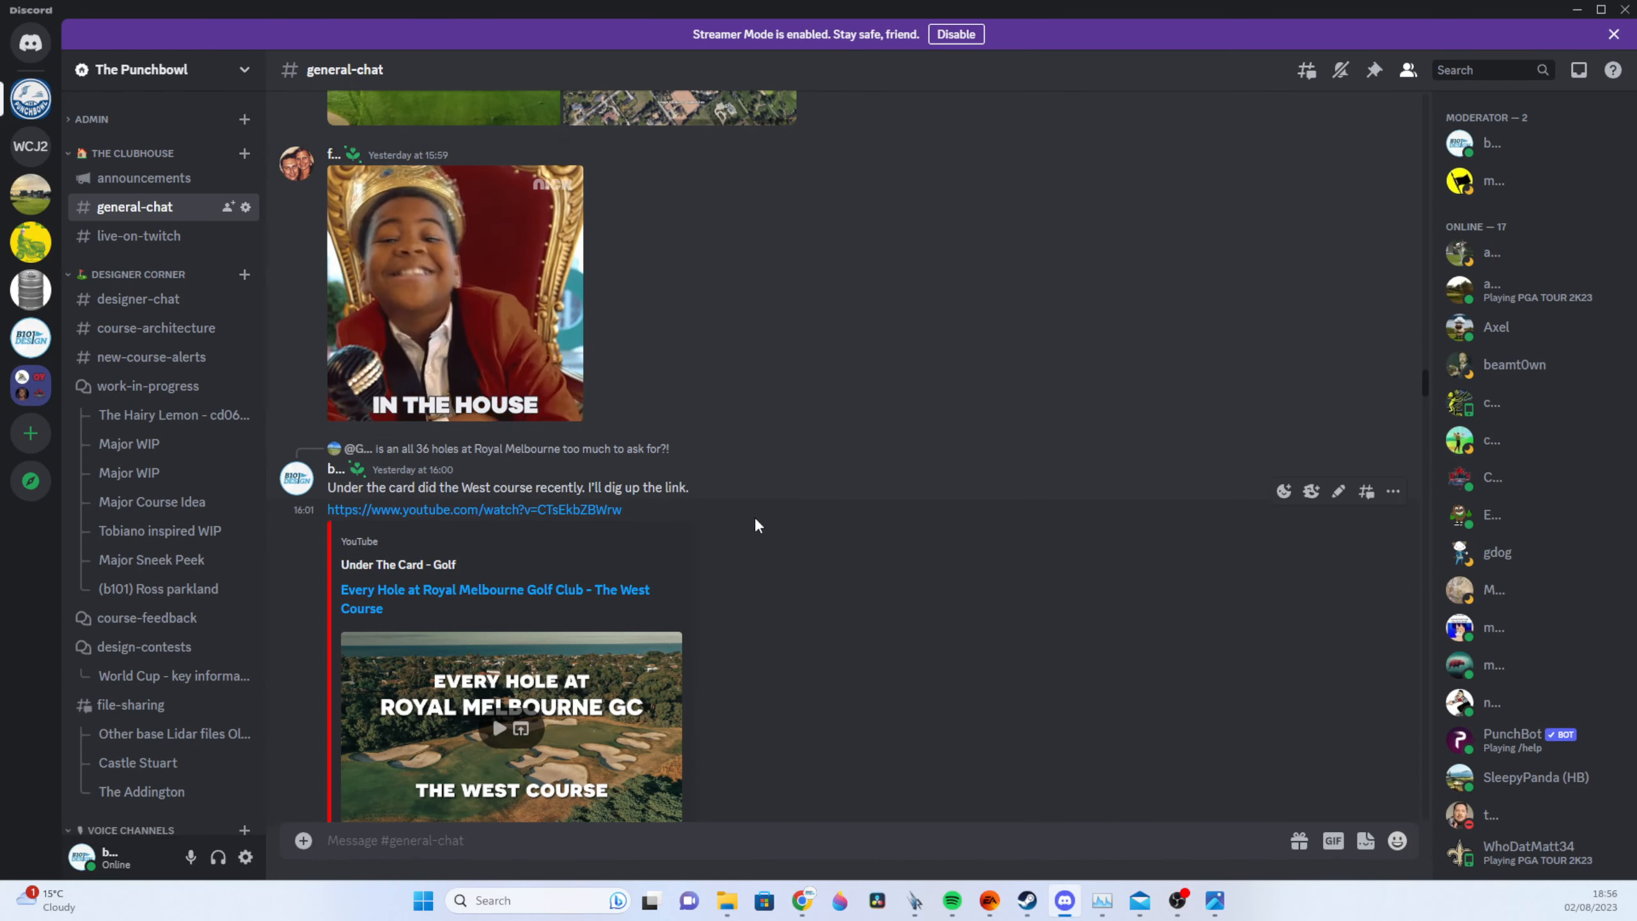
Scroll through general-chat, glance at #live-on-twitch, then land on #designer-chat.
scroll("down", 3)
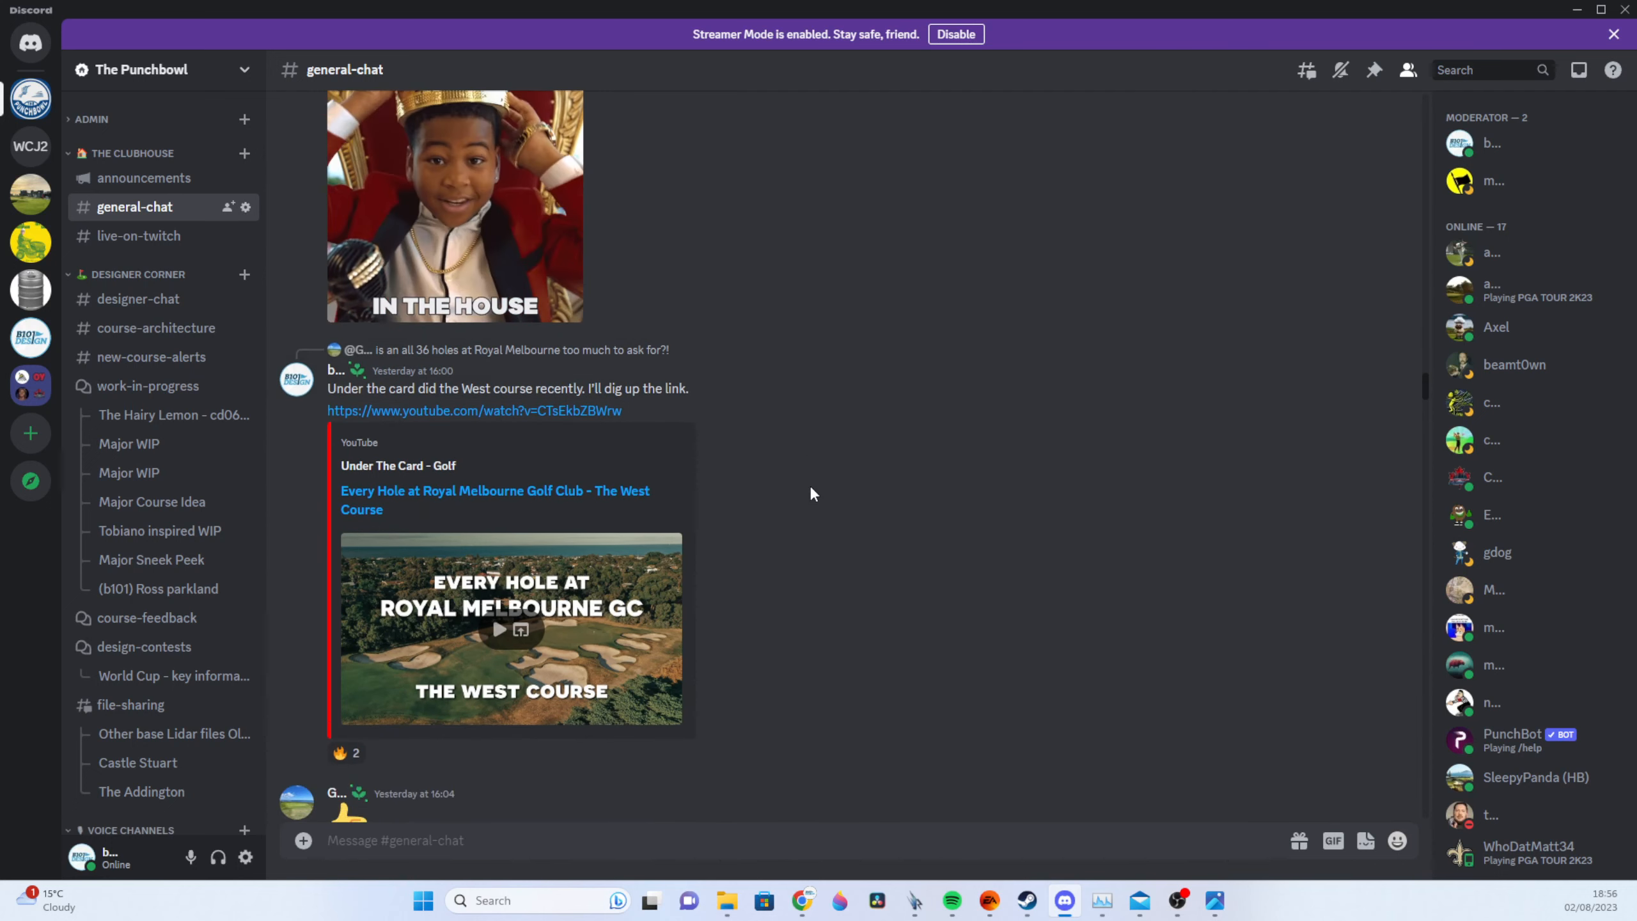
scroll("down", 3)
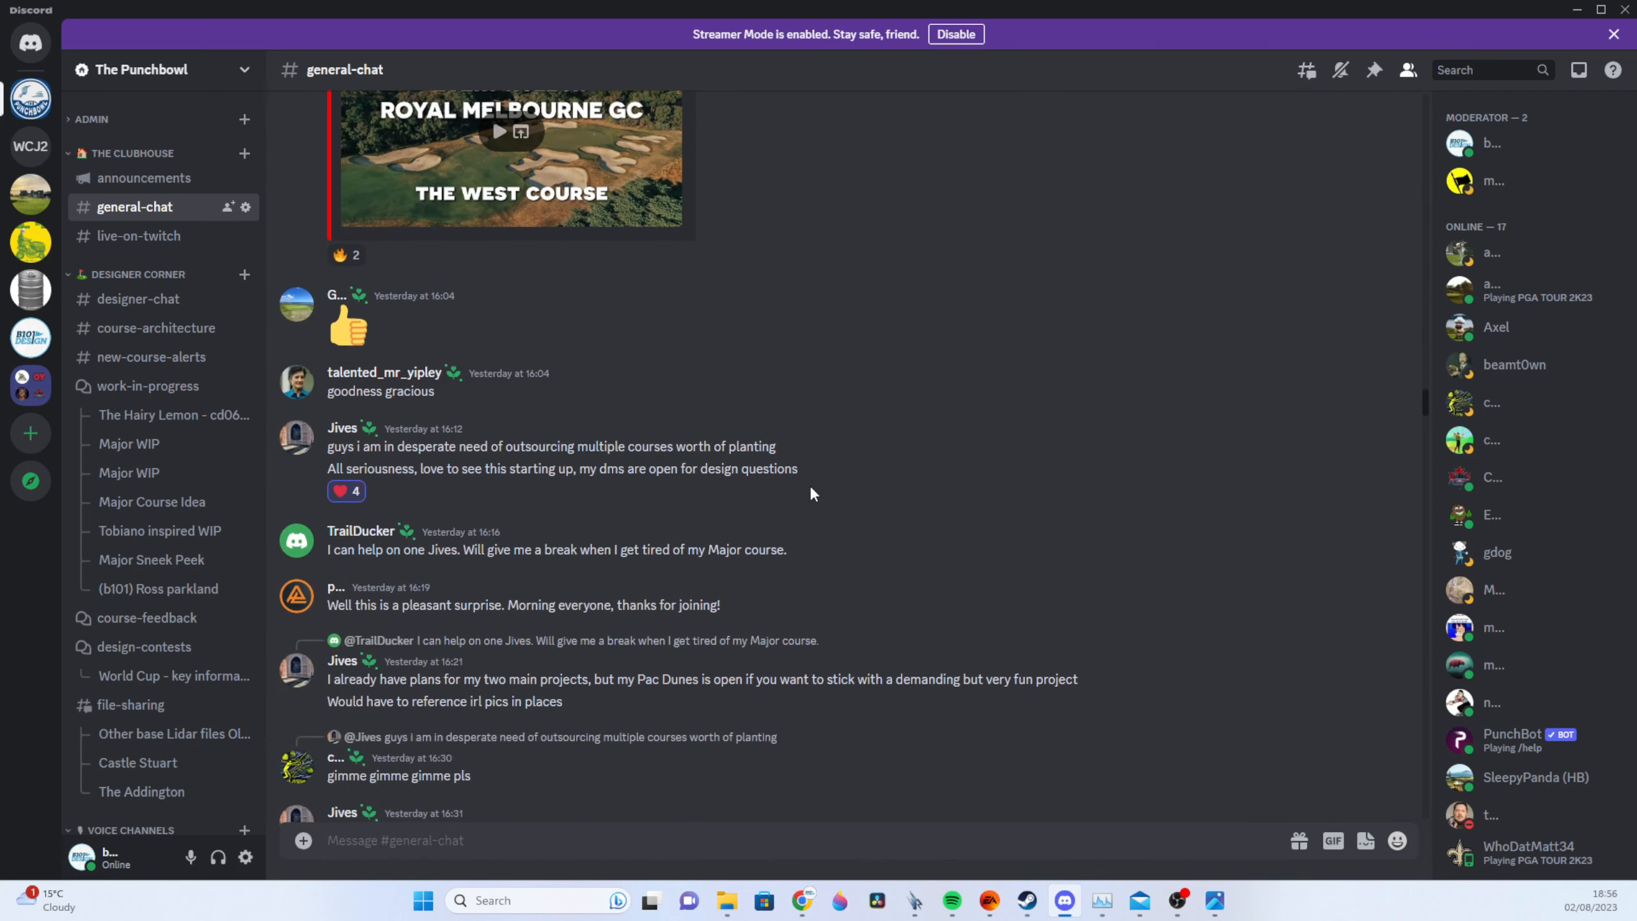
mouse_move(165, 676)
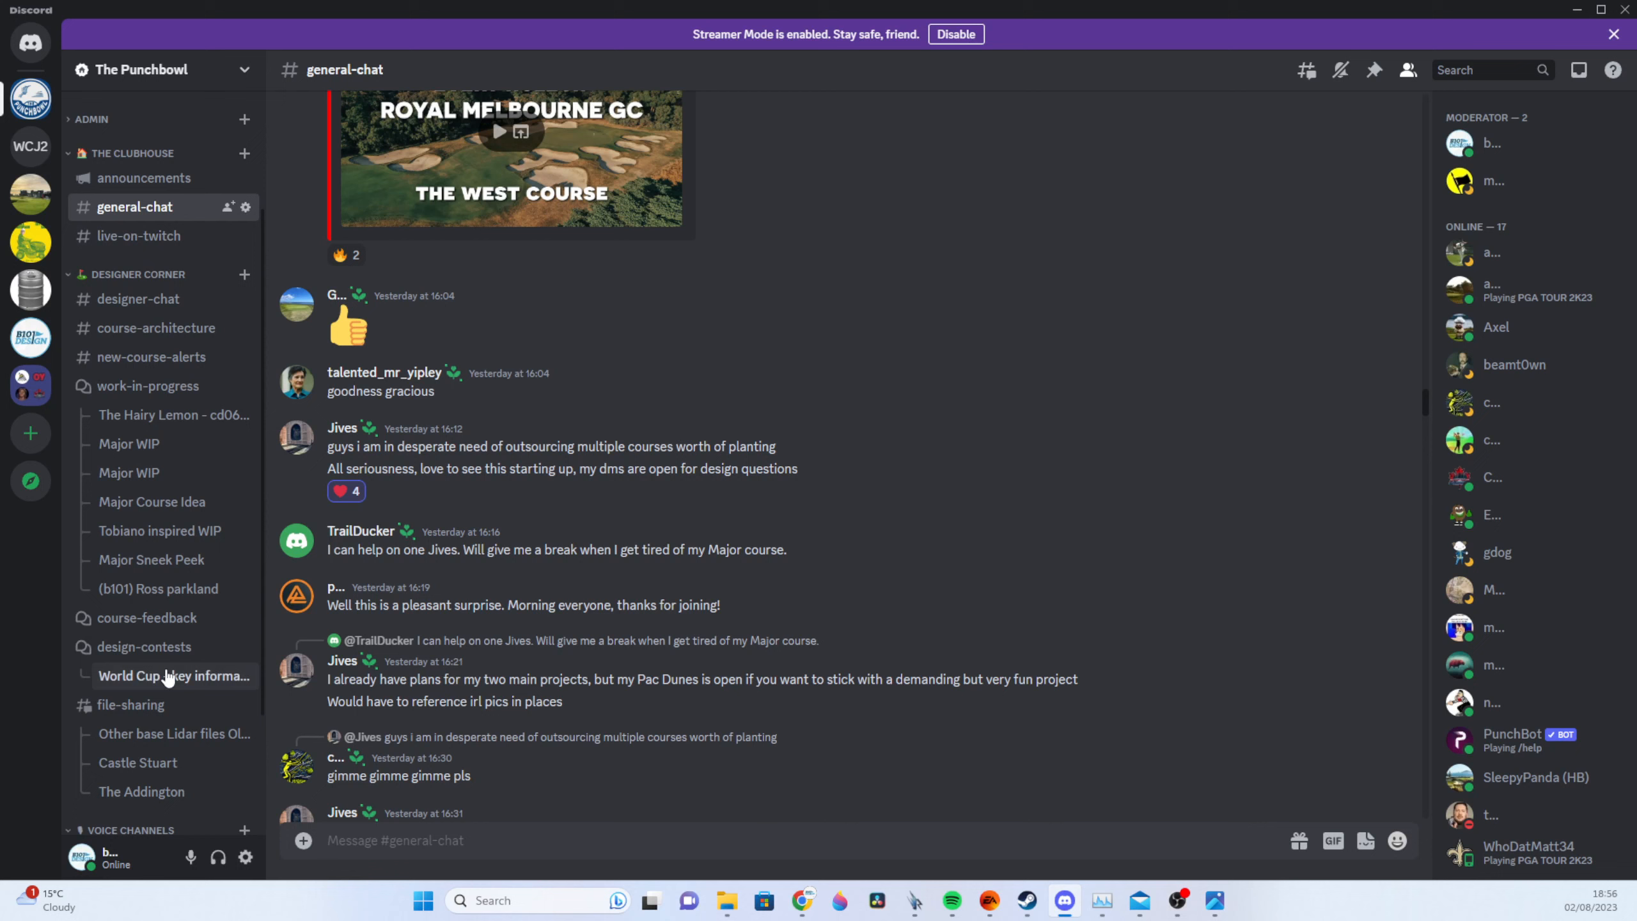
mouse_move(135, 234)
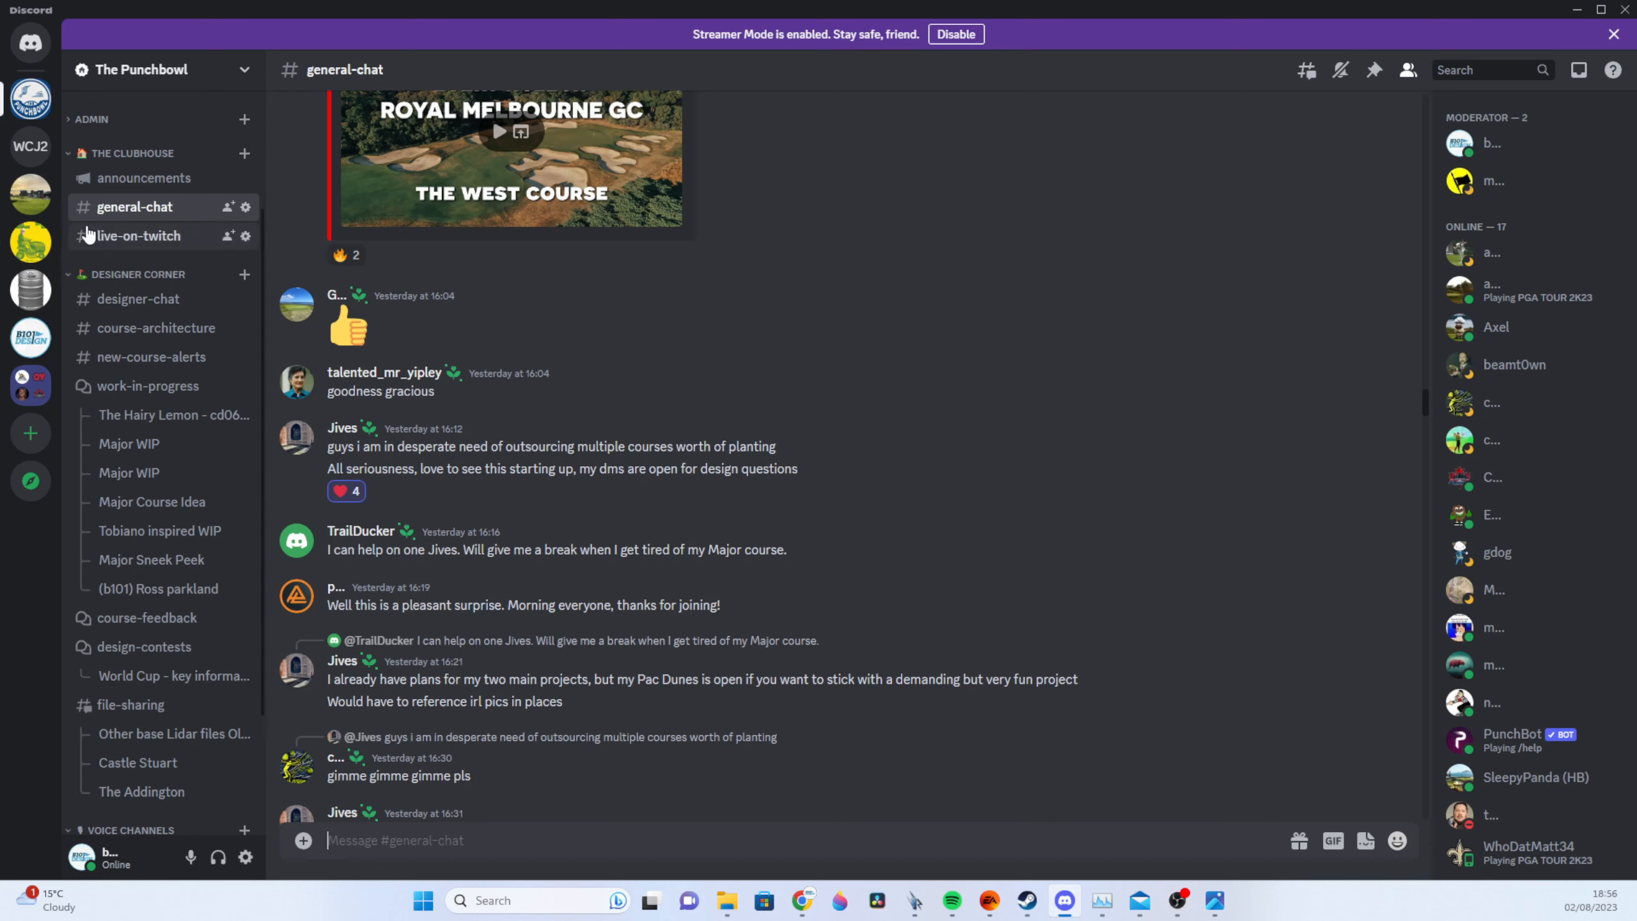
left_click(137, 234)
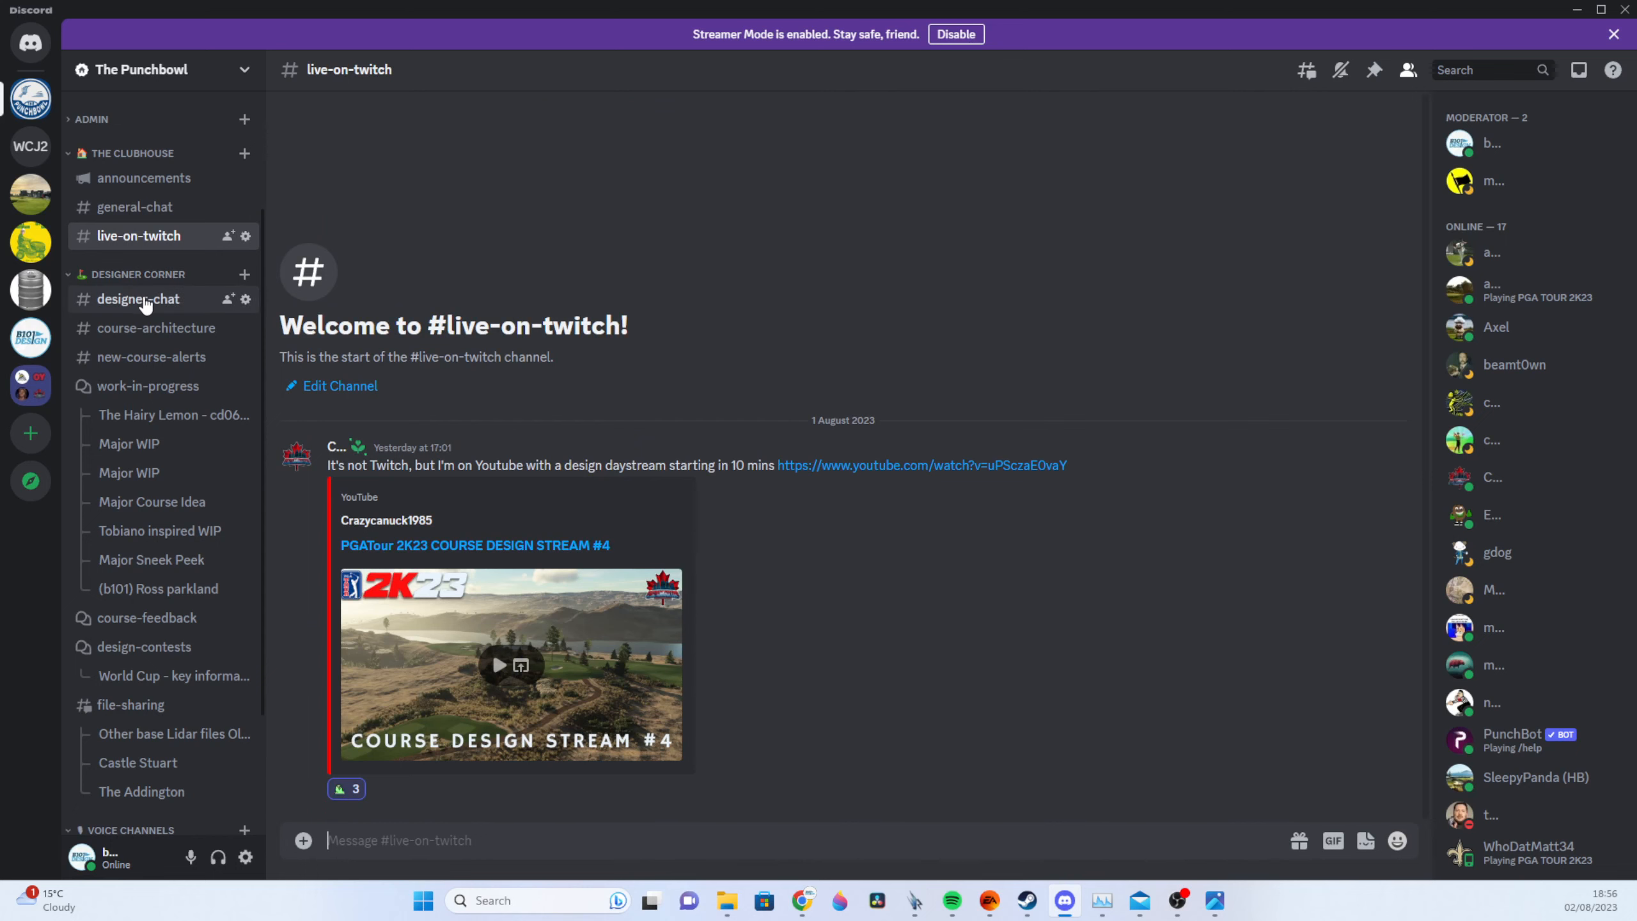
left_click(137, 300)
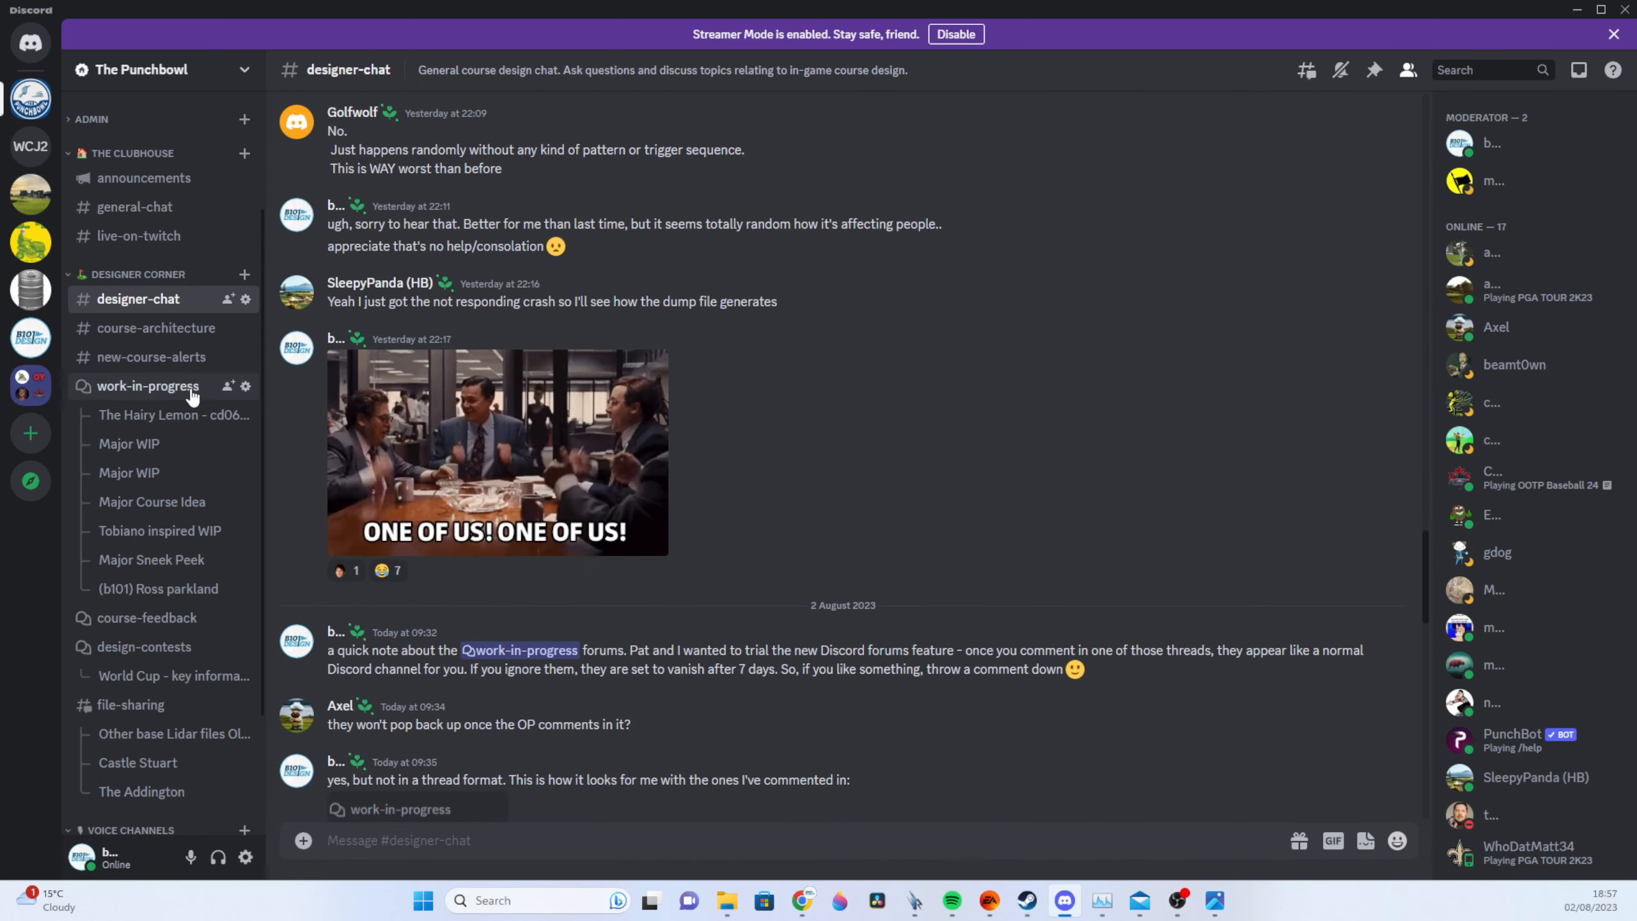
Scroll through the #course-architecture messages, then switch to the empty #new-course-alerts channel.
left_click(160, 328)
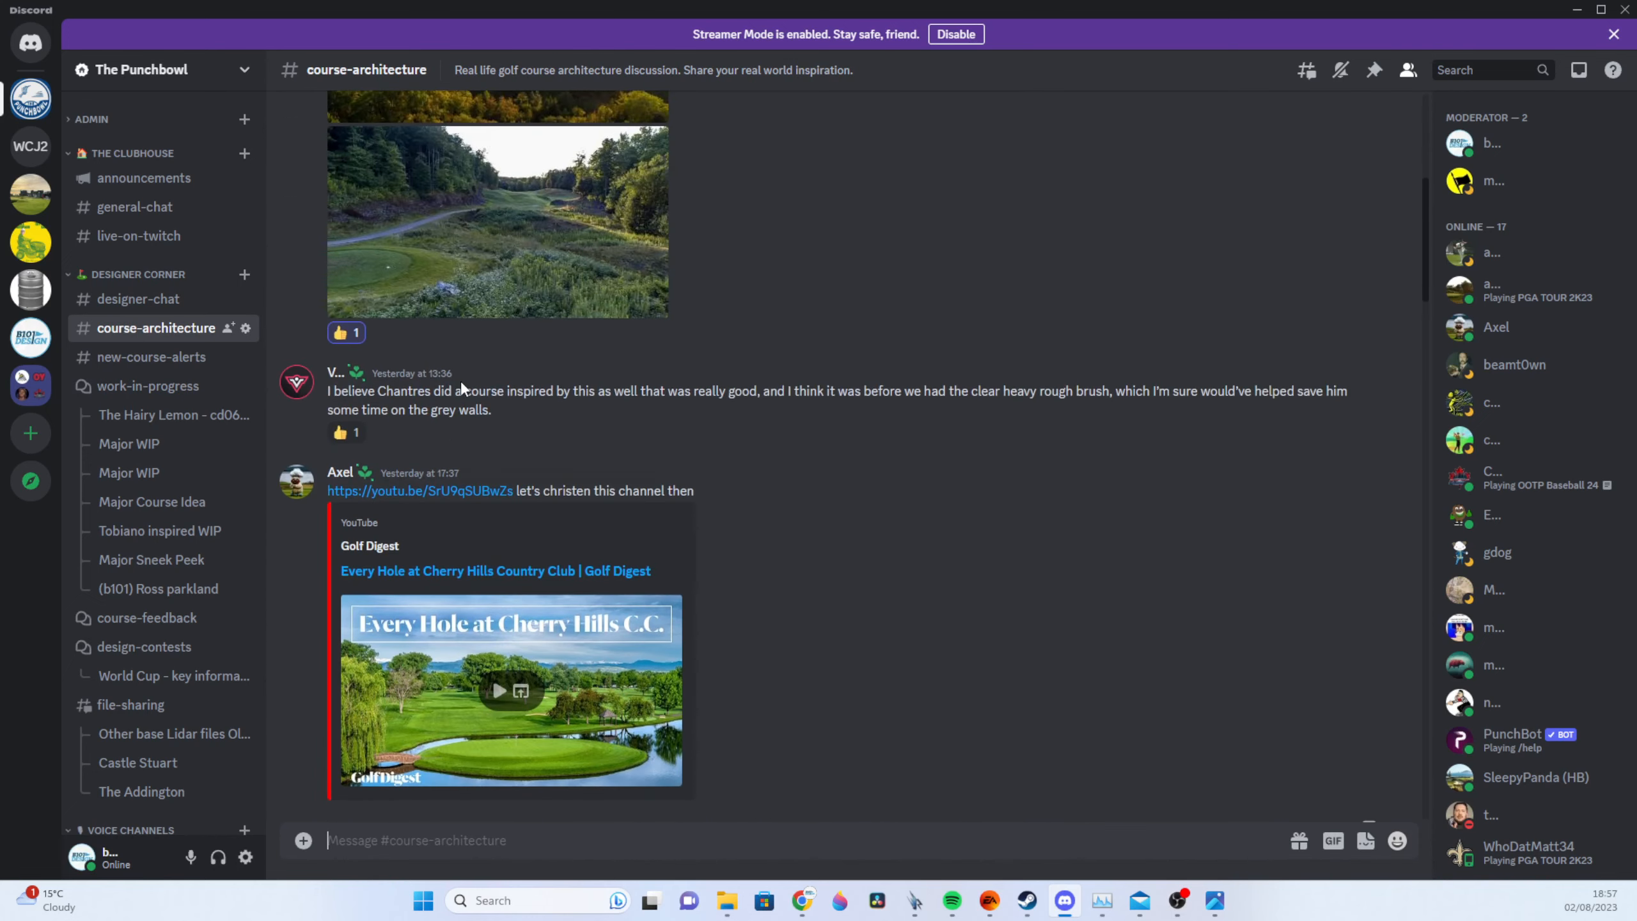
scroll("down", 3)
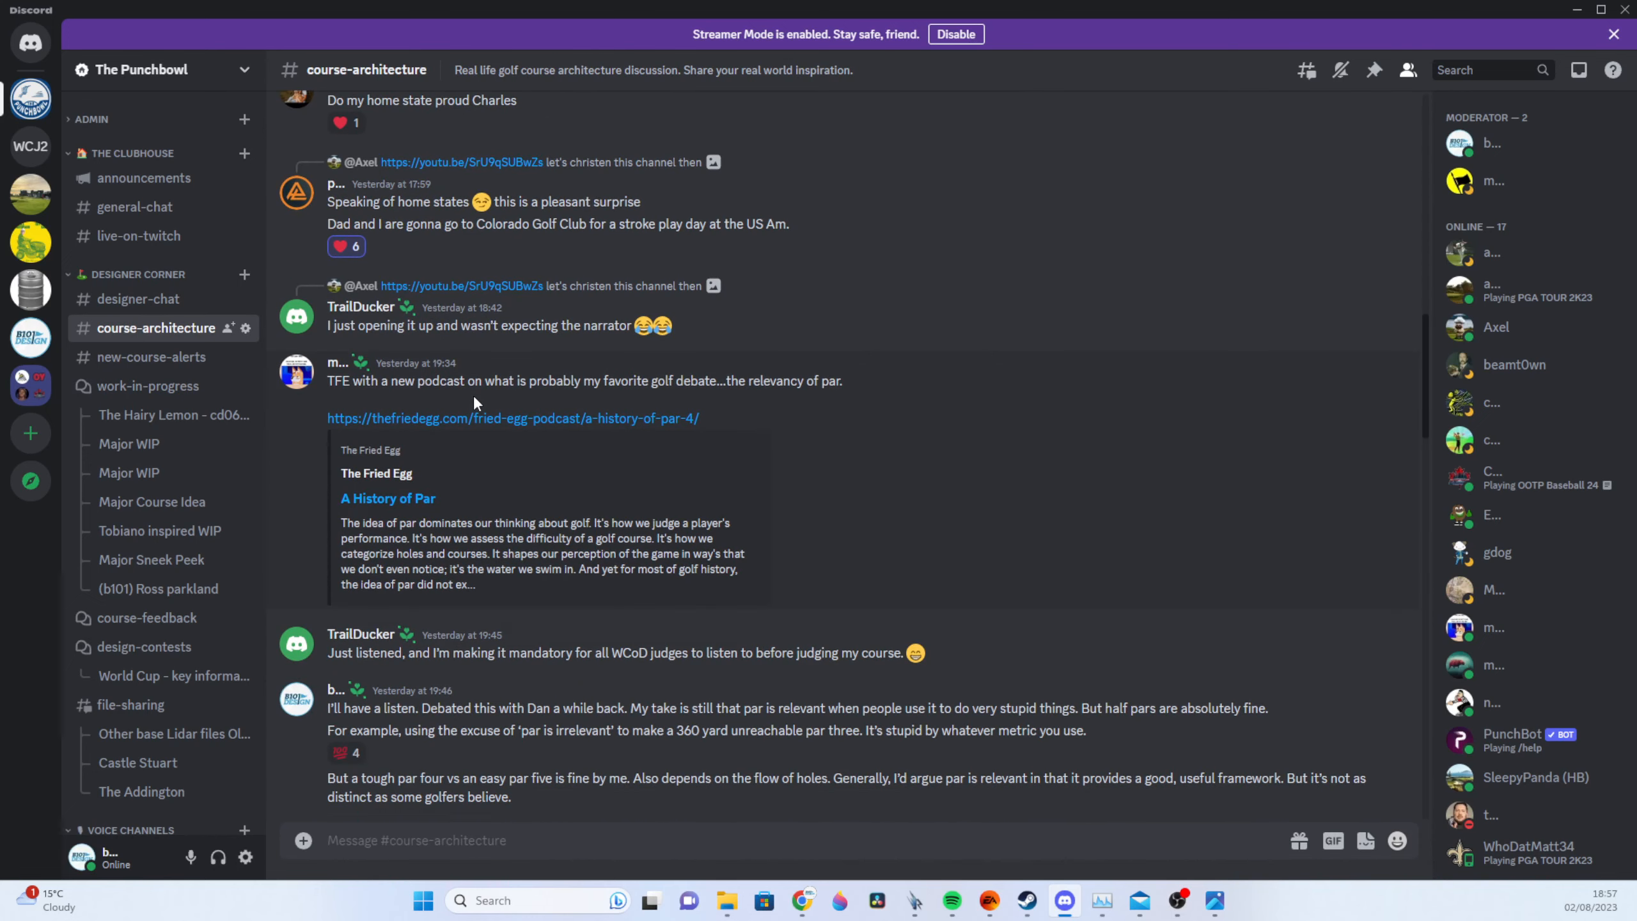
scroll("down", 3)
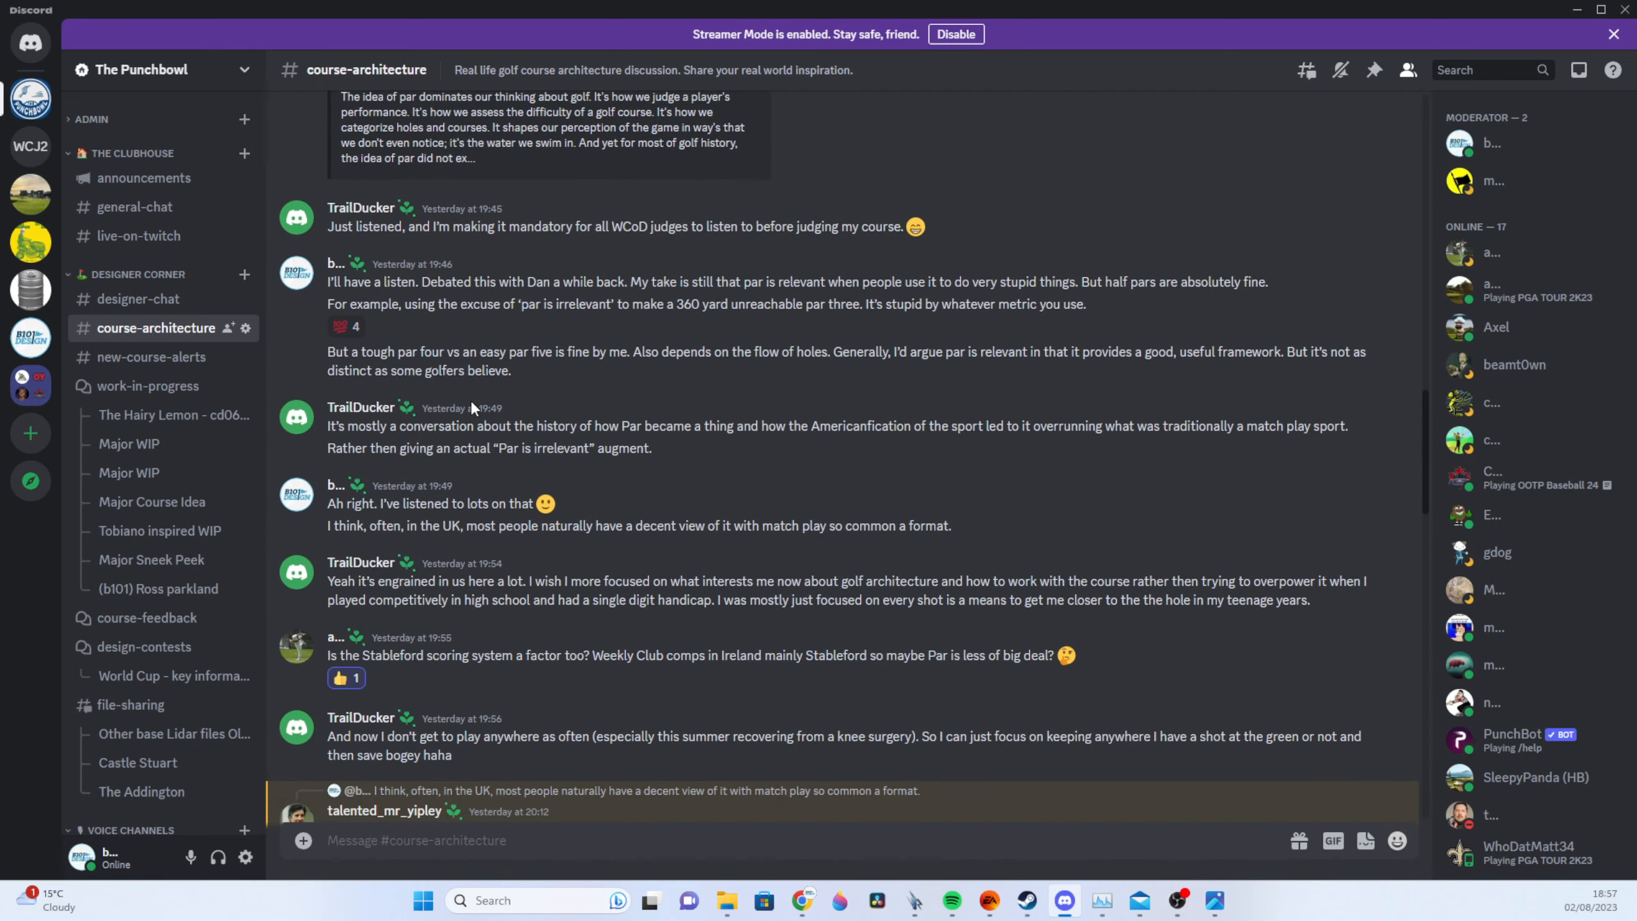
scroll("down", 3)
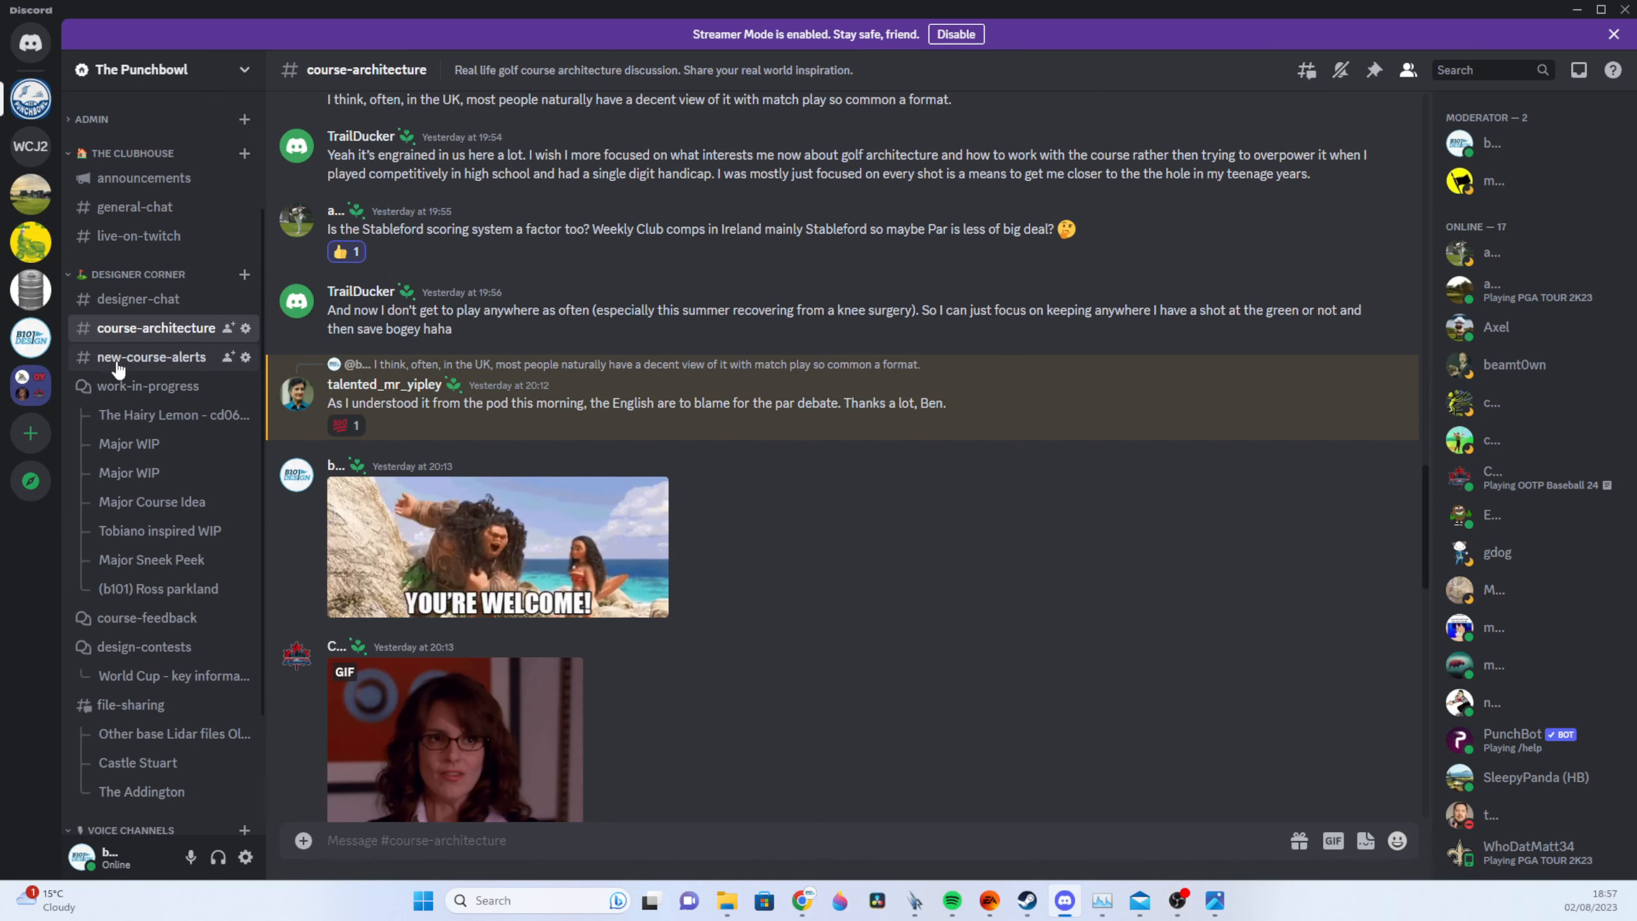
left_click(150, 357)
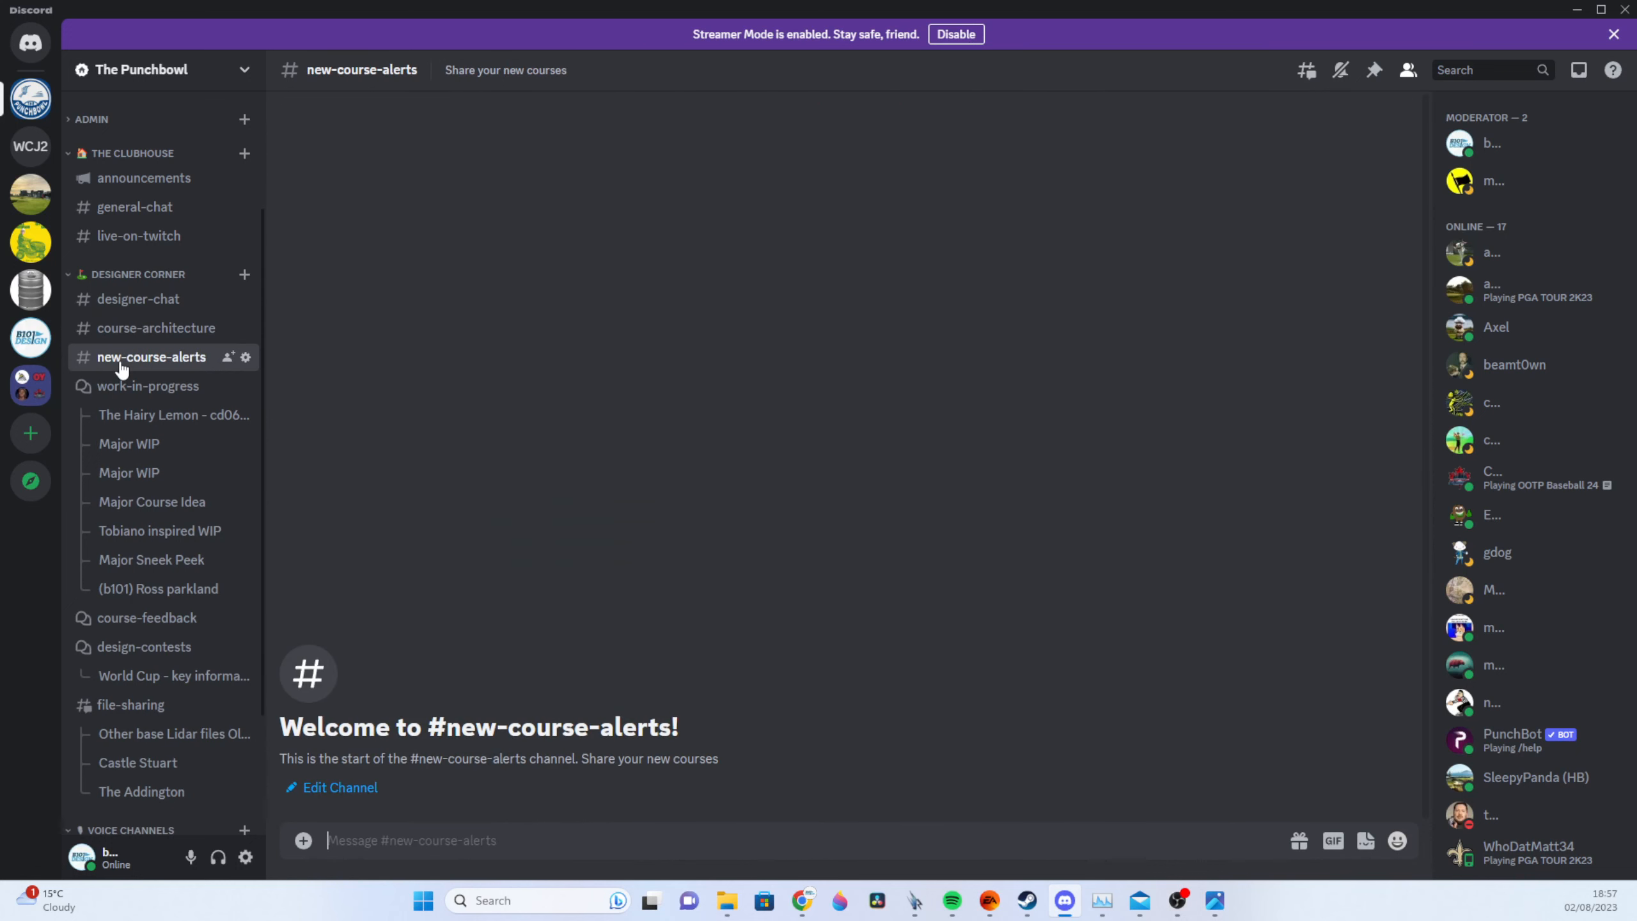
mouse_move(144, 378)
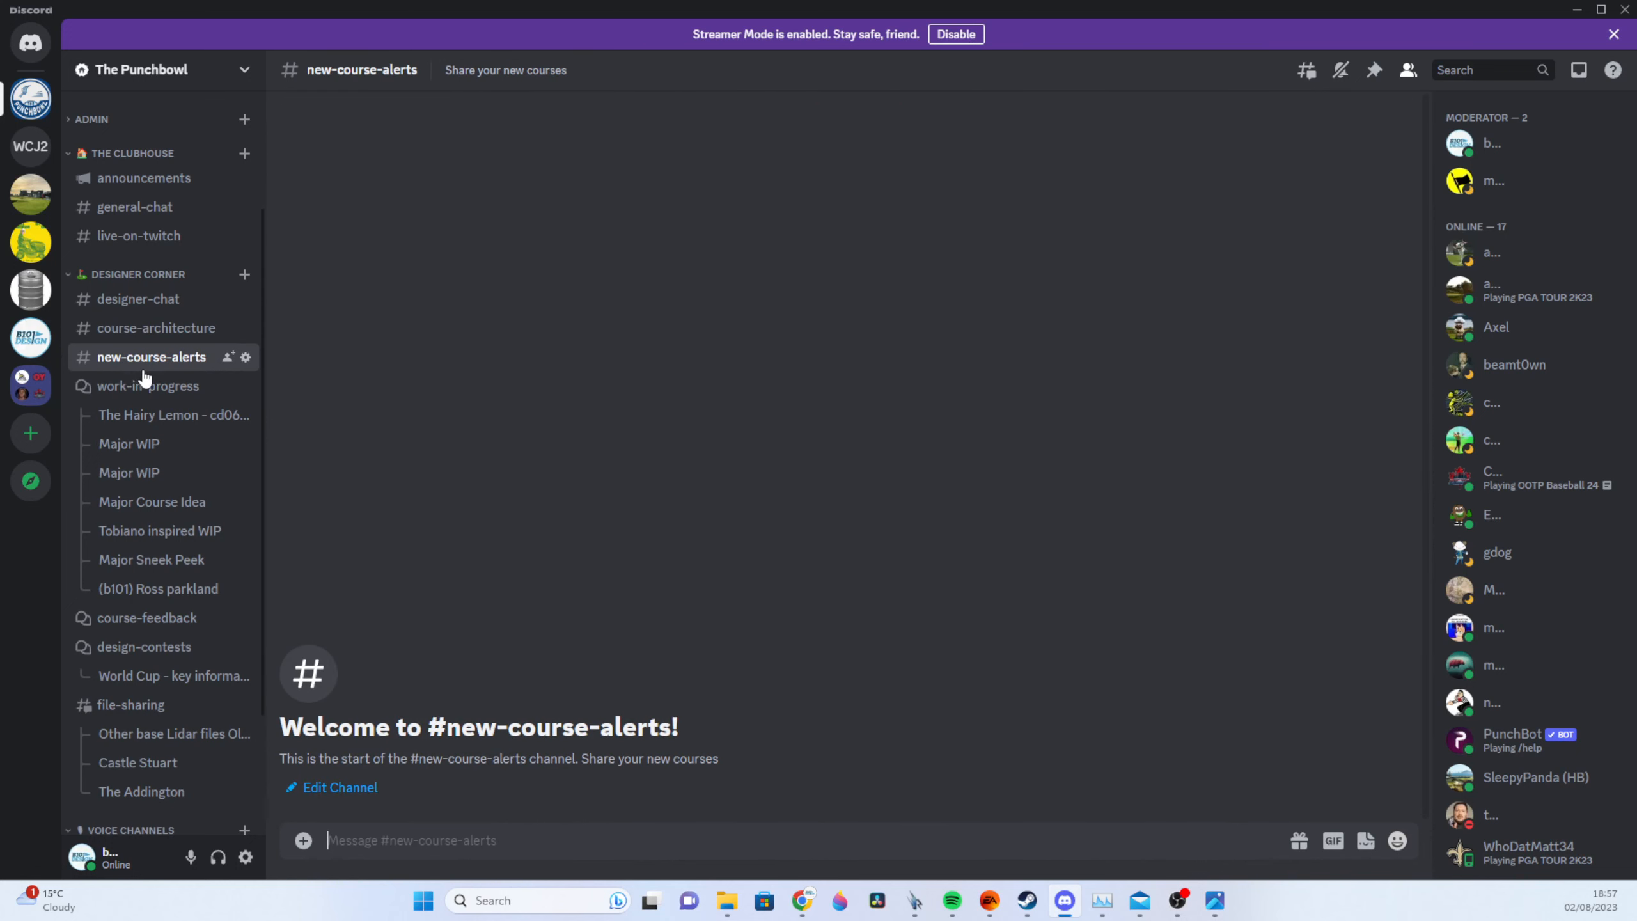
mouse_move(263, 394)
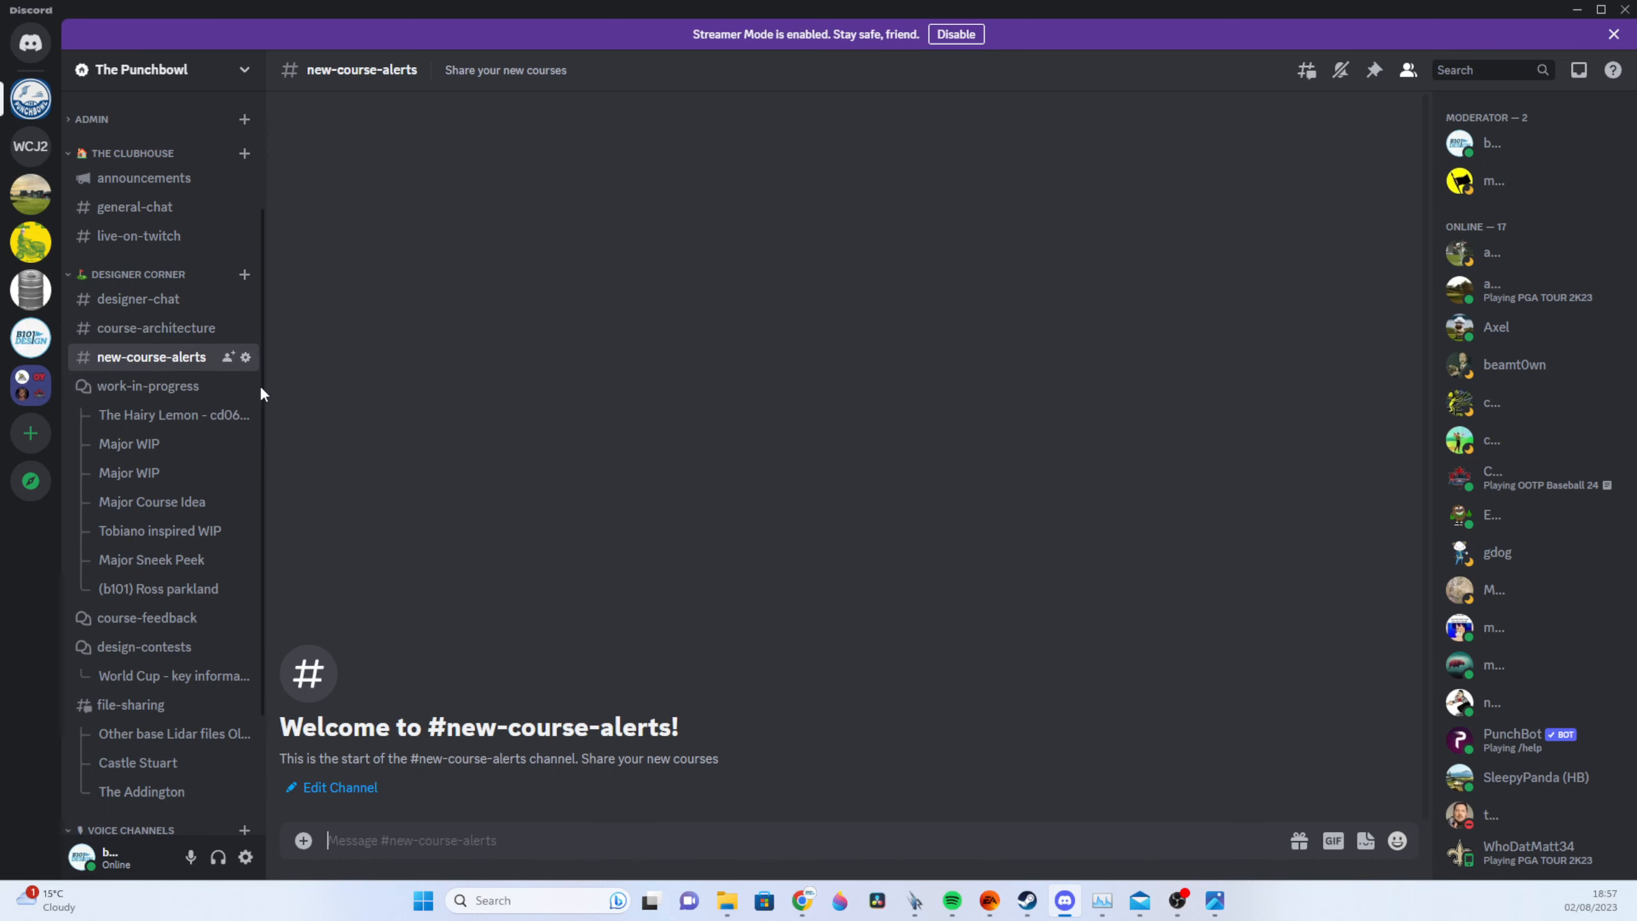
Browse the work-in-progress forum's Major WIP and Hairy Lemon posts, ending on Ross parkland.
left_click(146, 385)
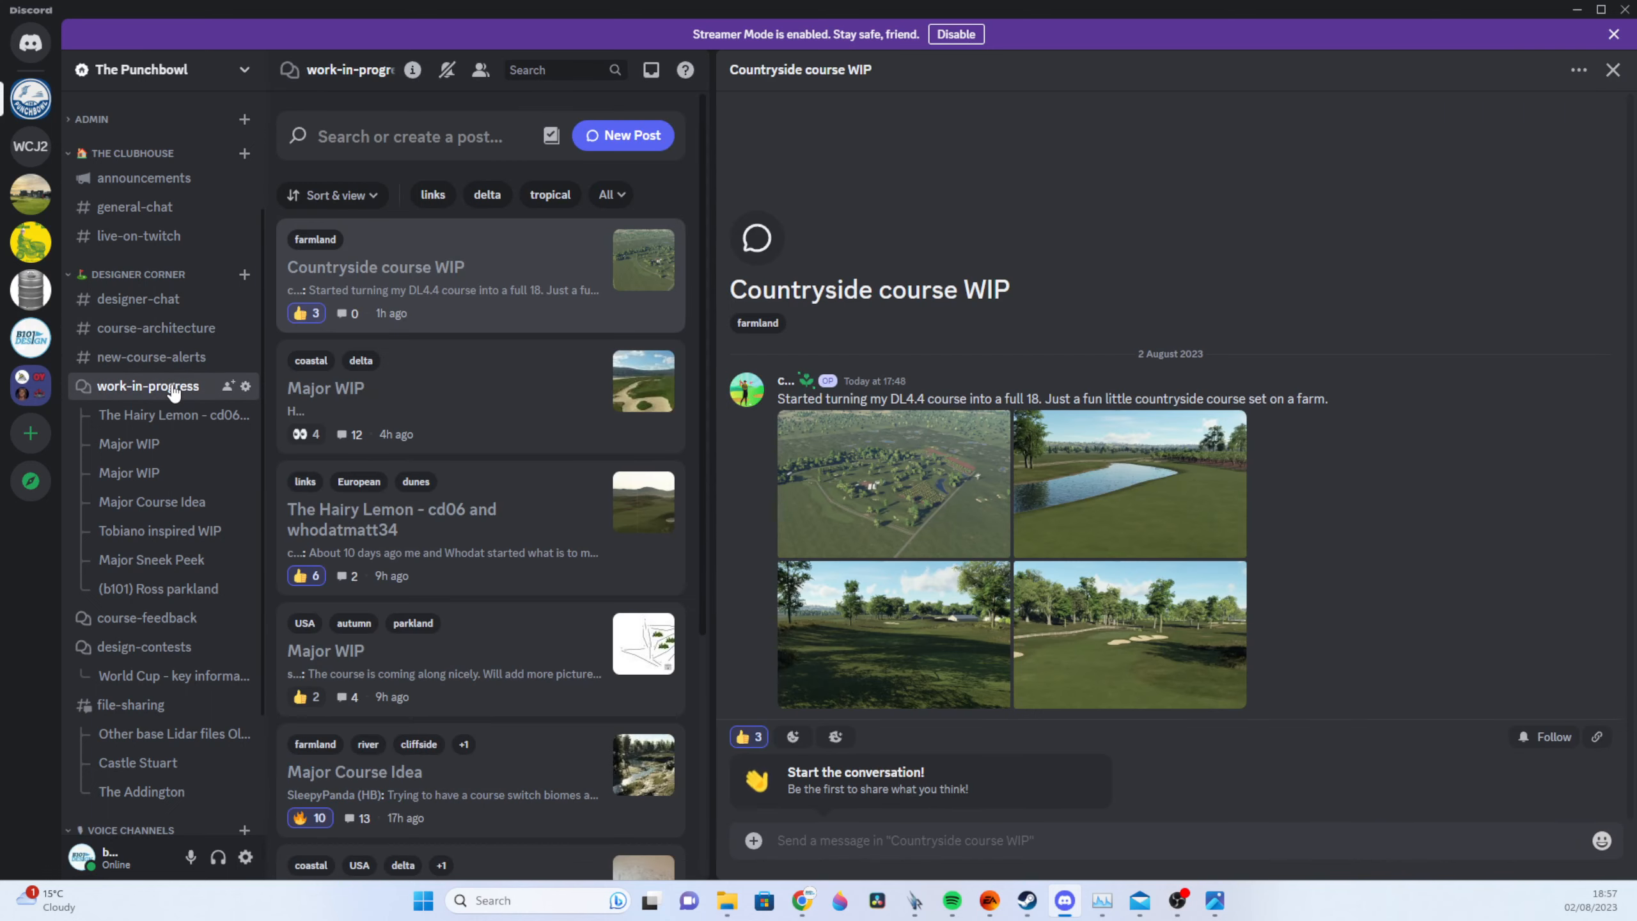
mouse_move(149, 386)
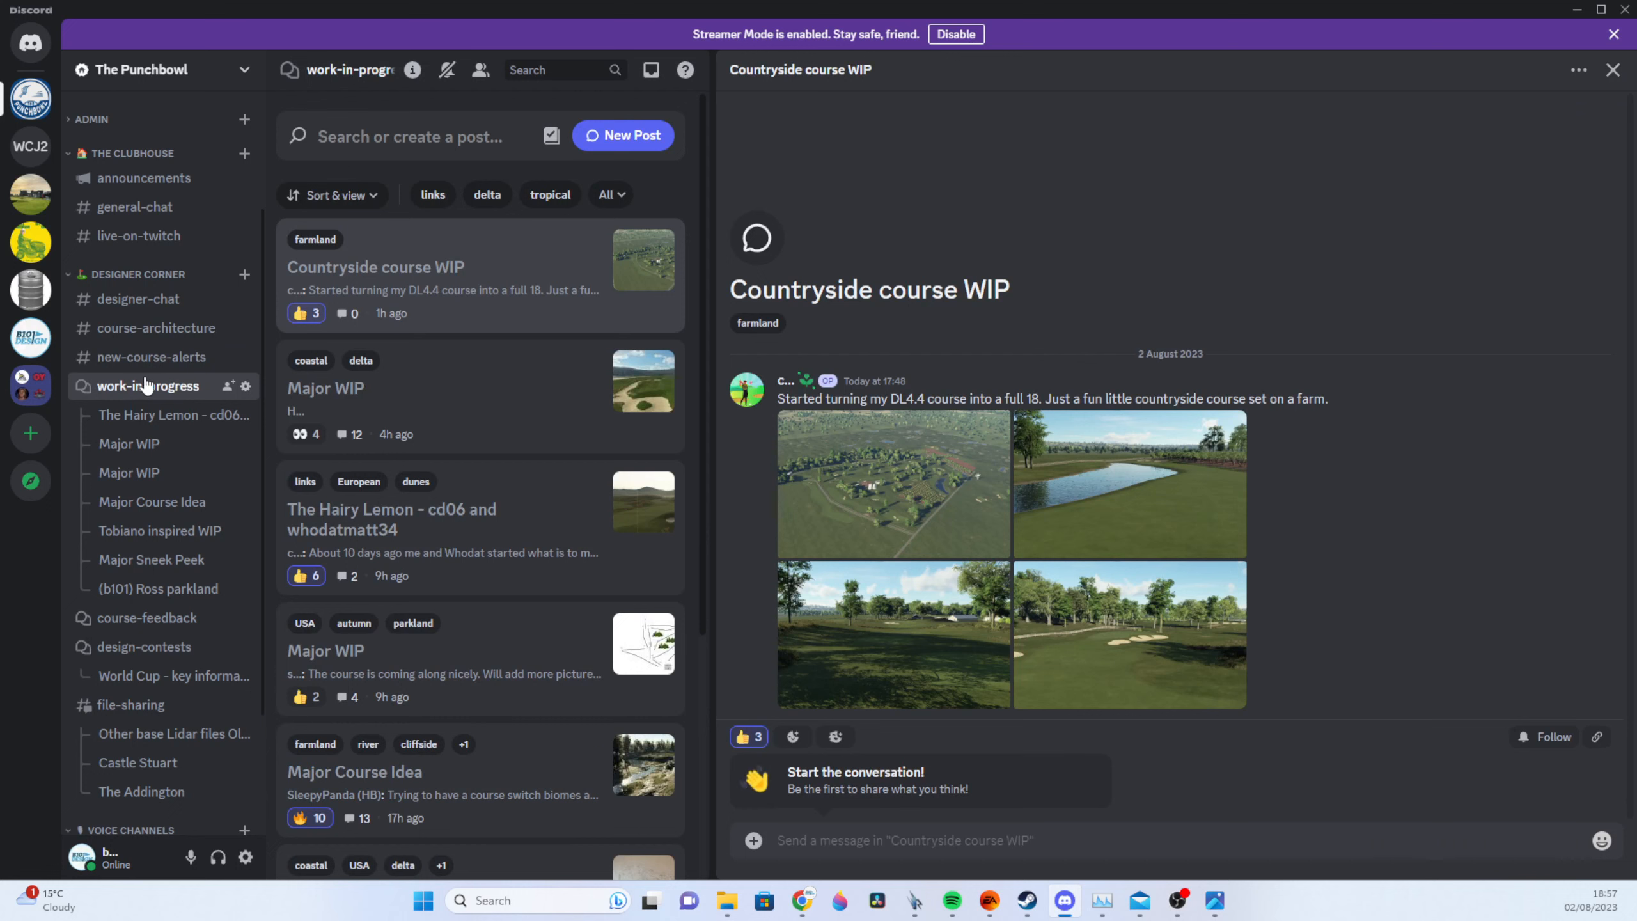
left_click(325, 388)
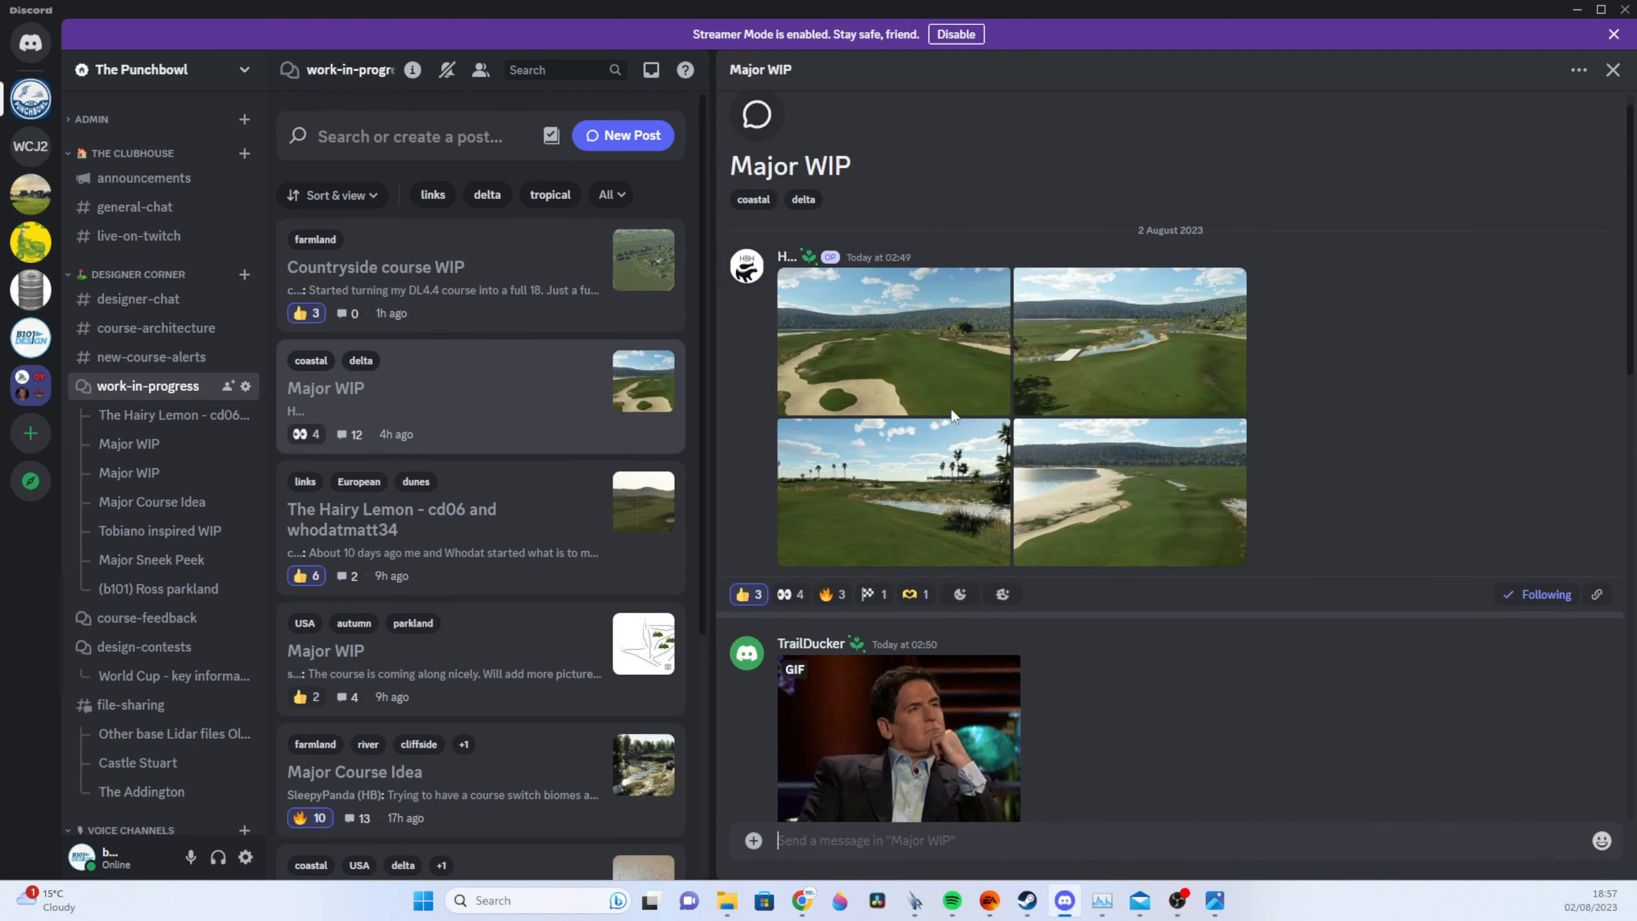
scroll("down", 3)
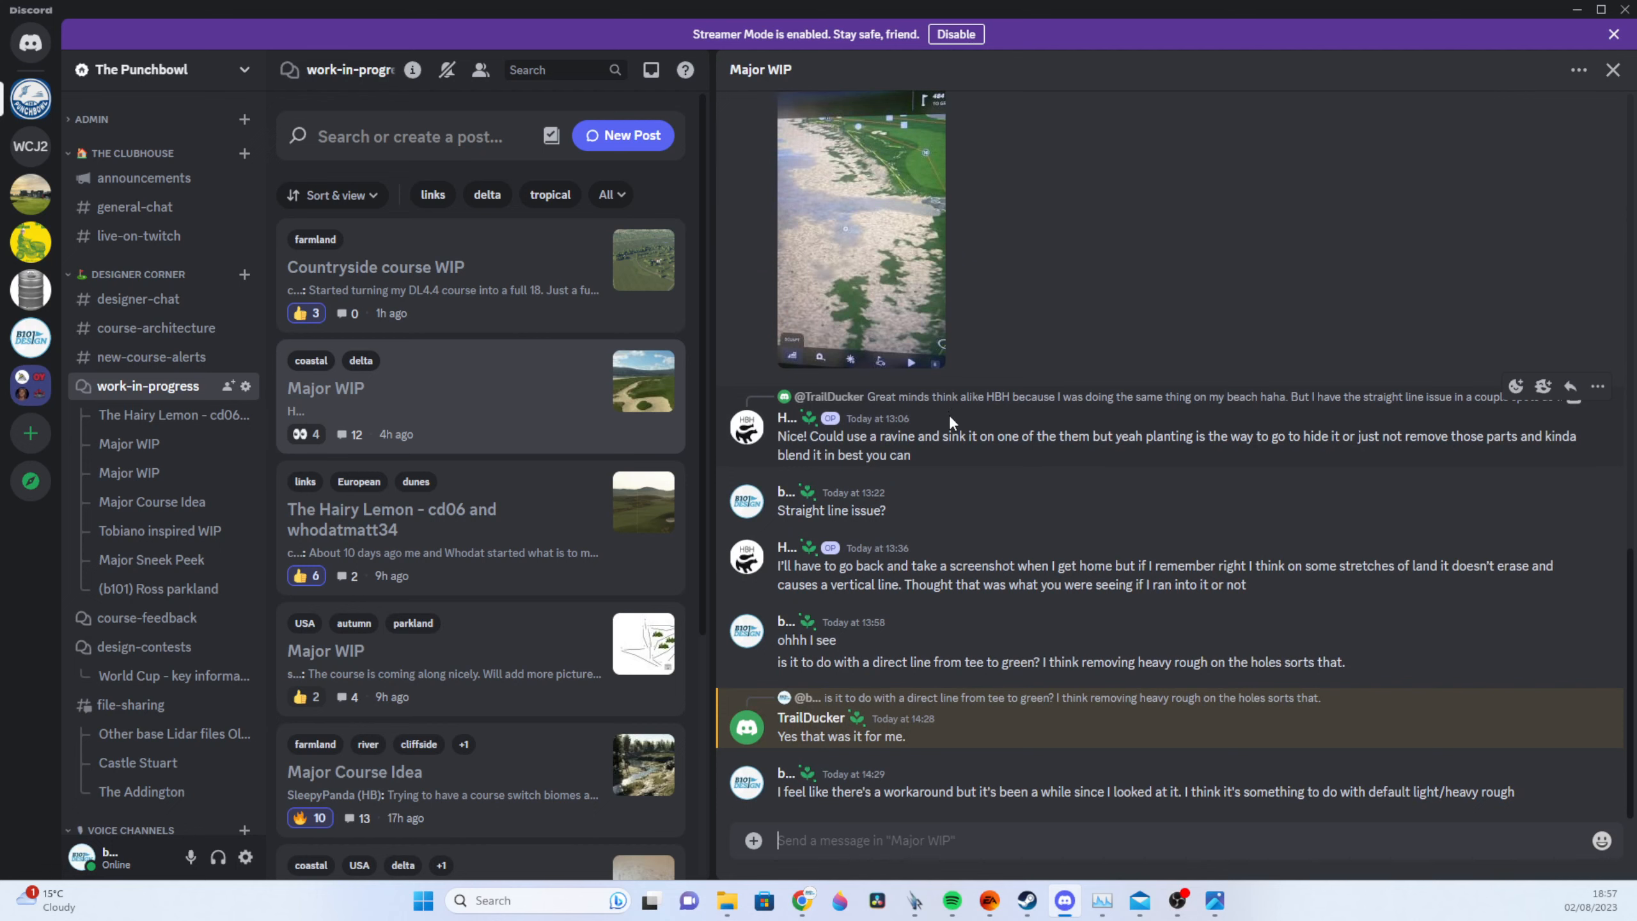
mouse_move(514, 477)
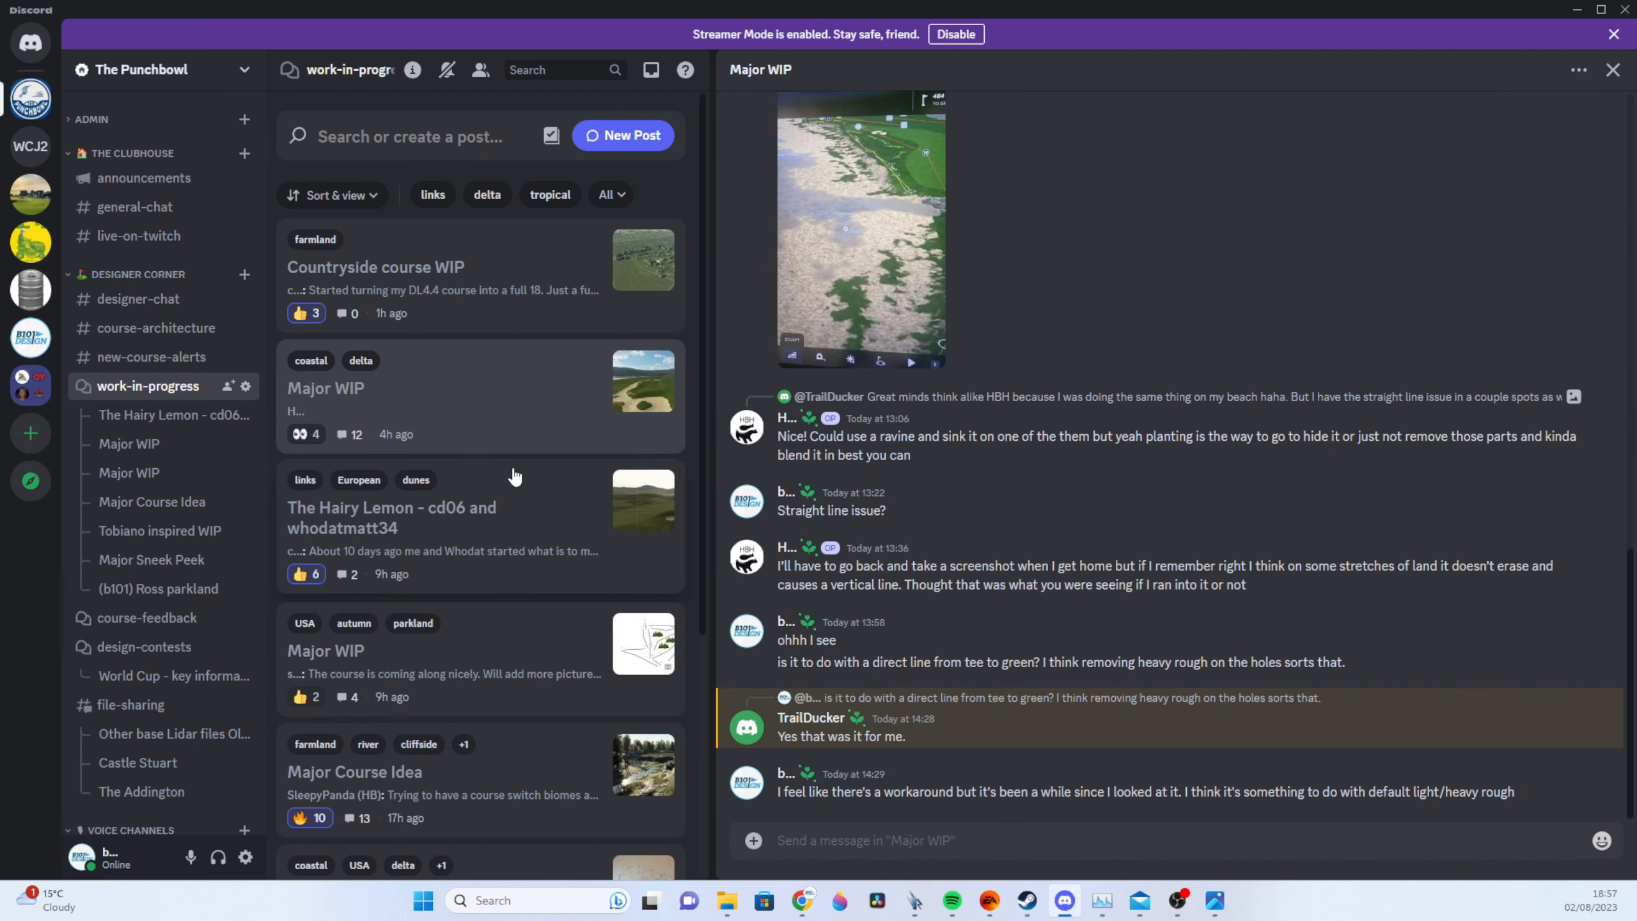
mouse_move(425, 480)
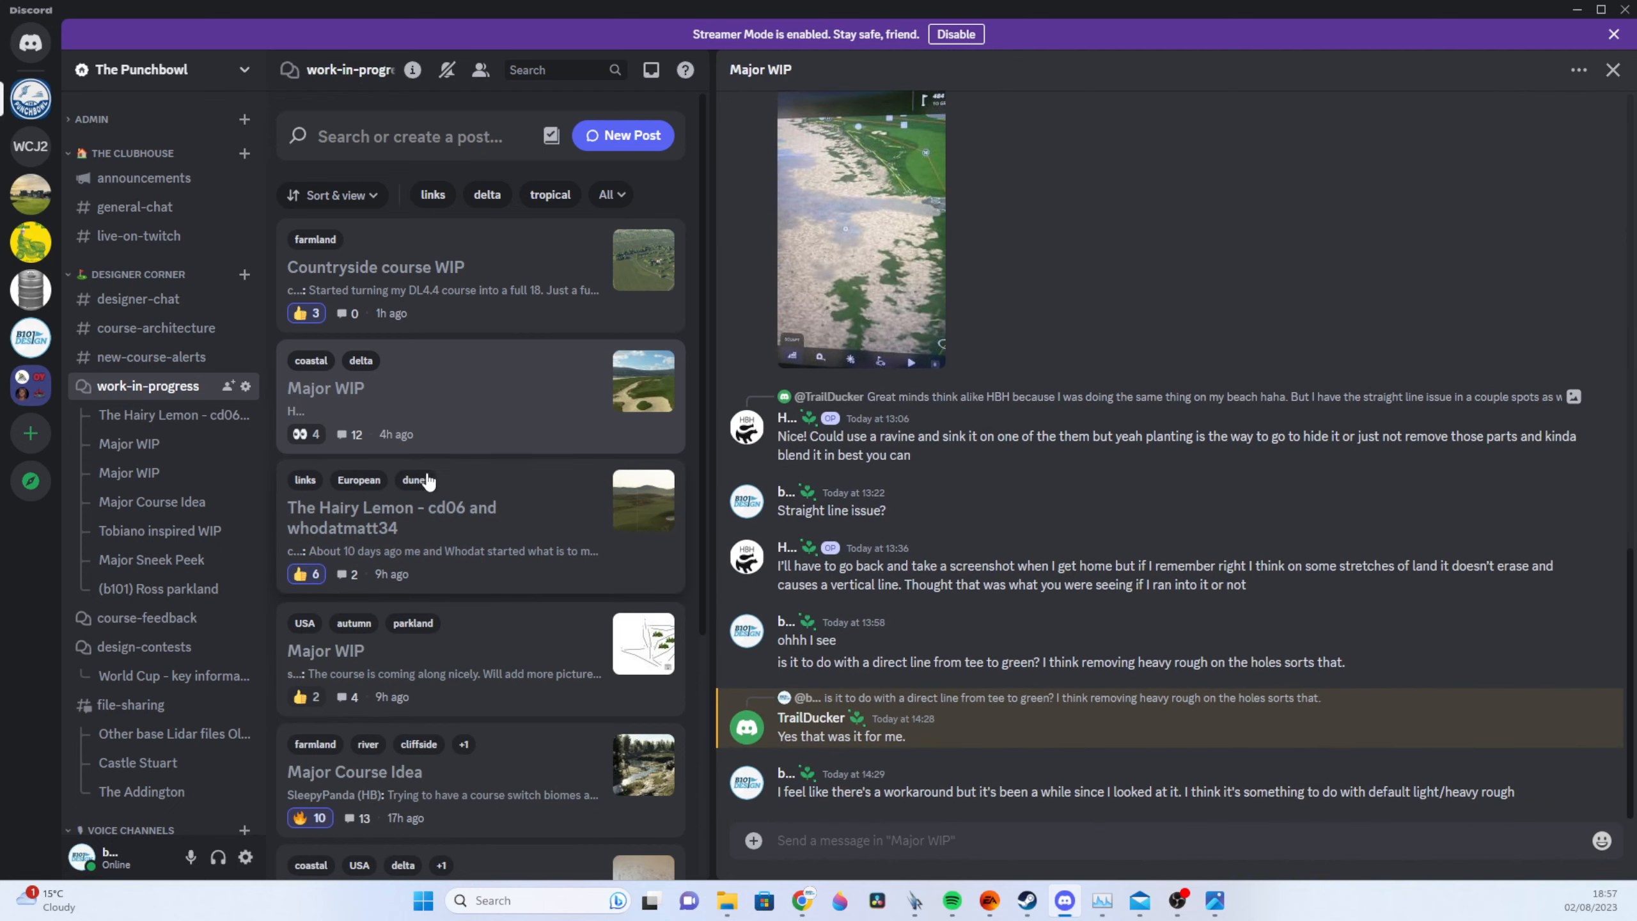
left_click(391, 518)
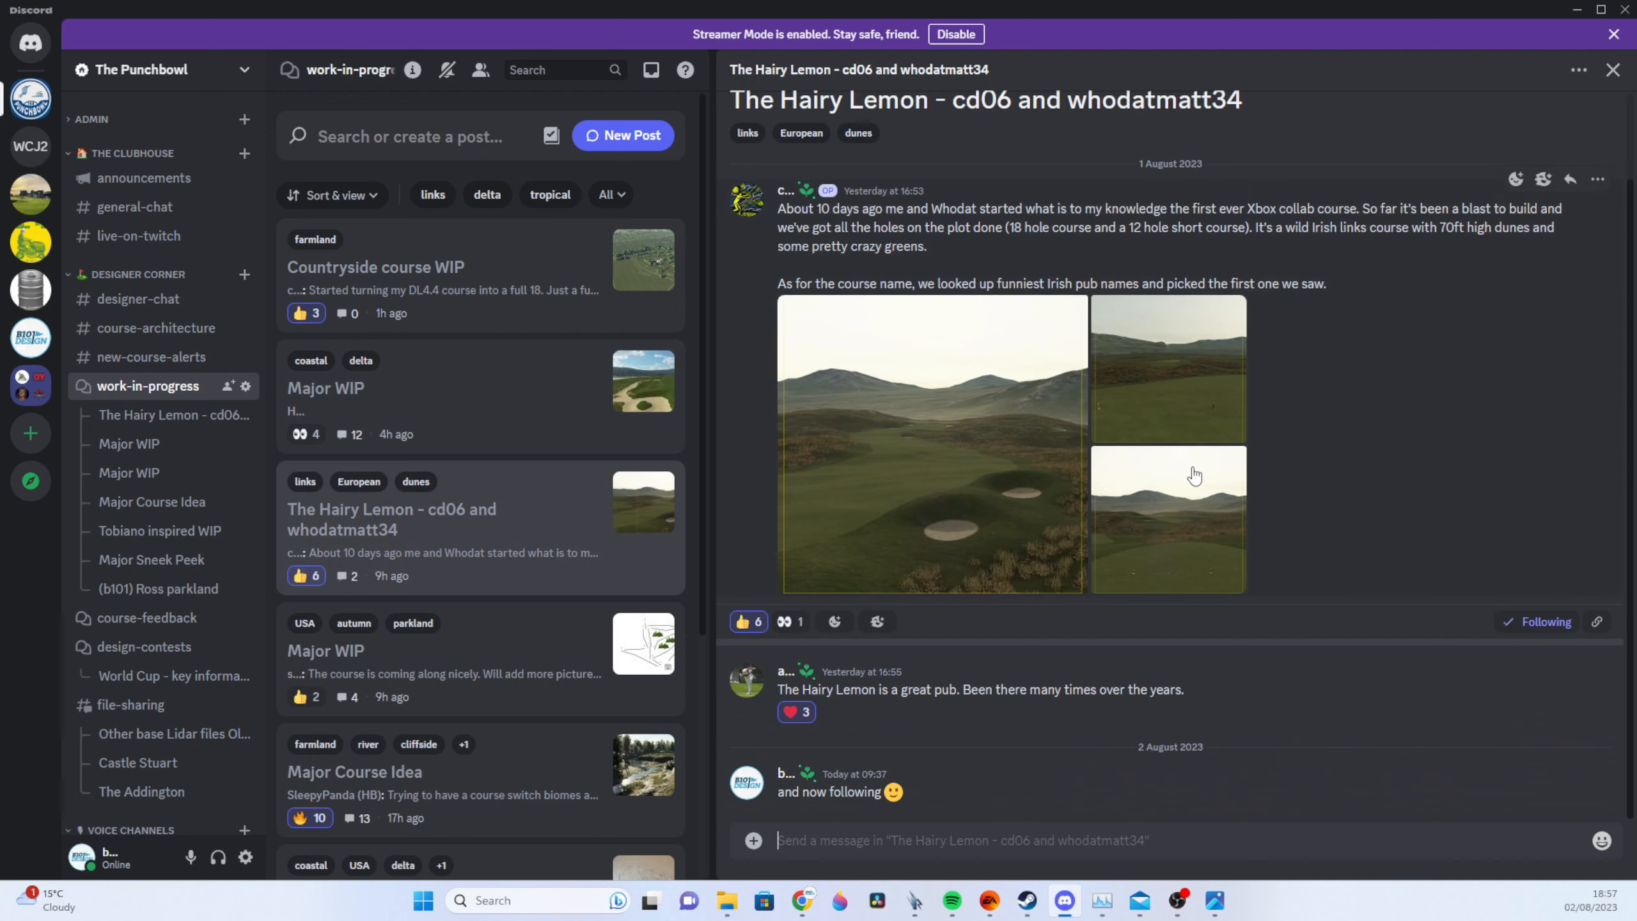
mouse_move(1023, 425)
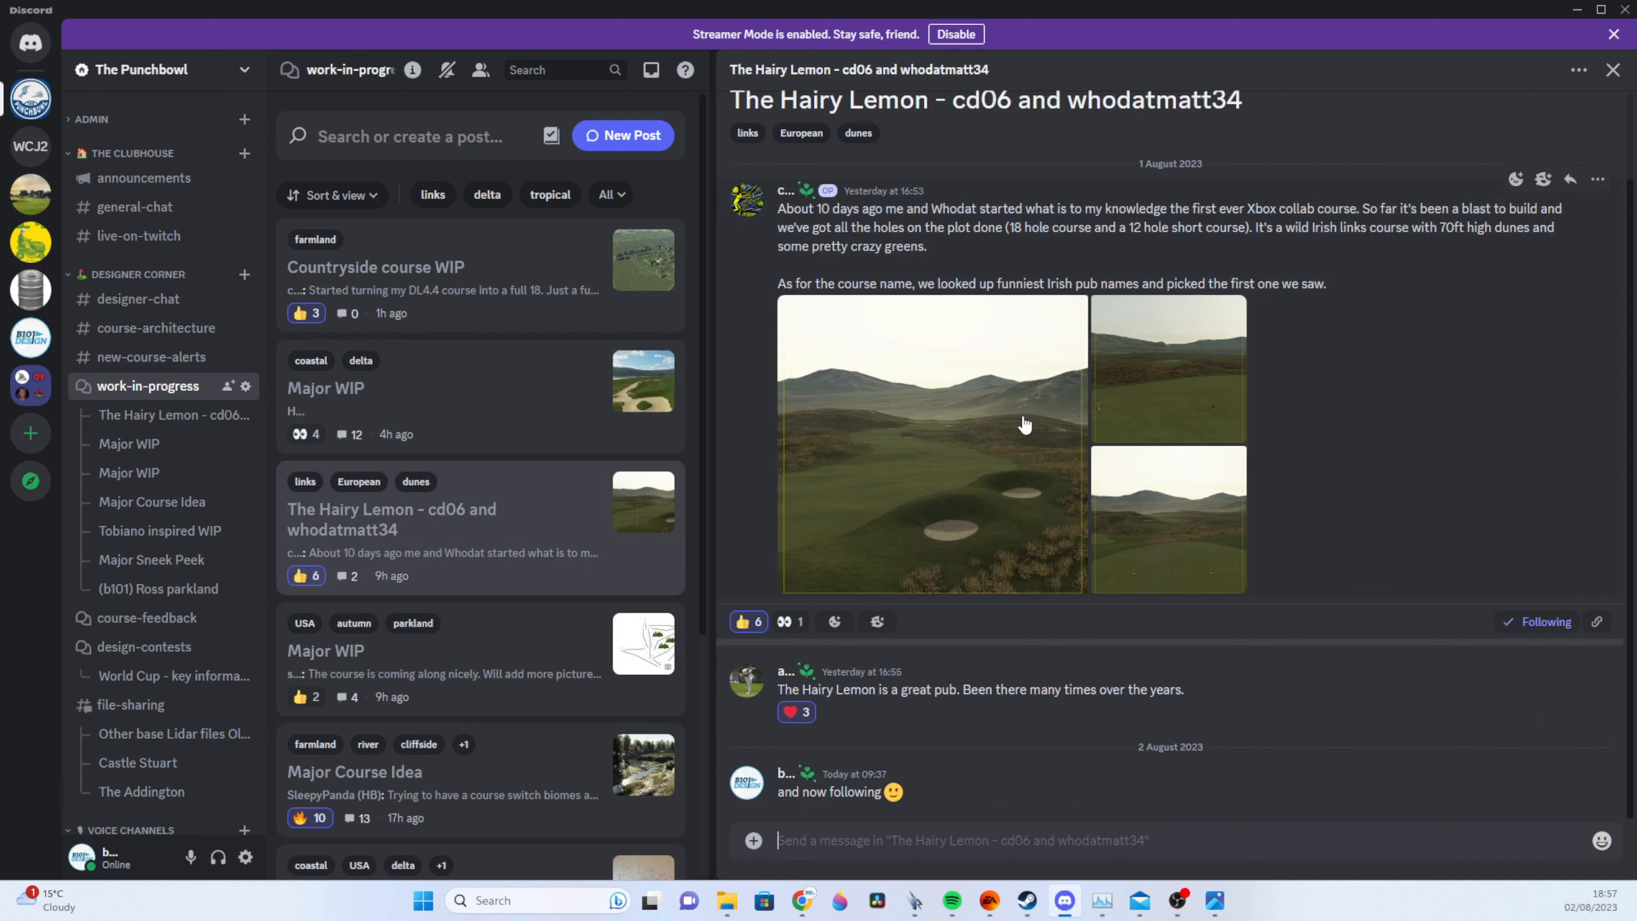
mouse_move(1033, 468)
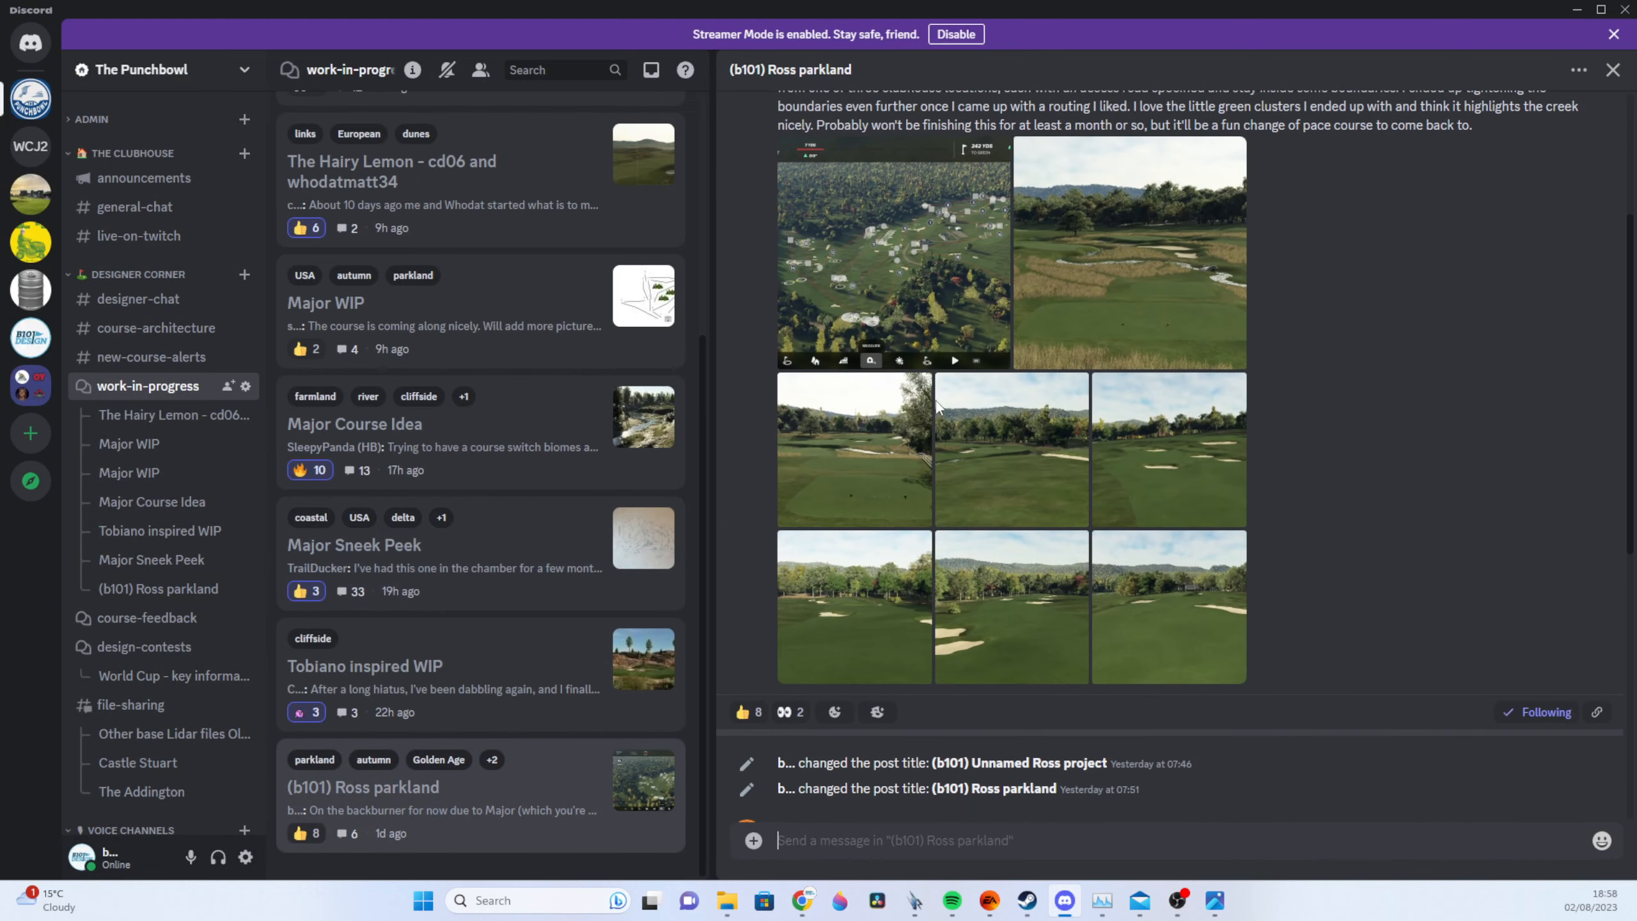
scroll("down", 3)
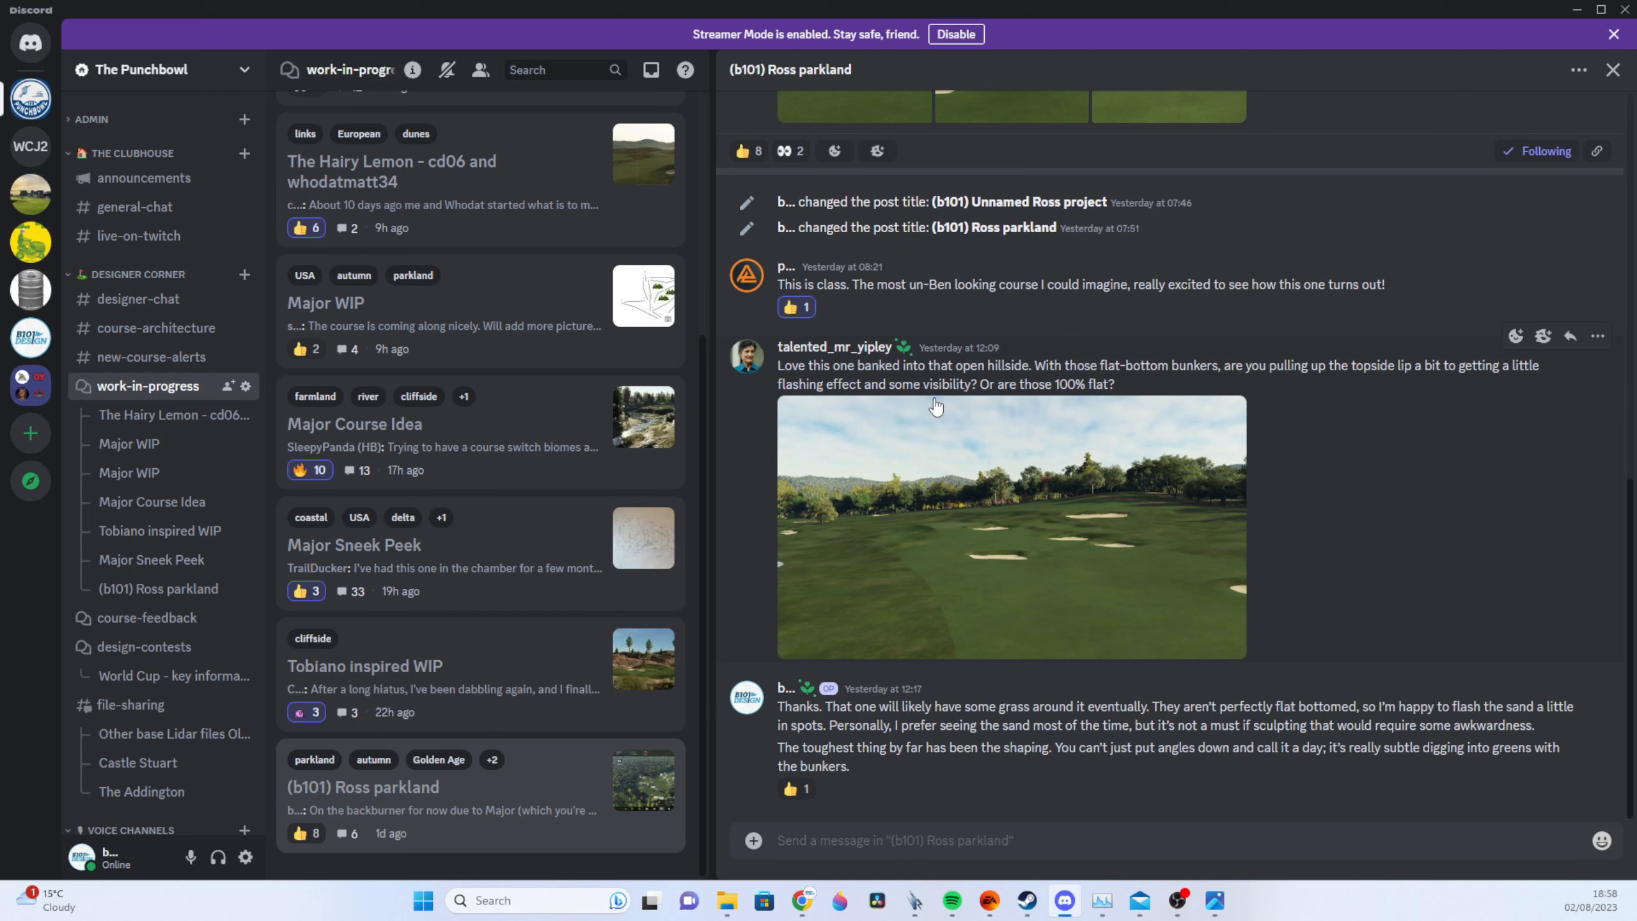
mouse_move(144, 647)
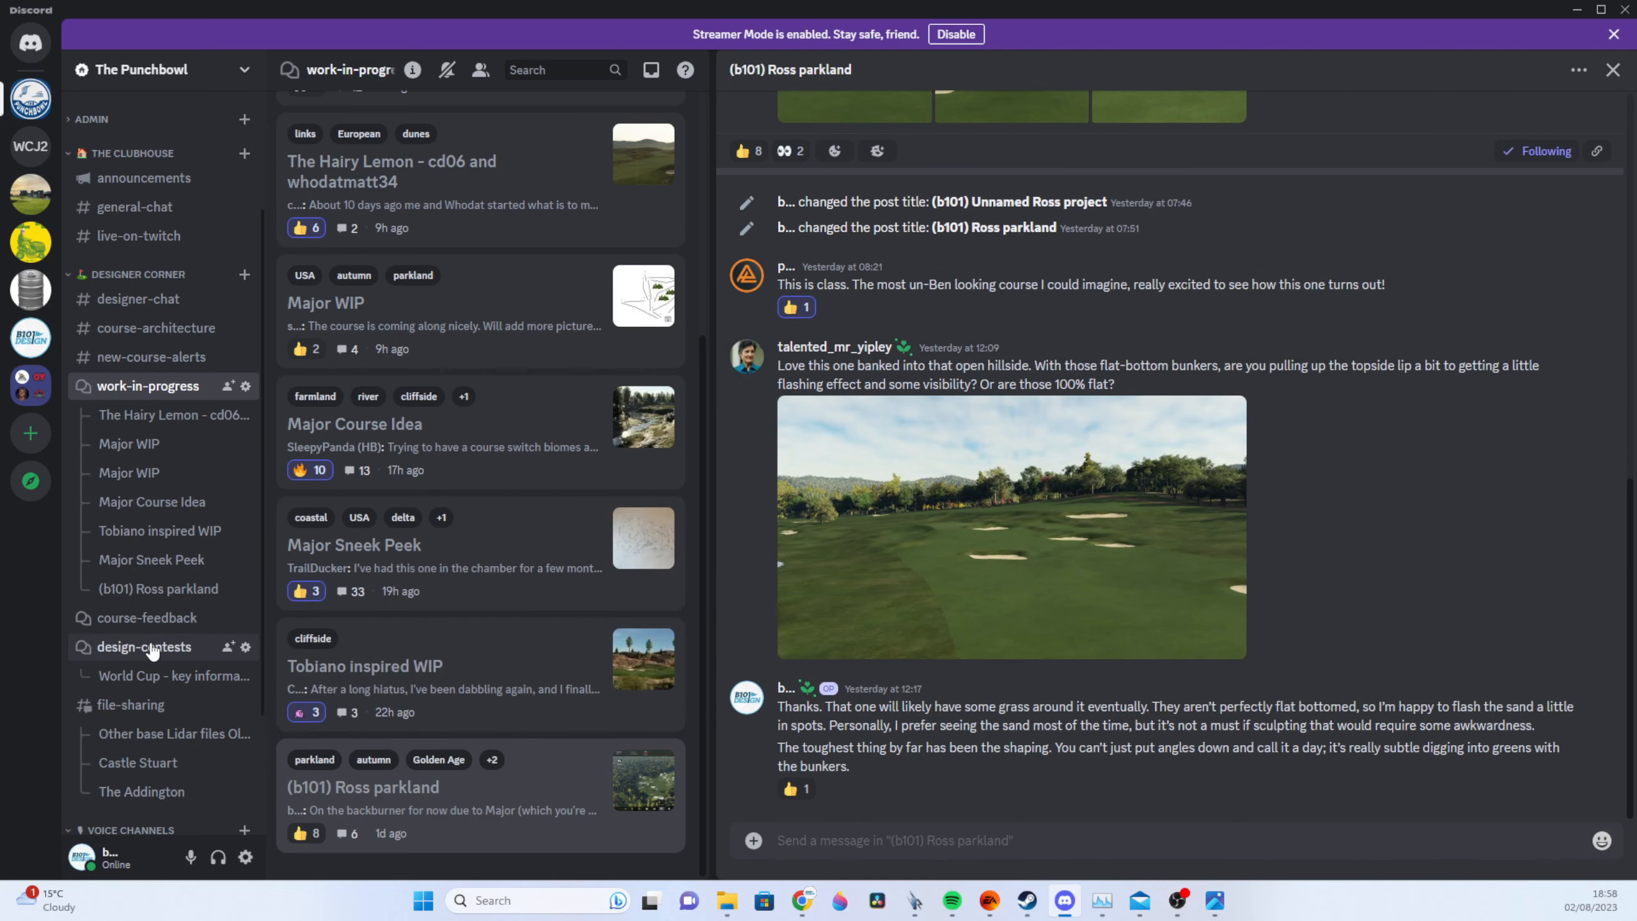
Glance at the empty course-feedback forum, then open design-contests' World Cup key information post.
left_click(147, 617)
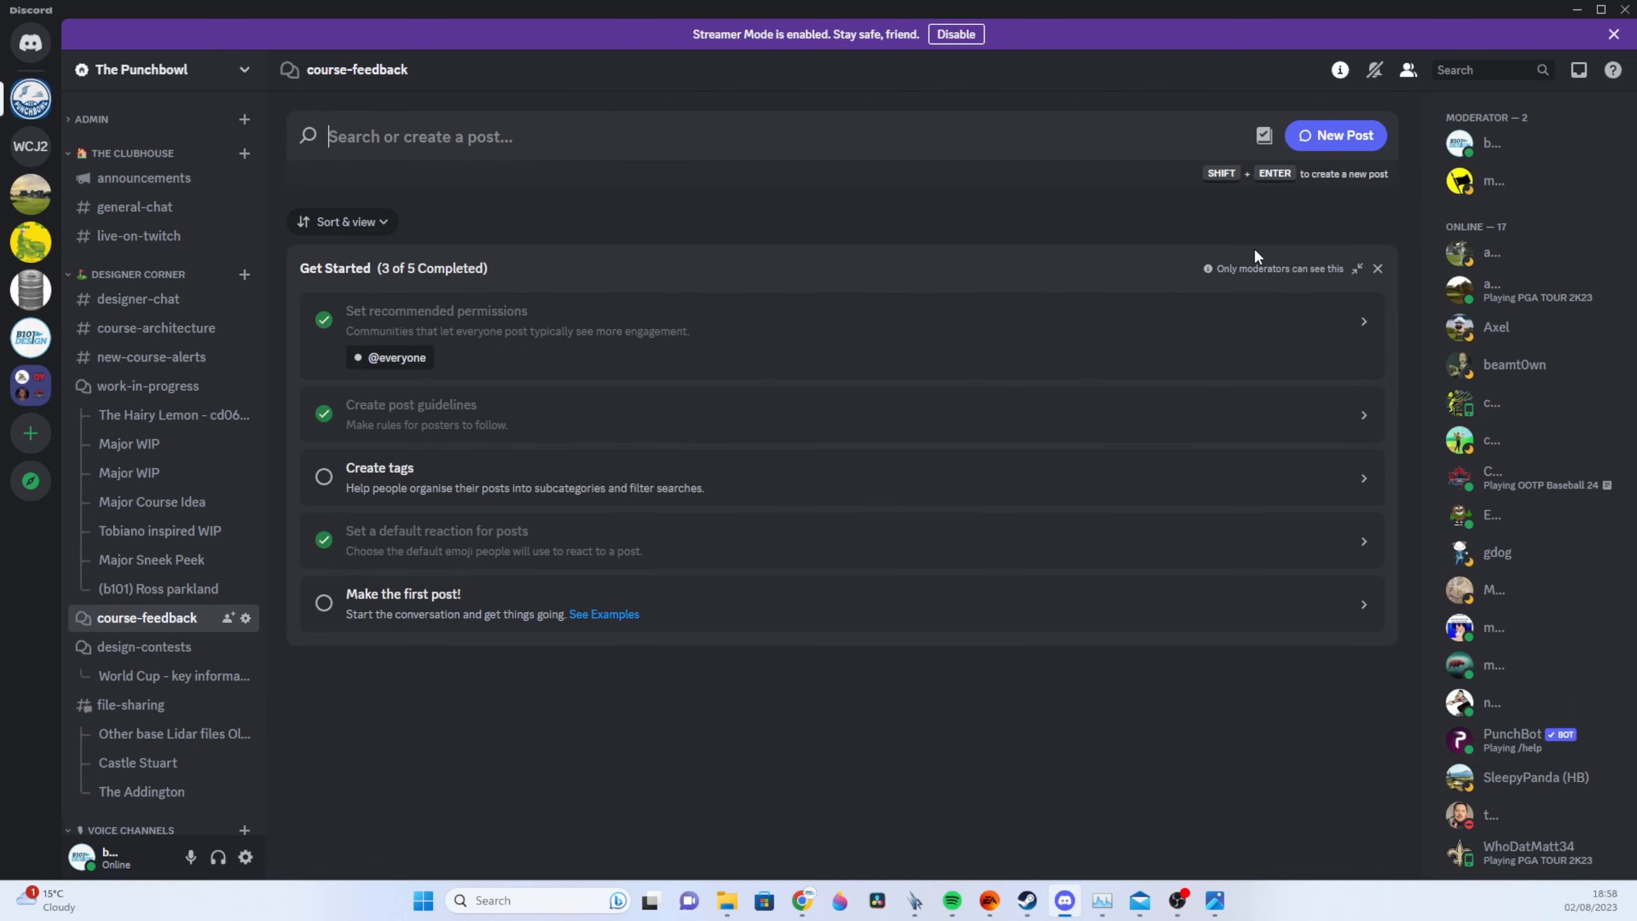
mouse_move(449, 587)
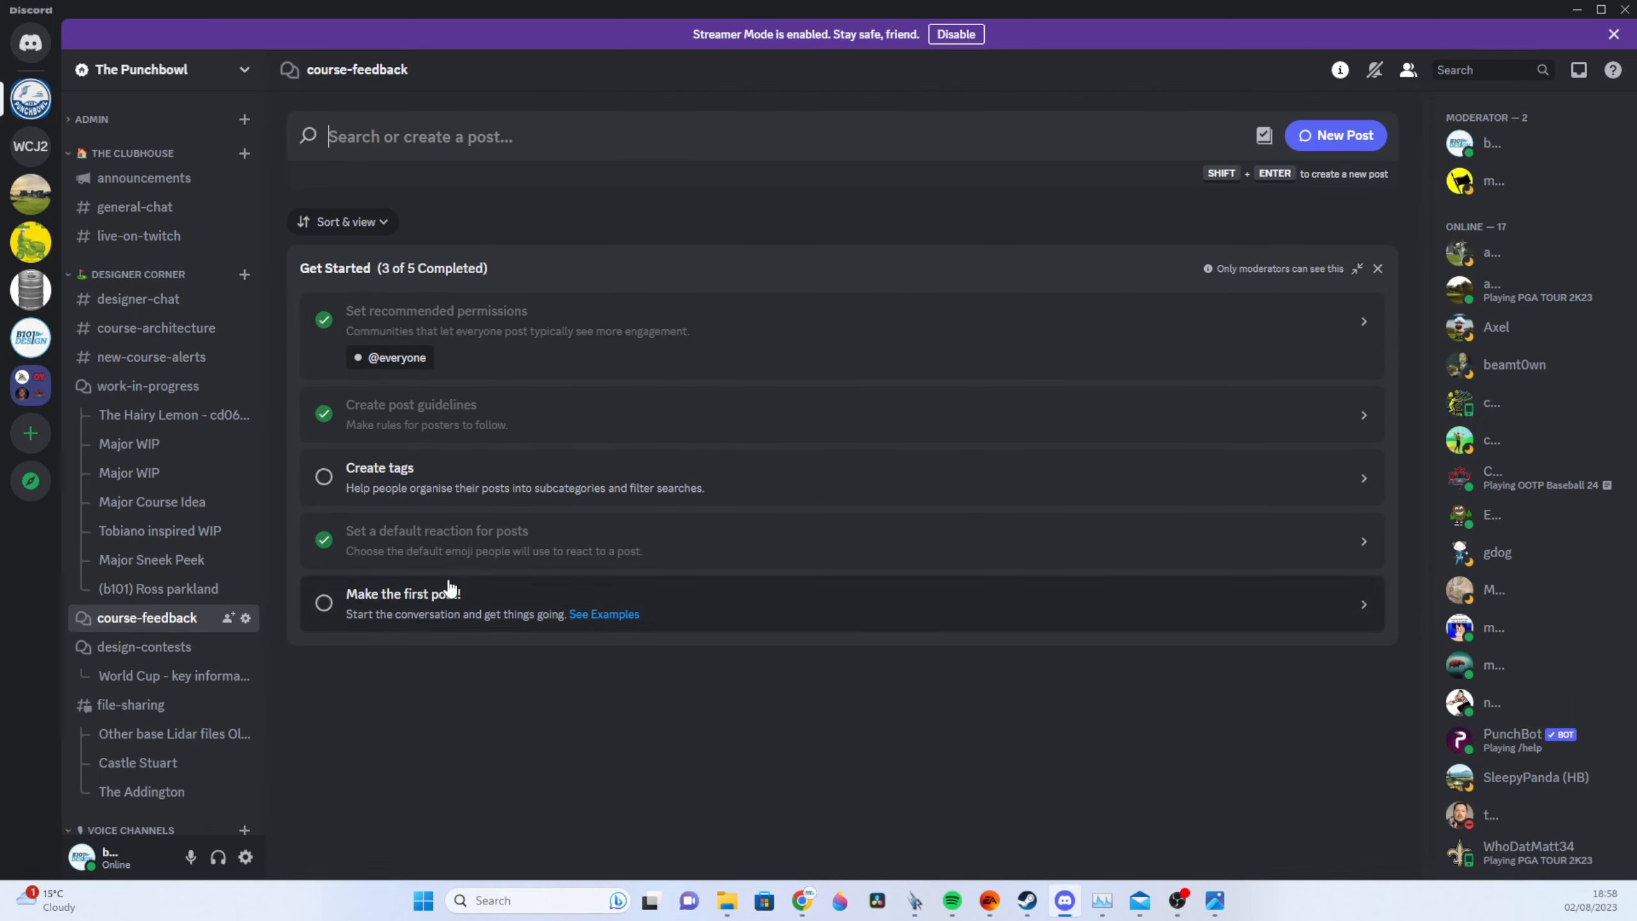
mouse_move(133, 647)
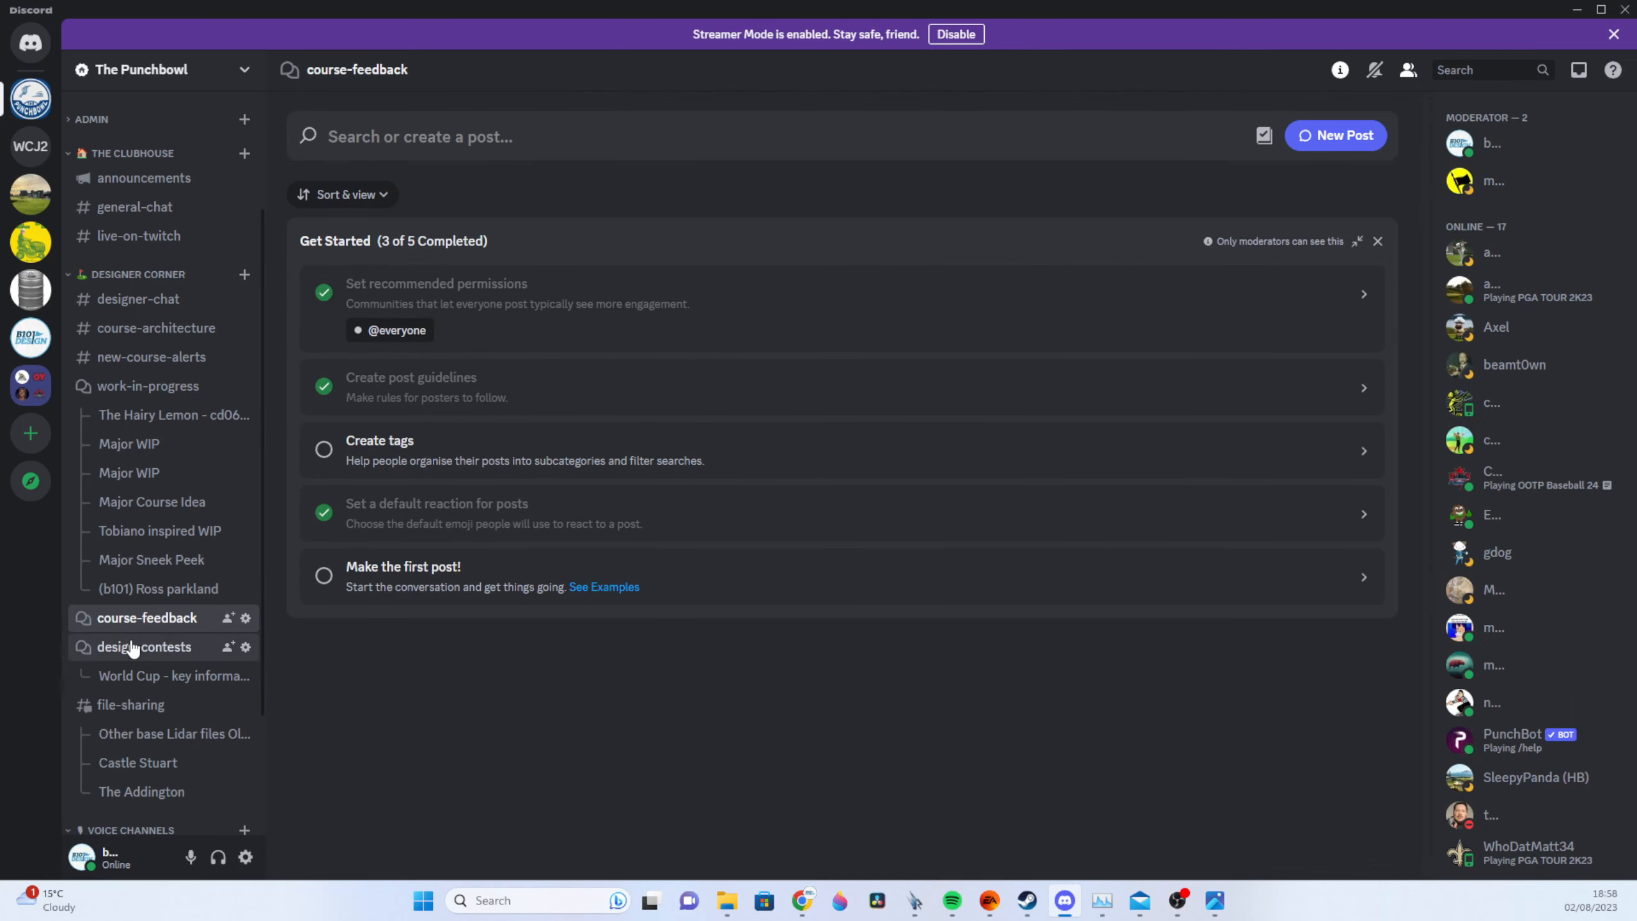
left_click(143, 647)
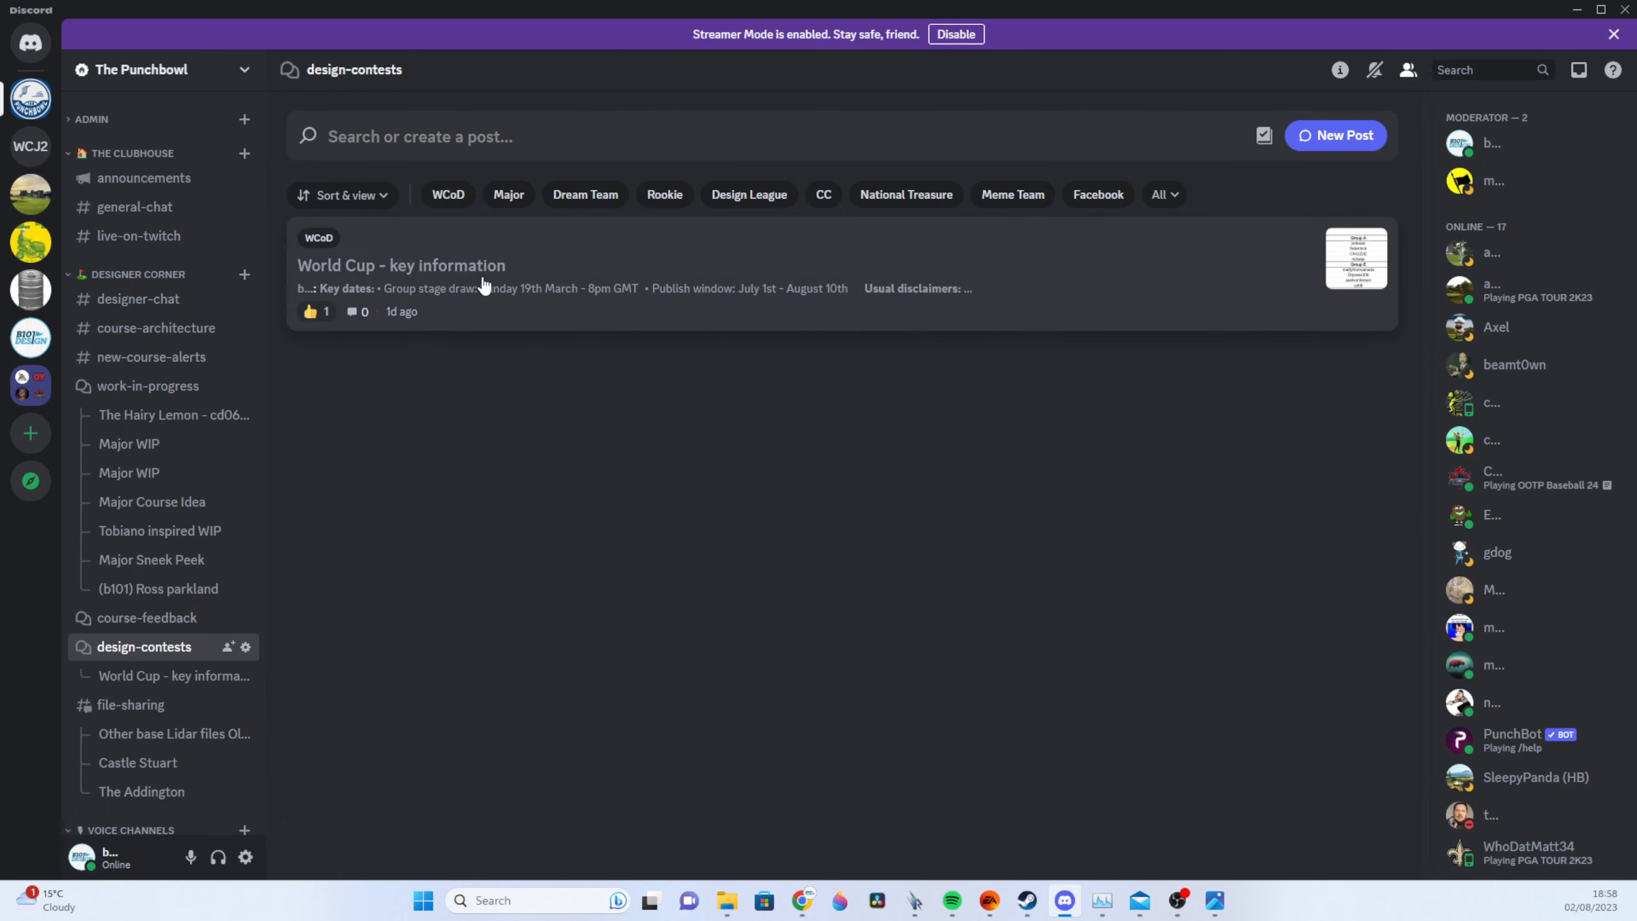
left_click(401, 264)
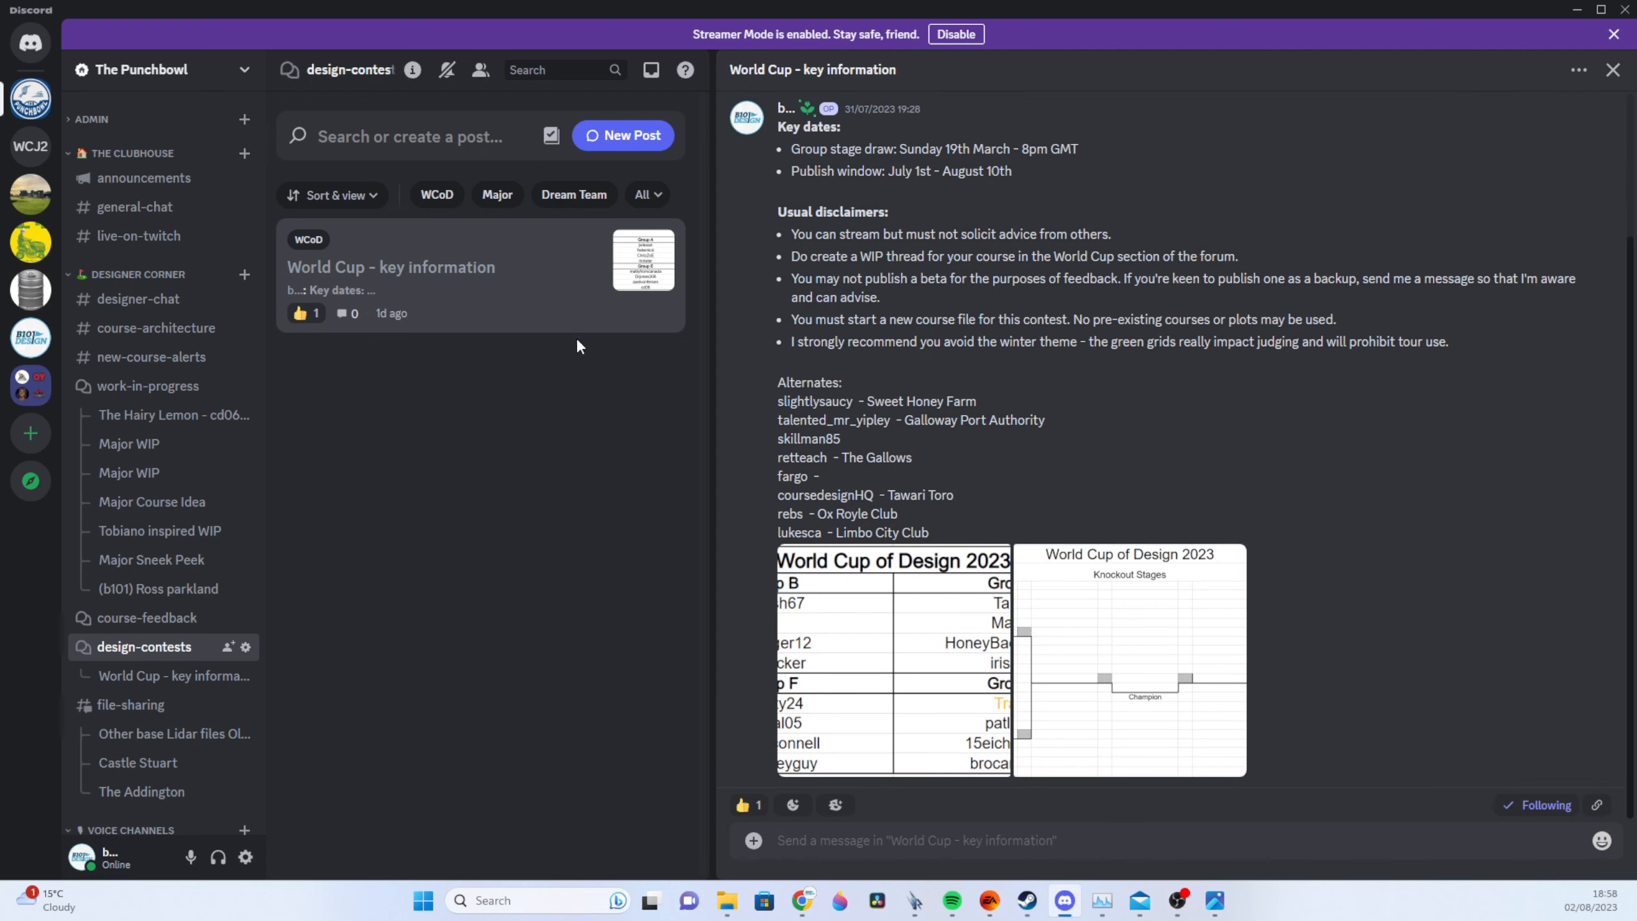
mouse_move(560, 339)
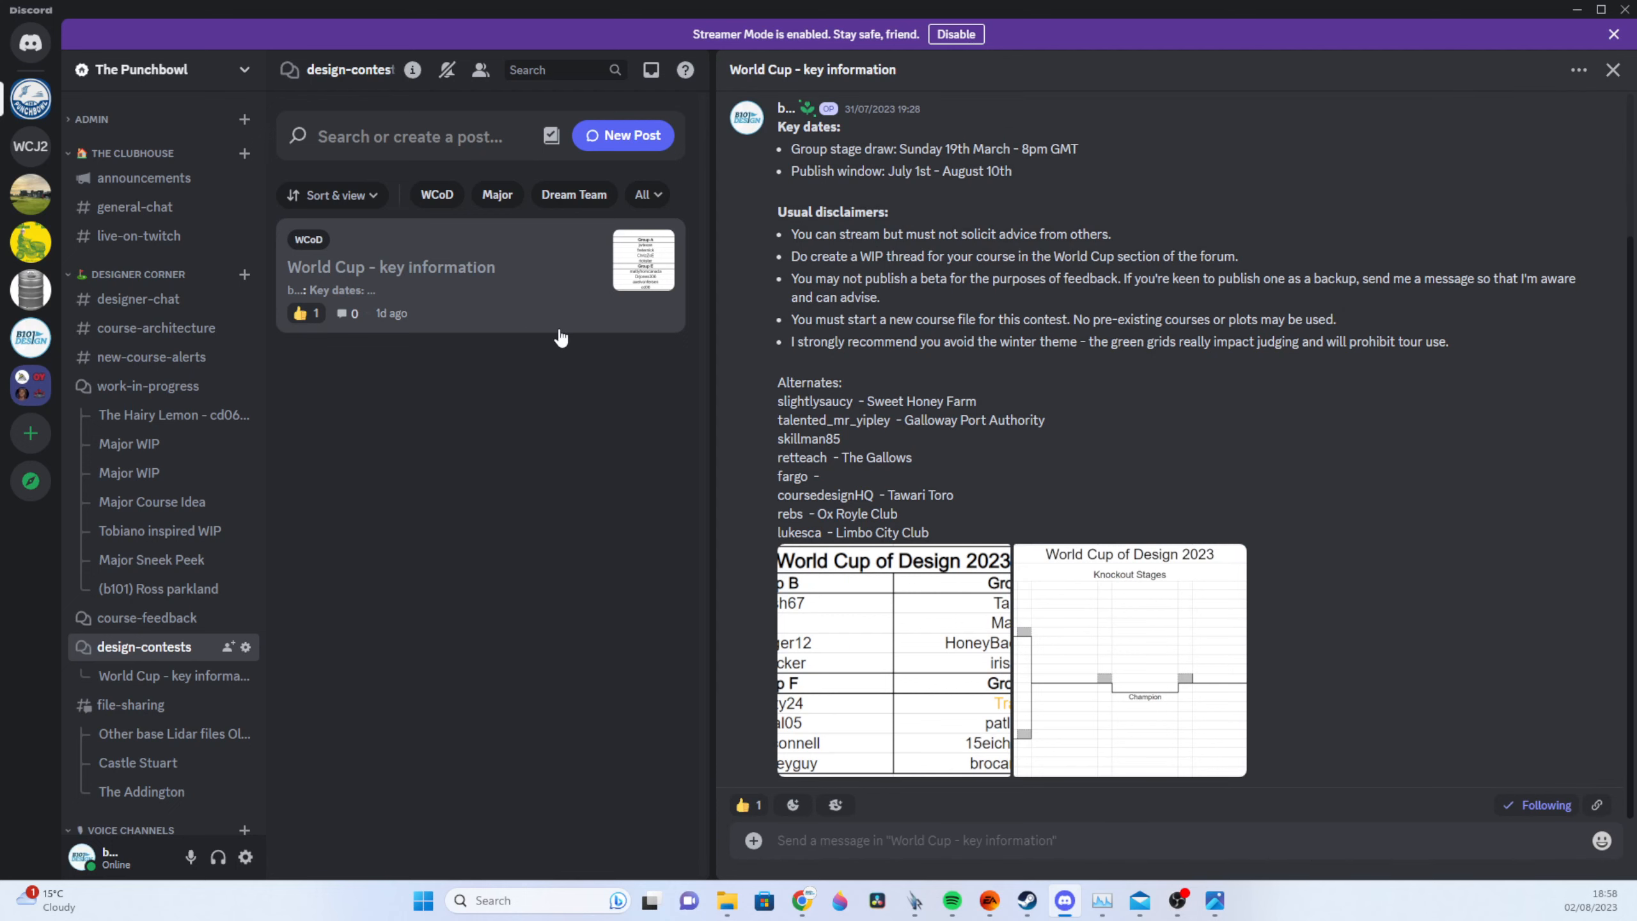
mouse_move(1057, 381)
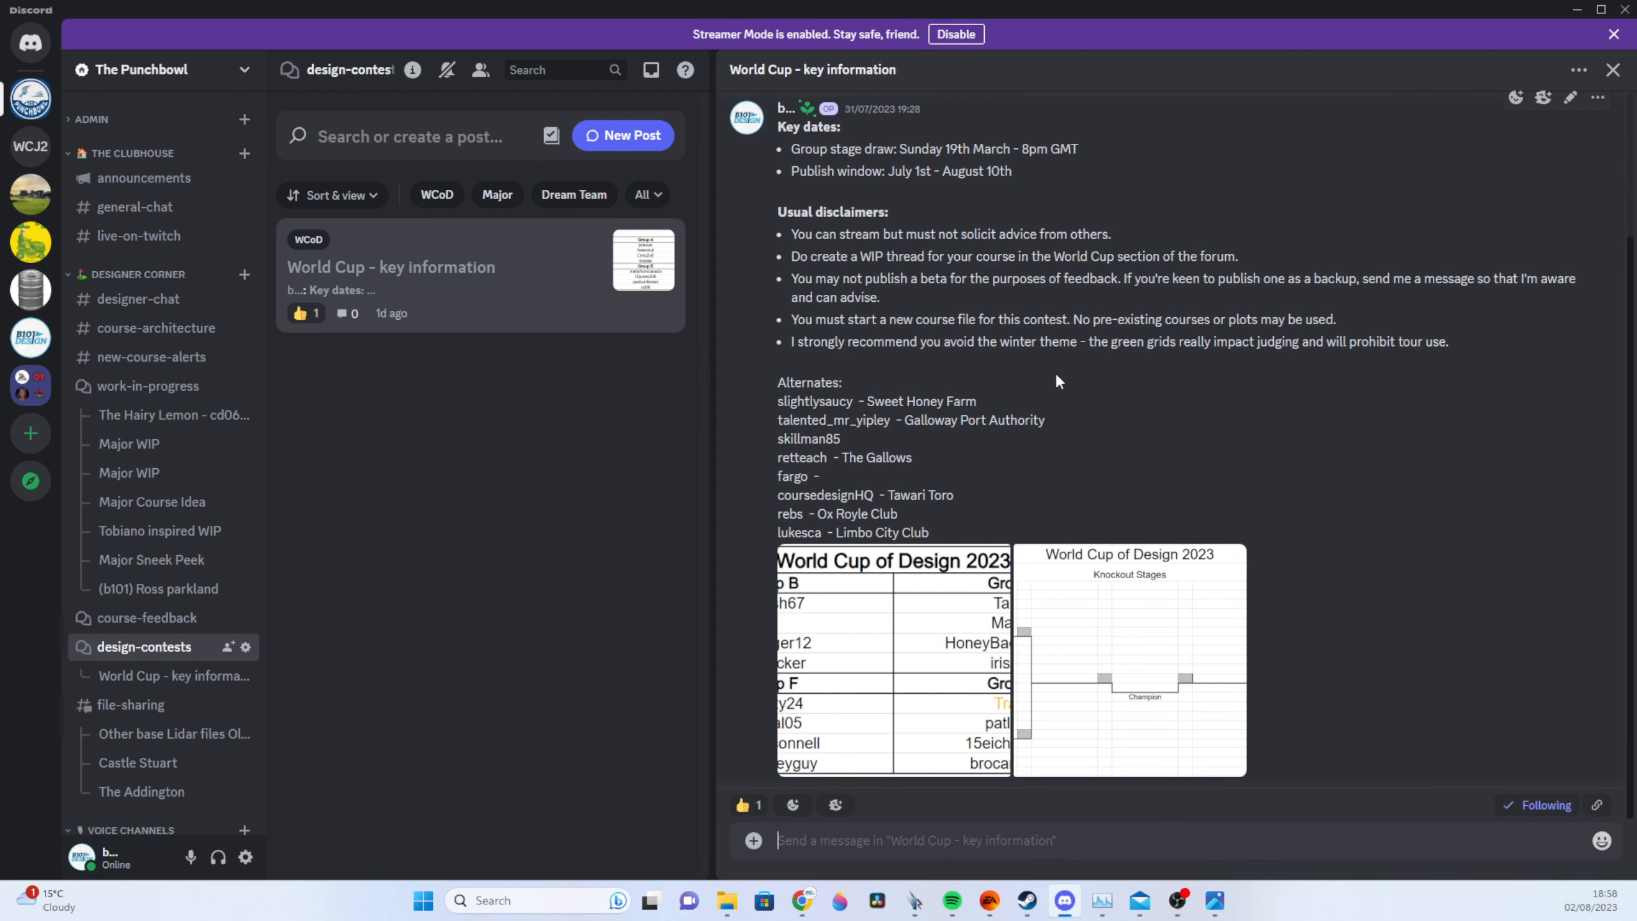
mouse_move(1081, 587)
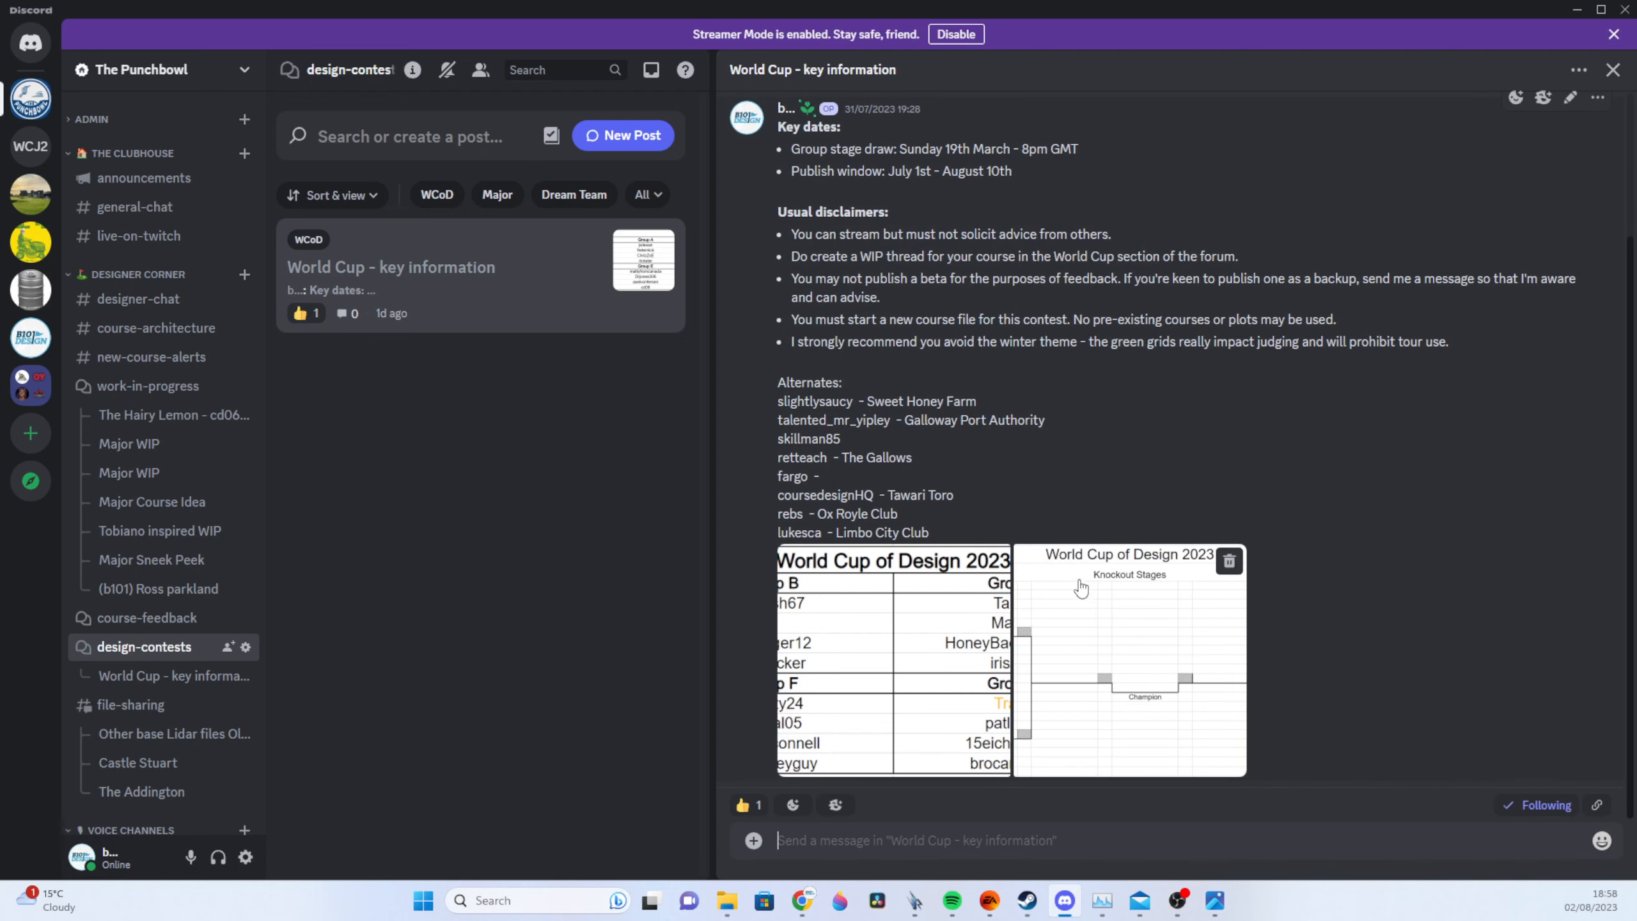
mouse_move(417, 580)
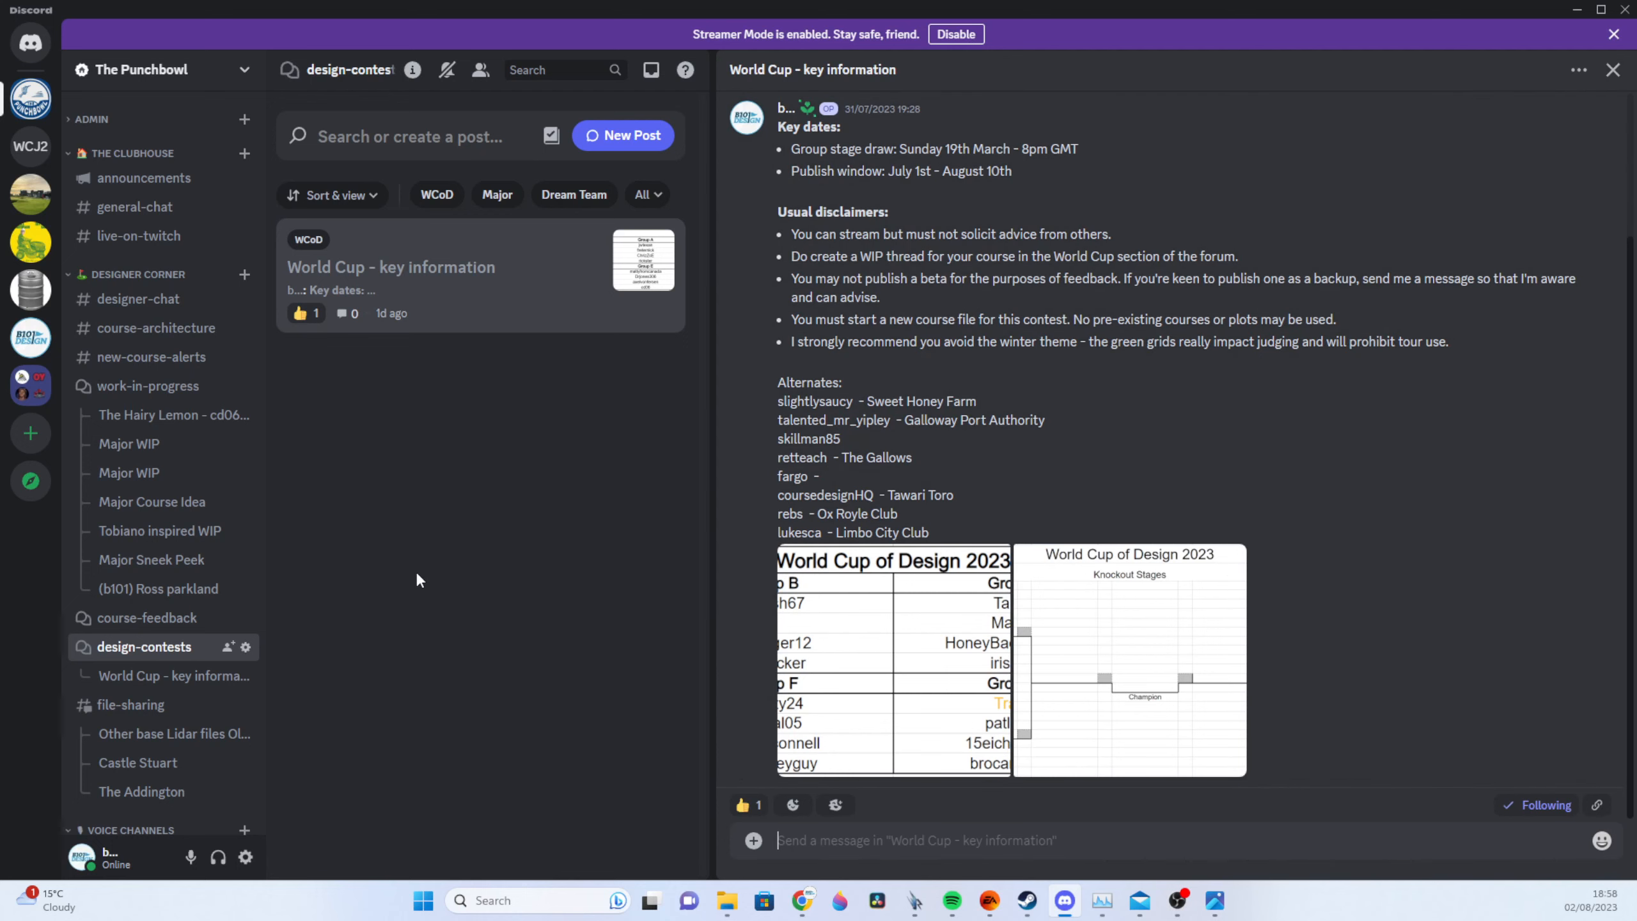
mouse_move(792, 146)
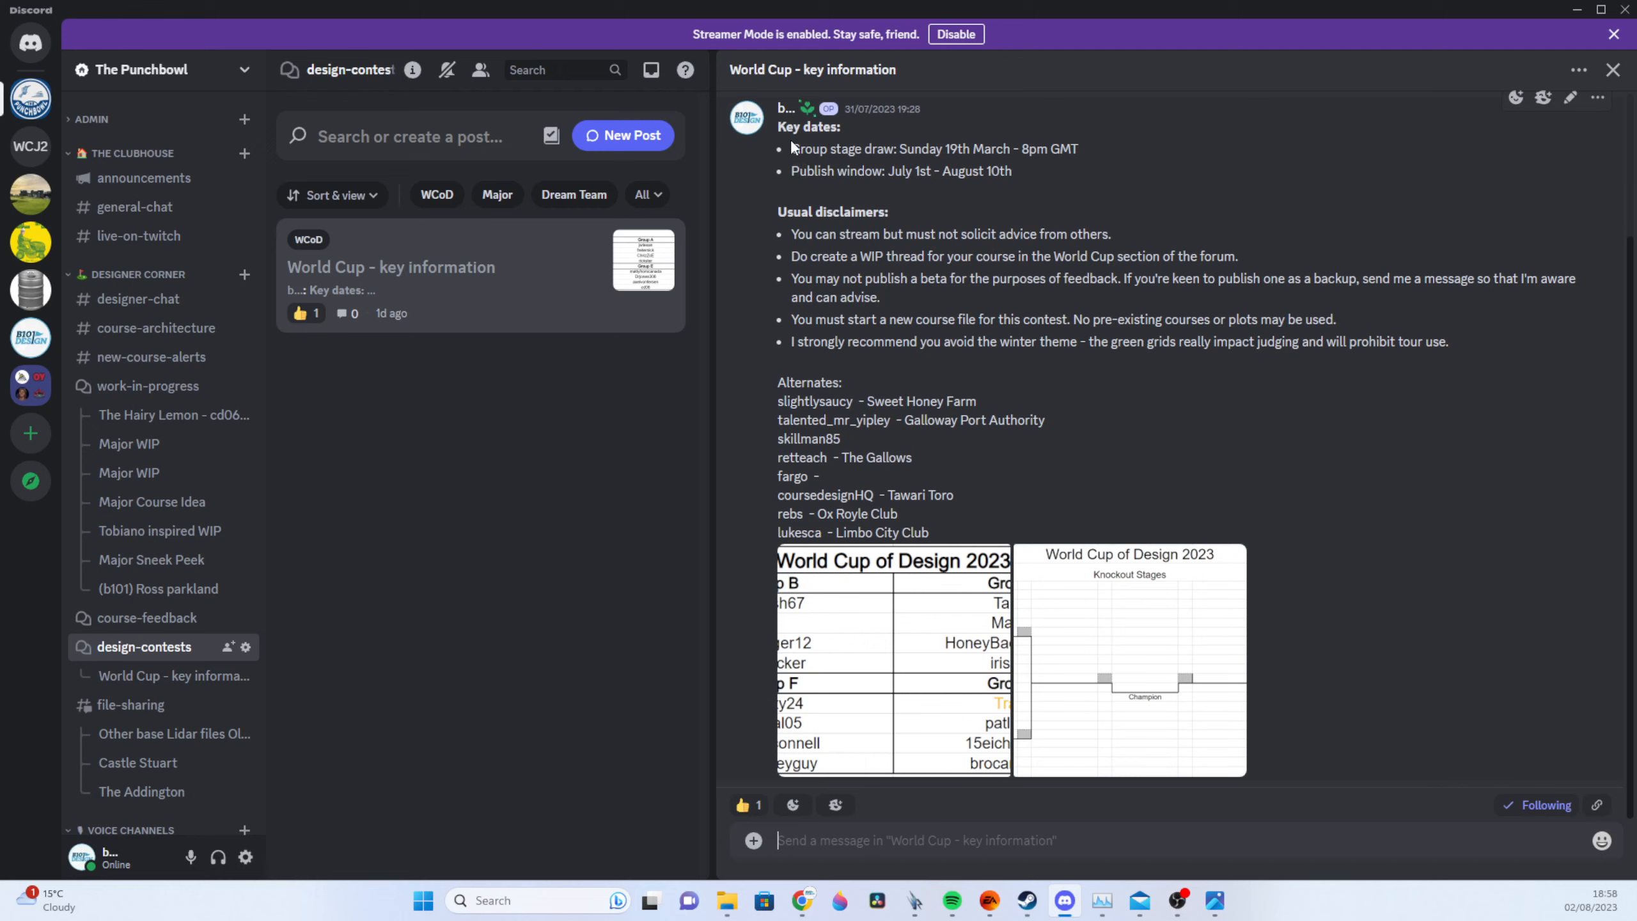
mouse_move(794, 147)
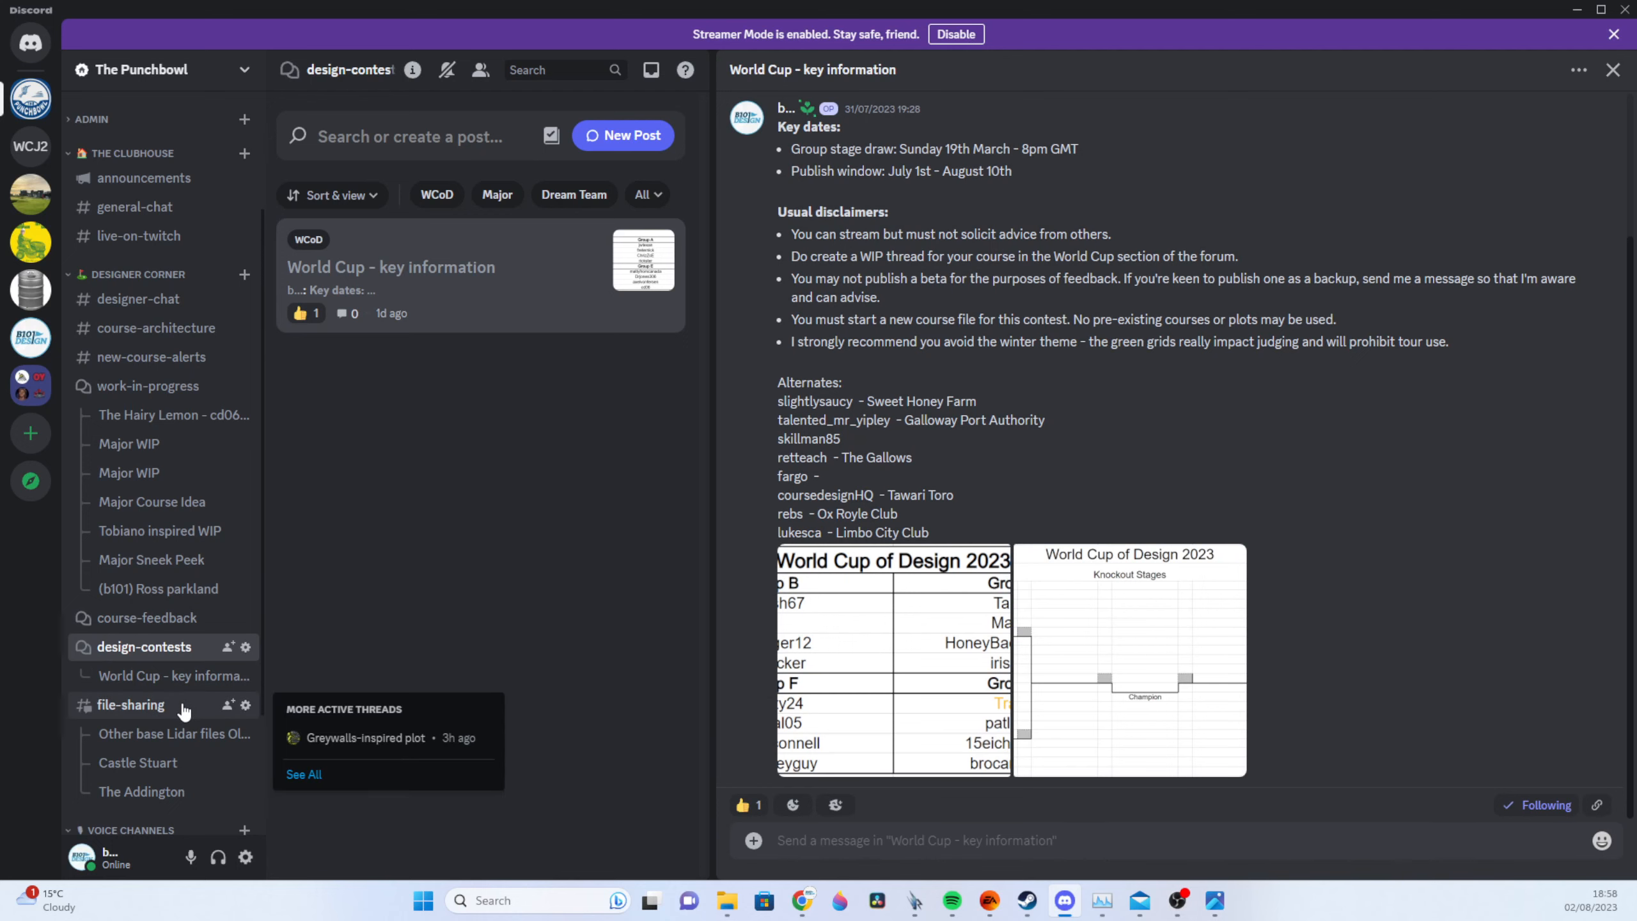
Scroll #file-sharing, open the Other base Lidar files thread, then the Greywalls-inspired plot thread.
left_click(131, 705)
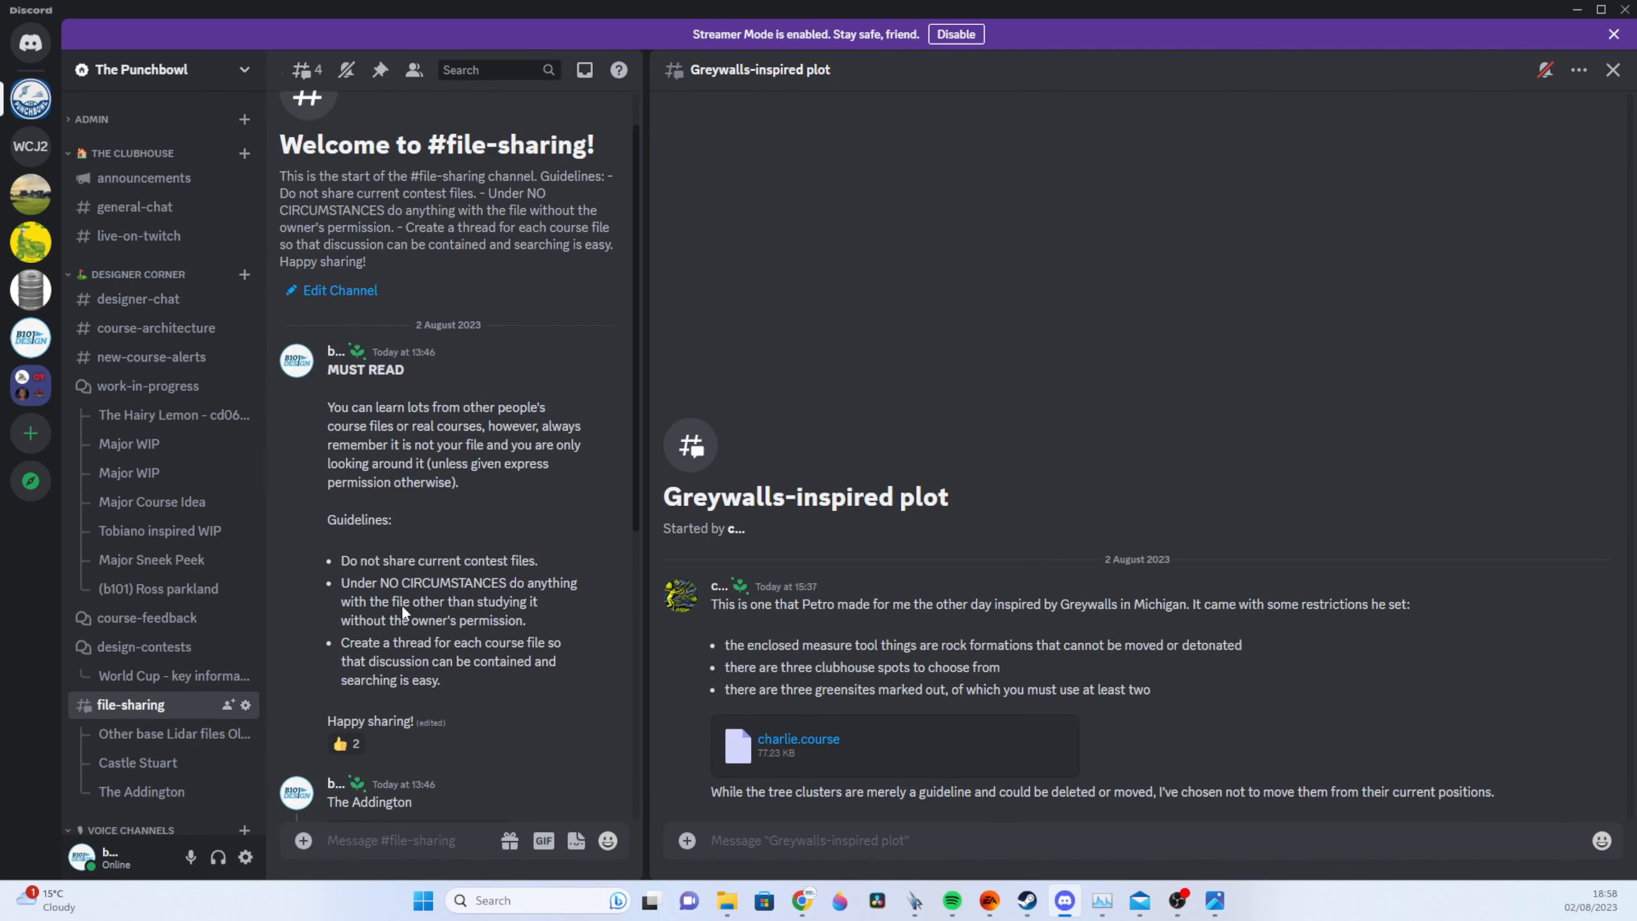
scroll("up", 3)
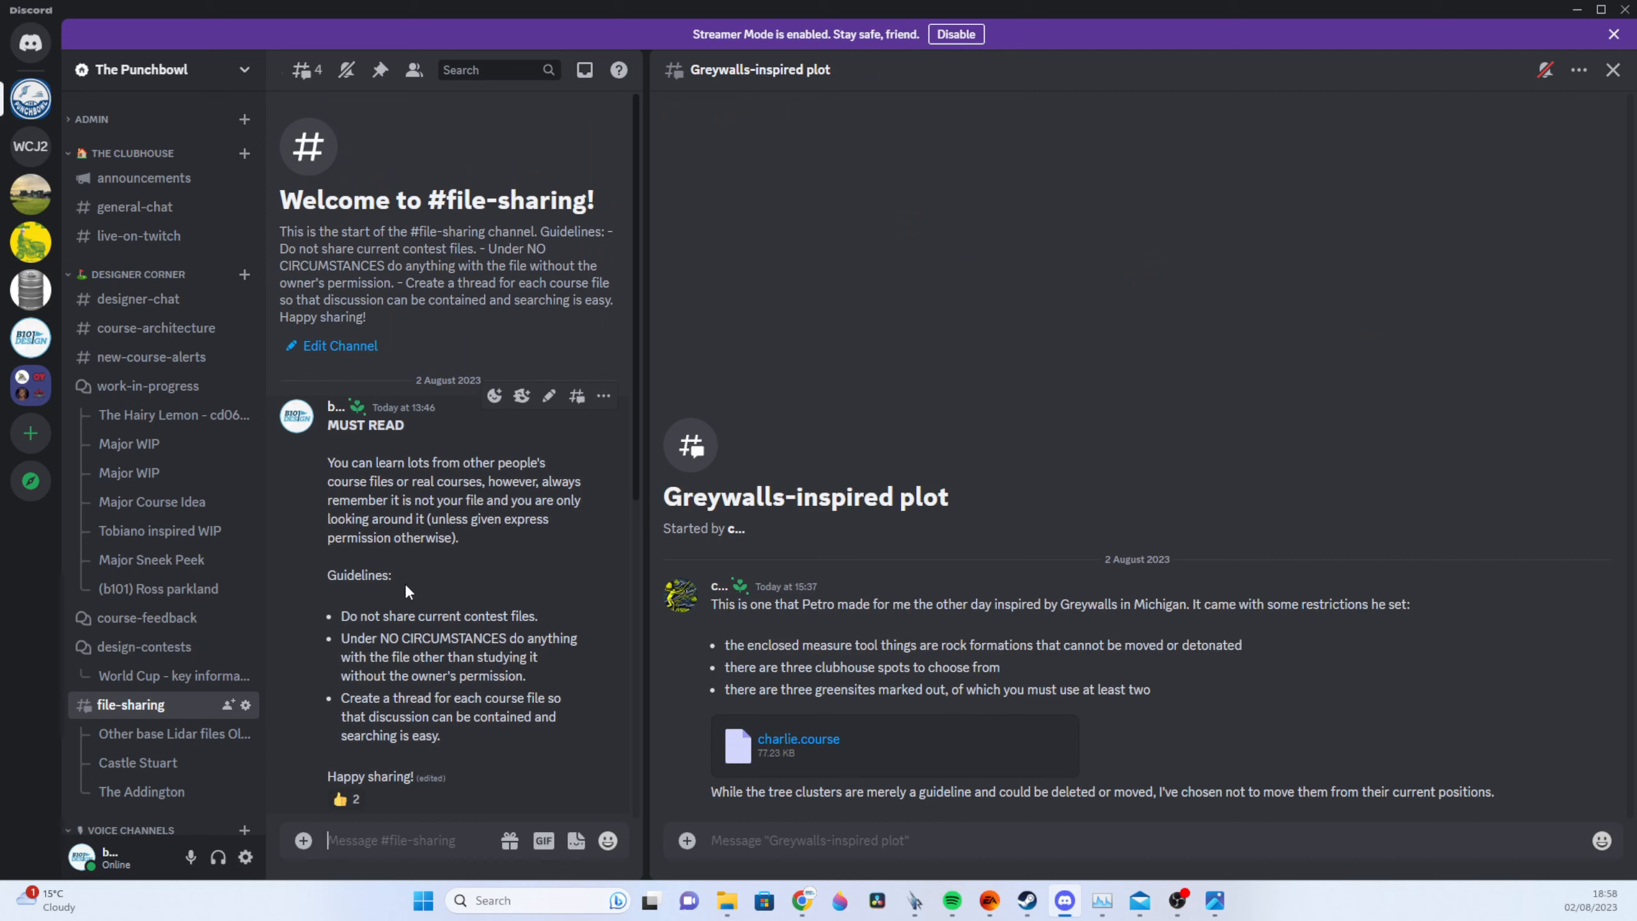
scroll("down", 3)
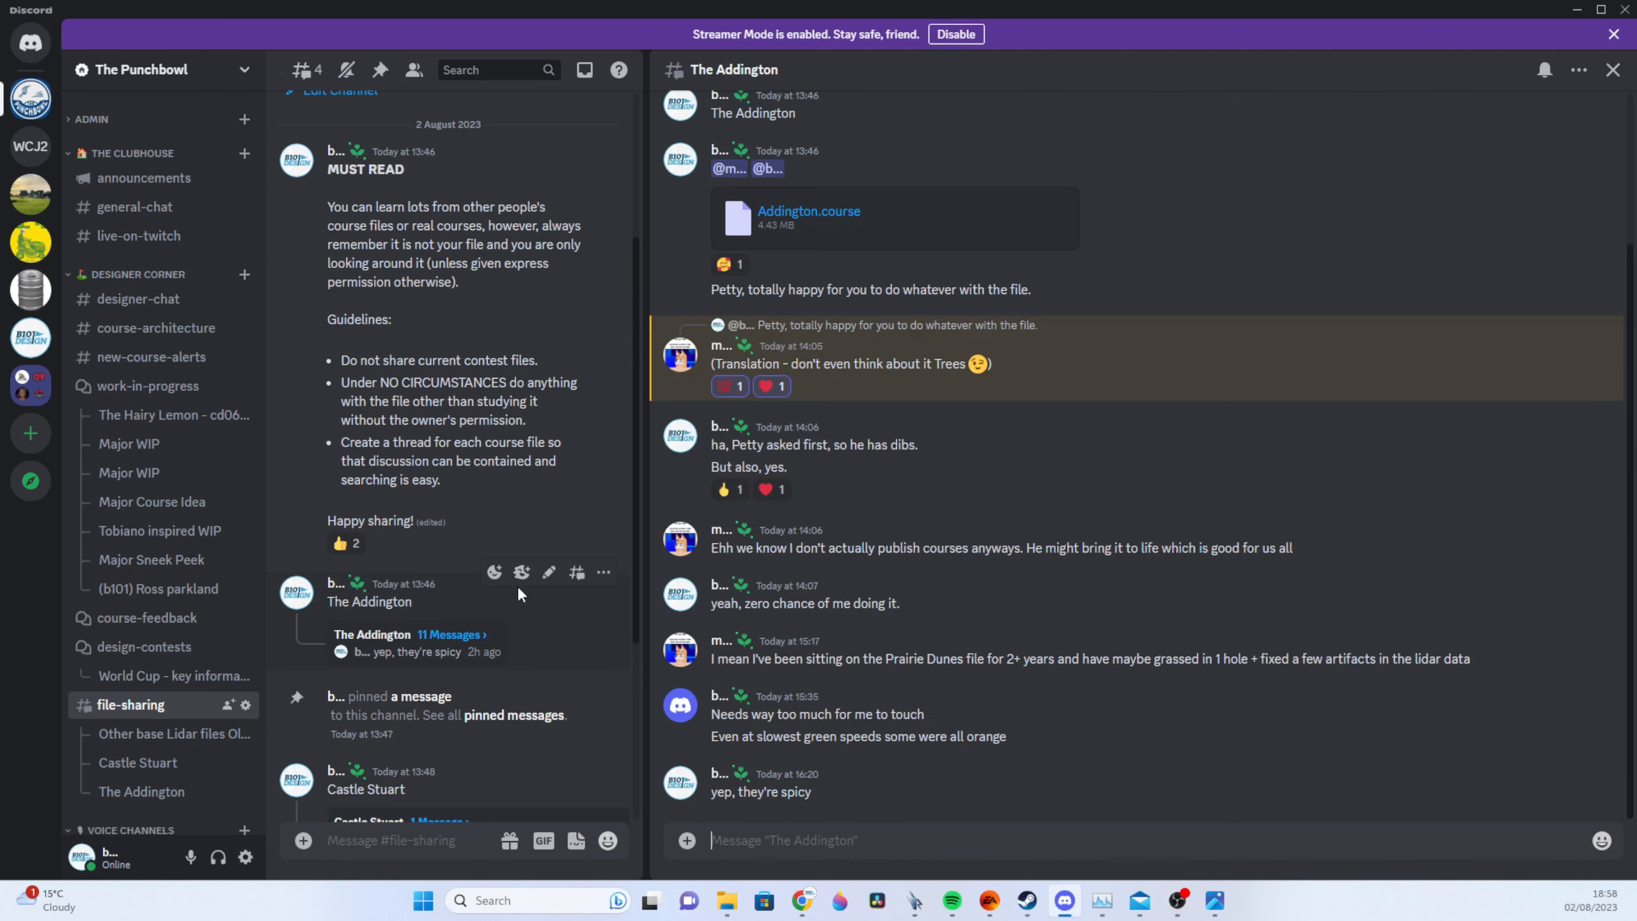
scroll("up", 3)
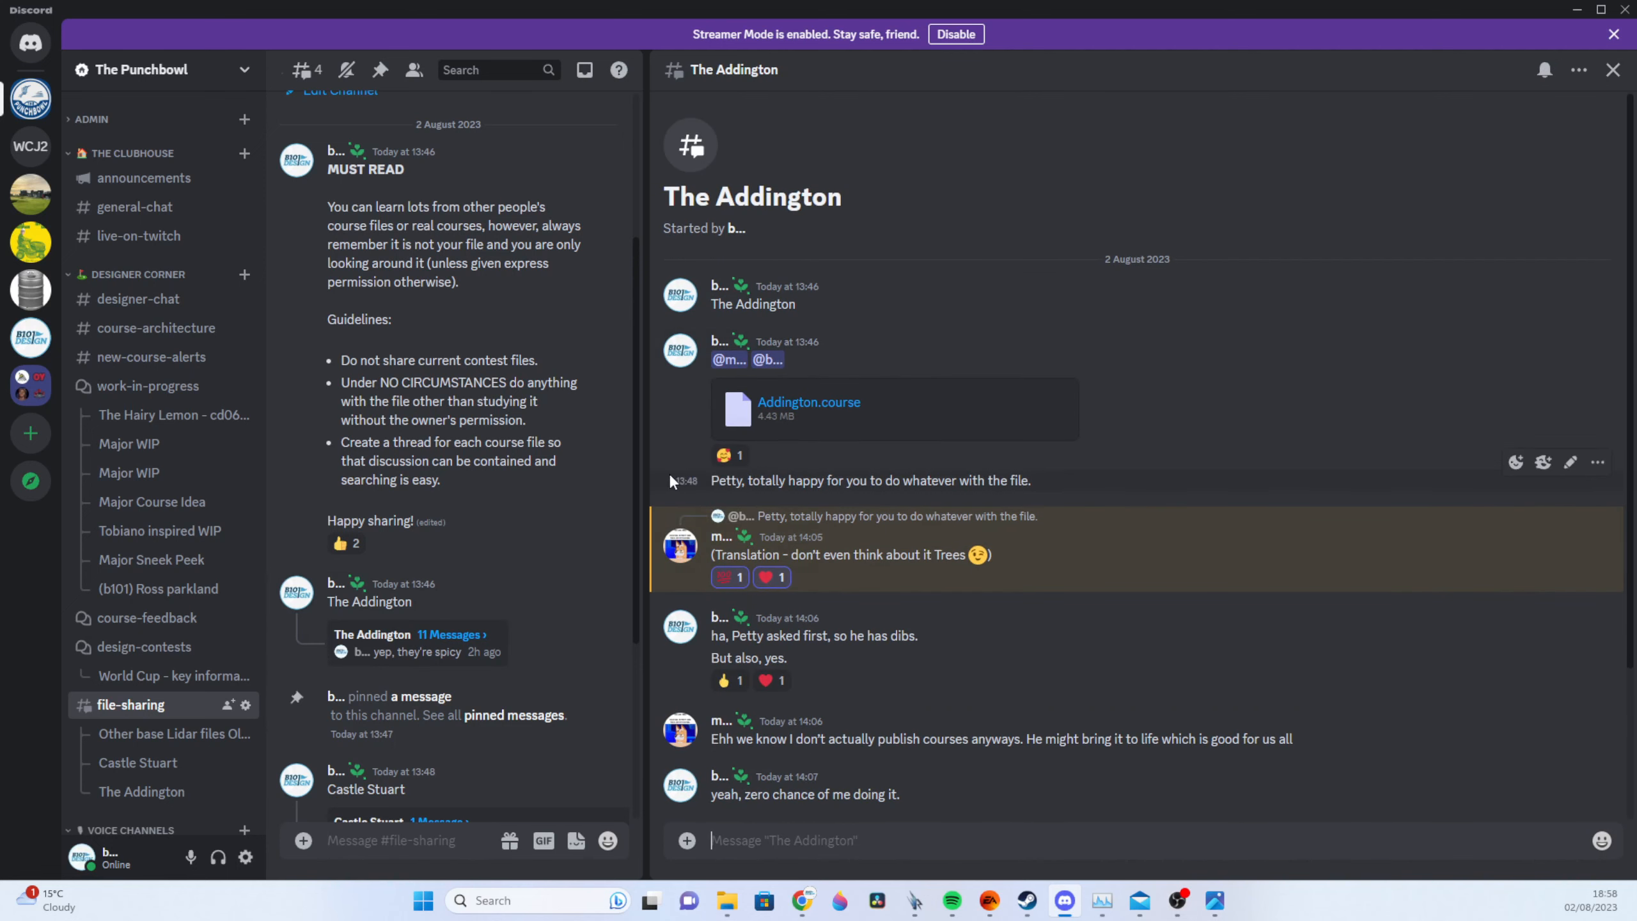
mouse_move(754, 453)
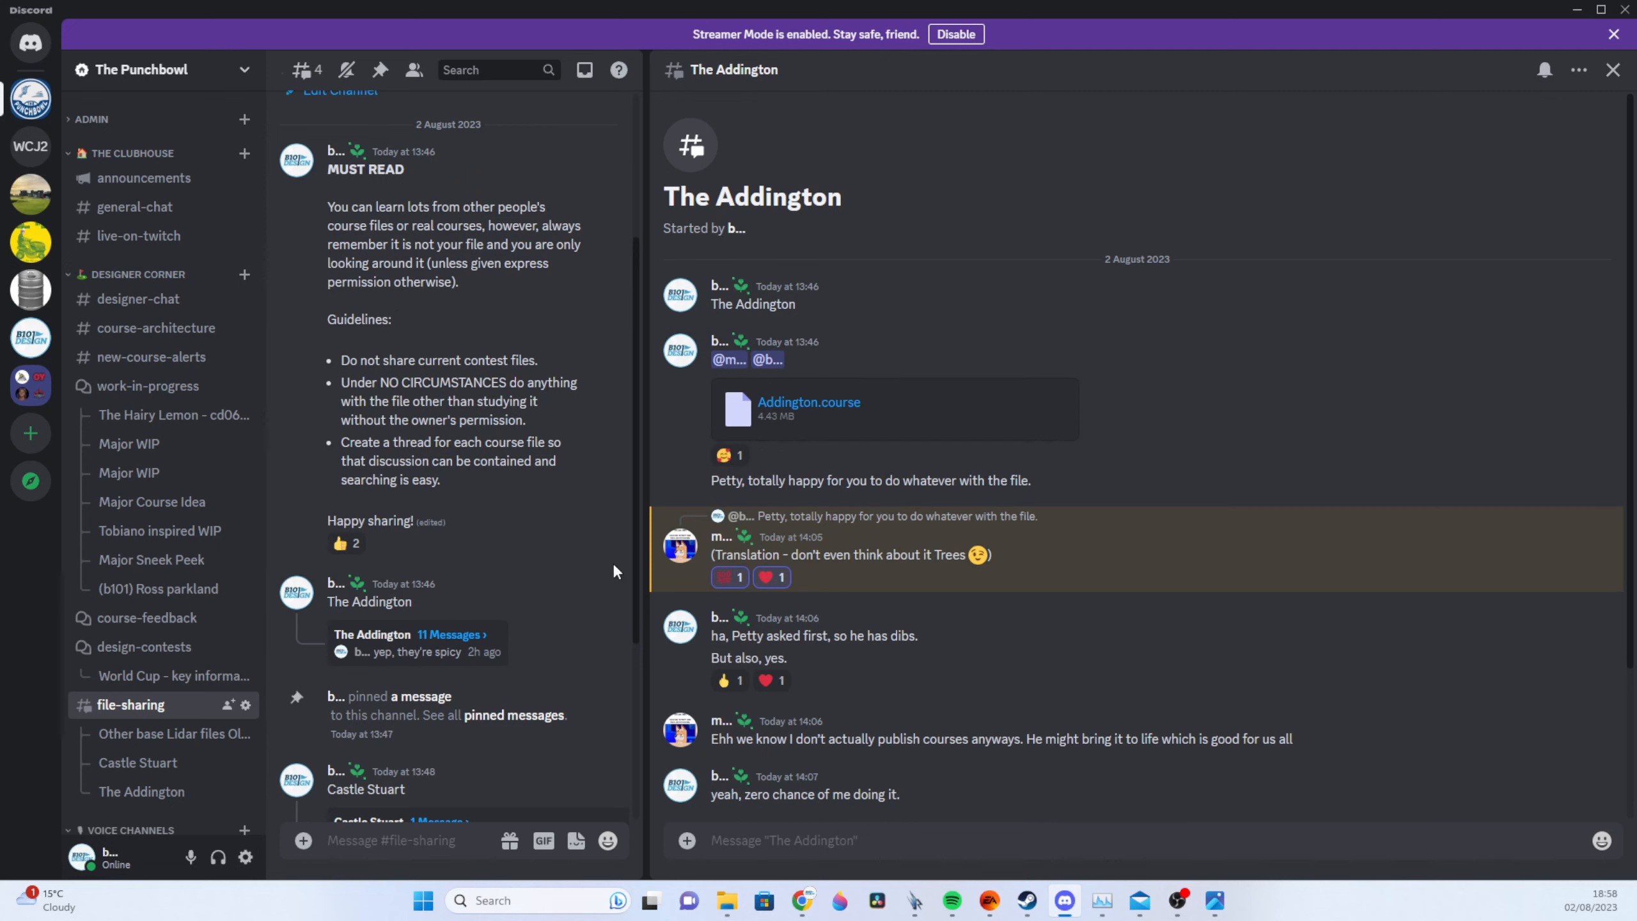
scroll("down", 3)
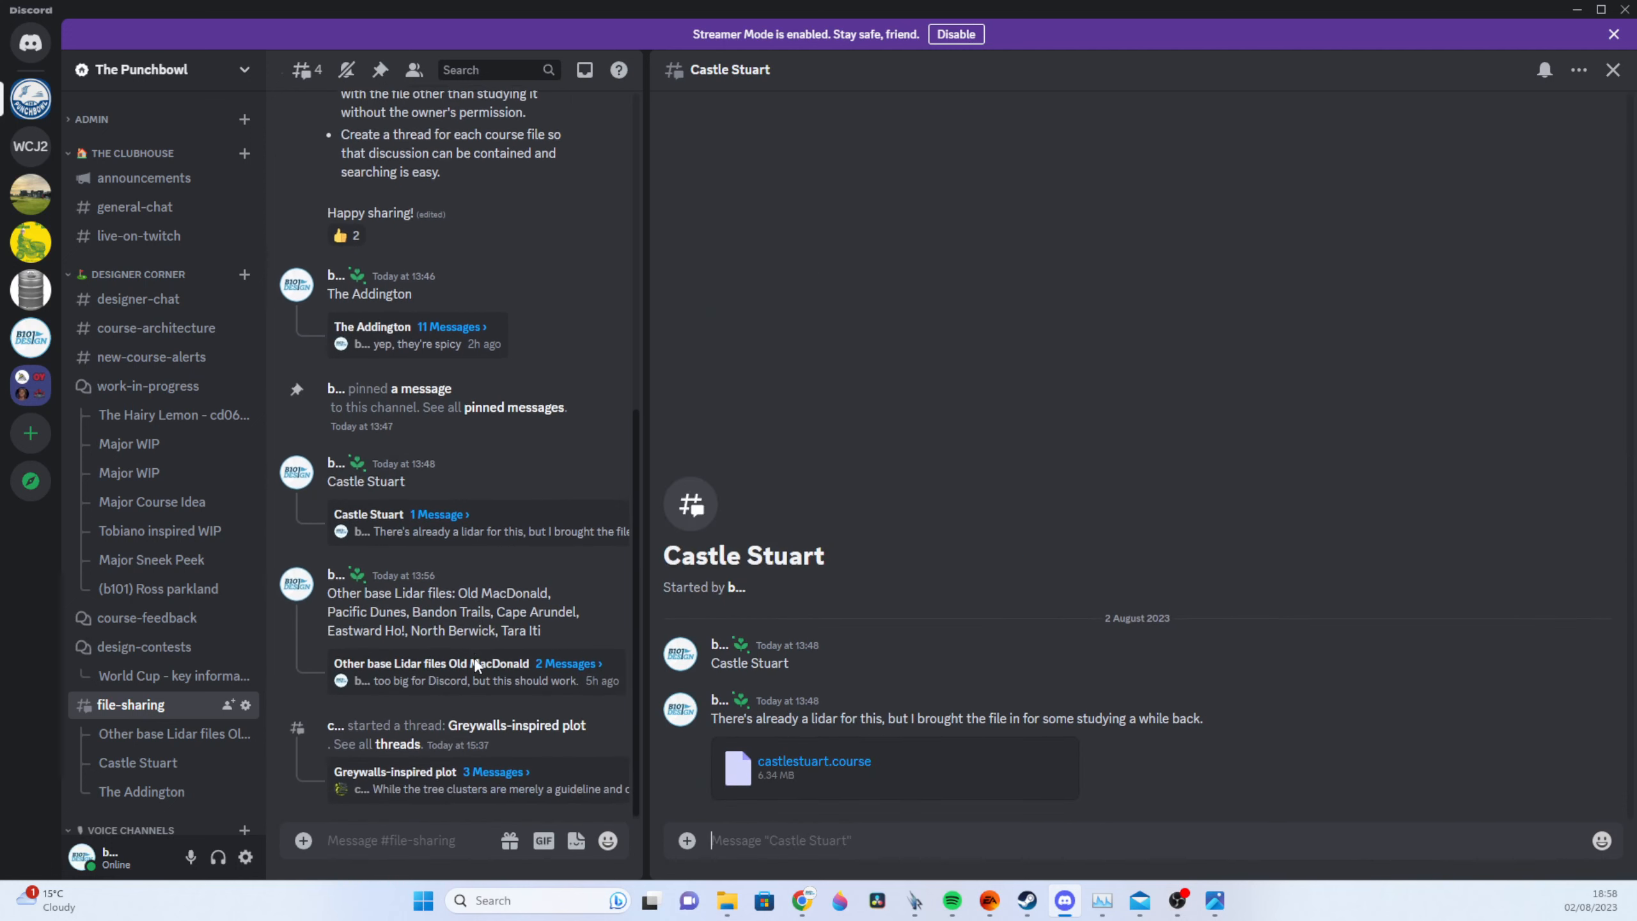
left_click(433, 663)
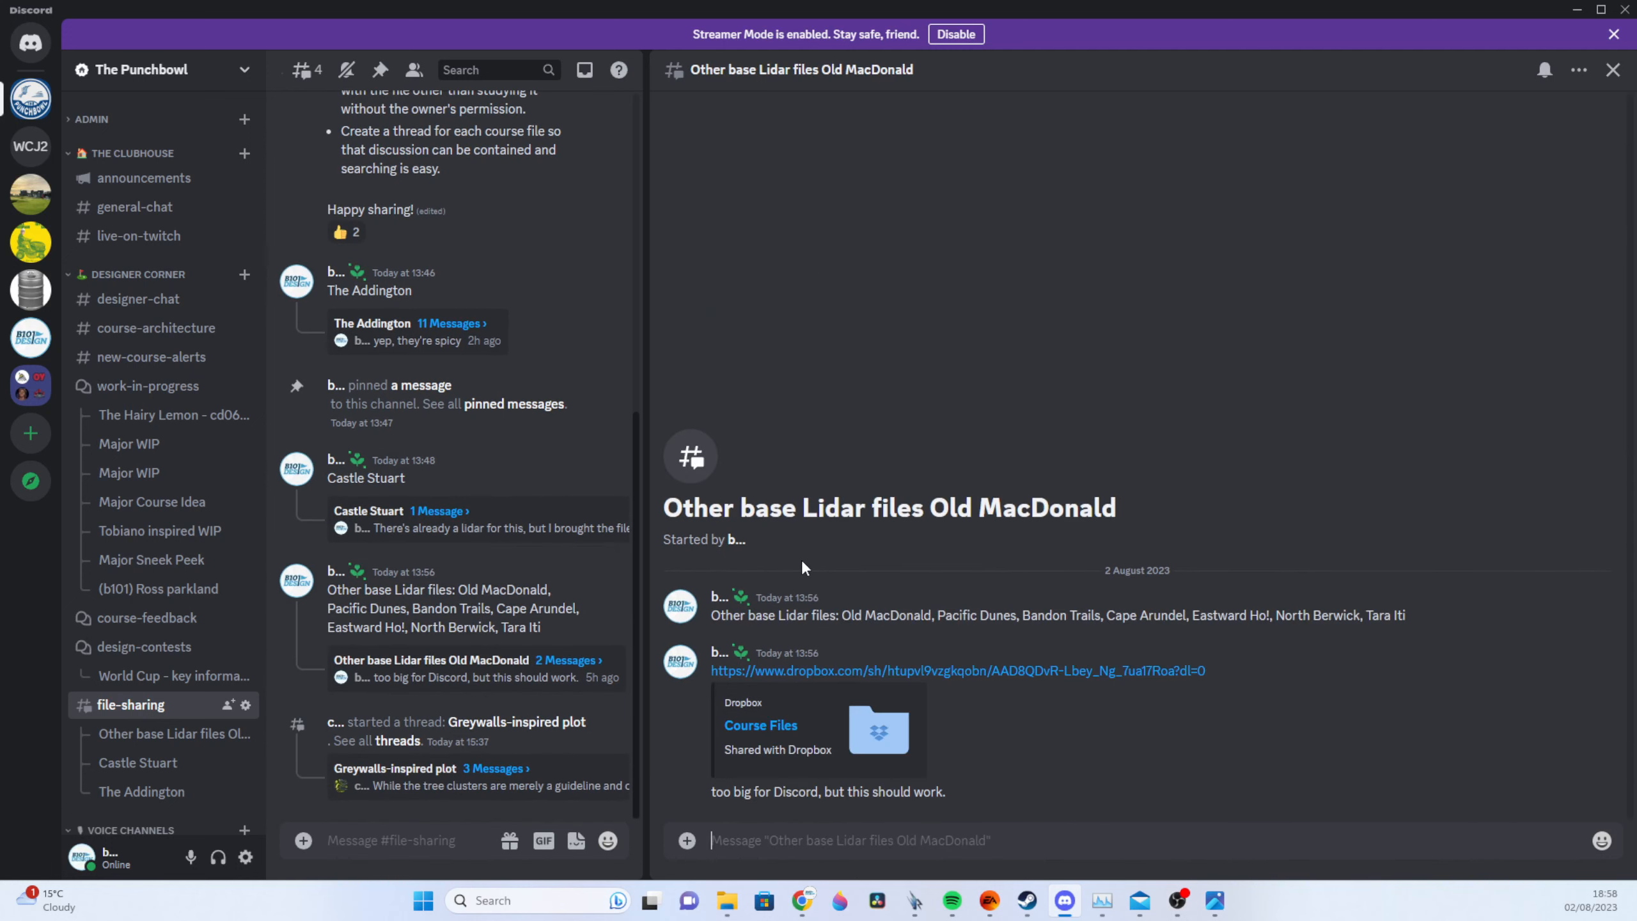
mouse_move(960, 607)
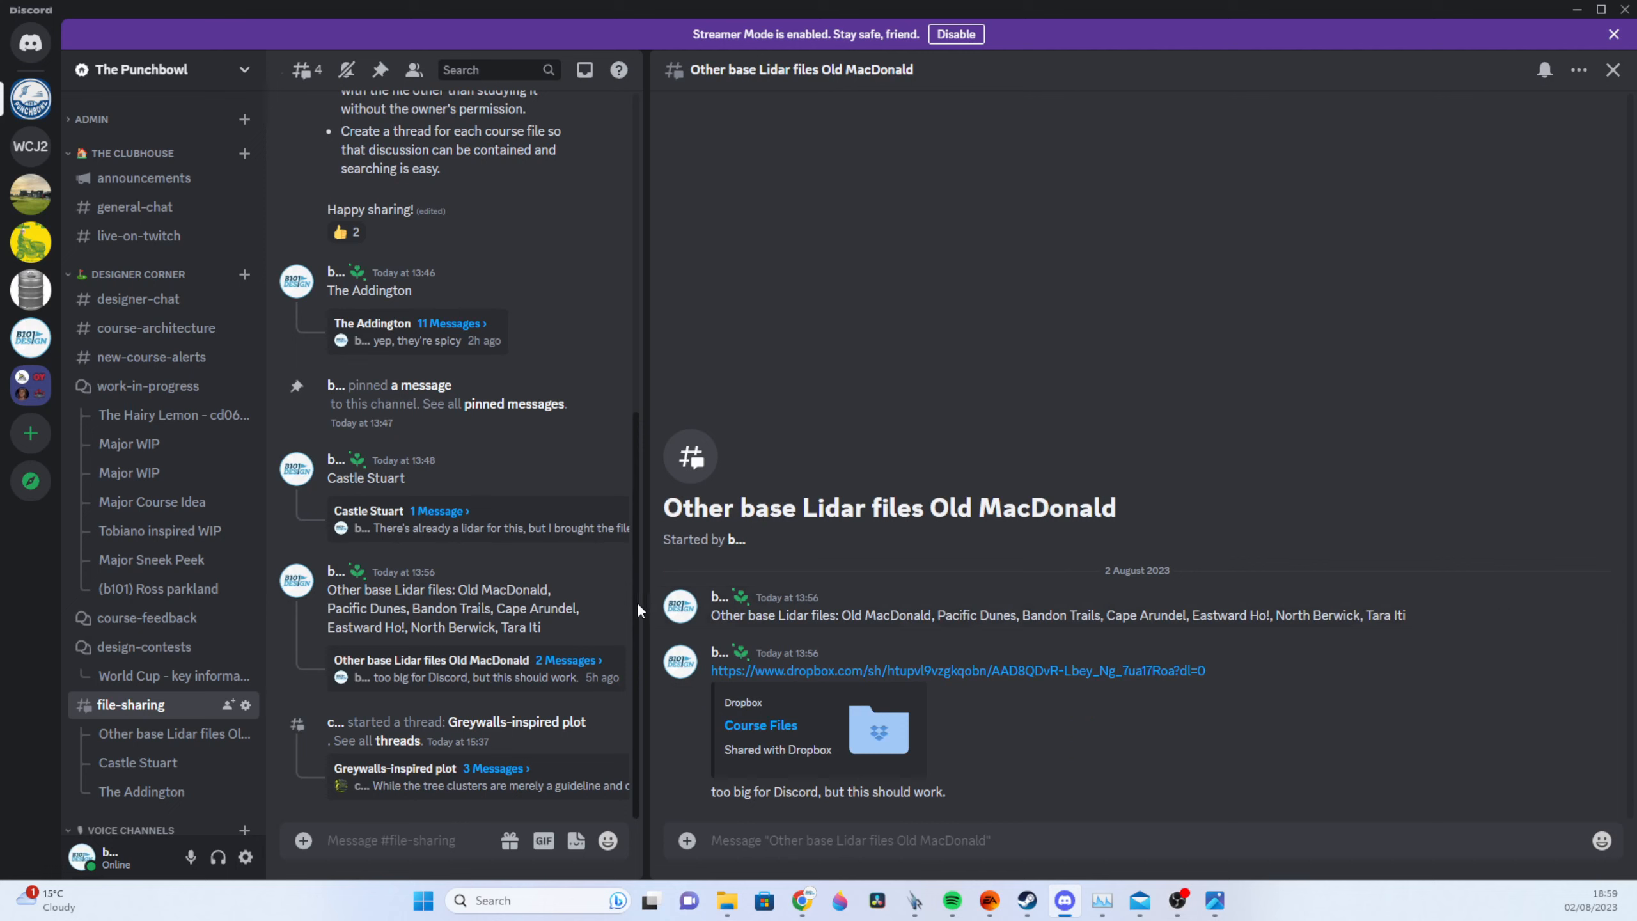
mouse_move(492, 726)
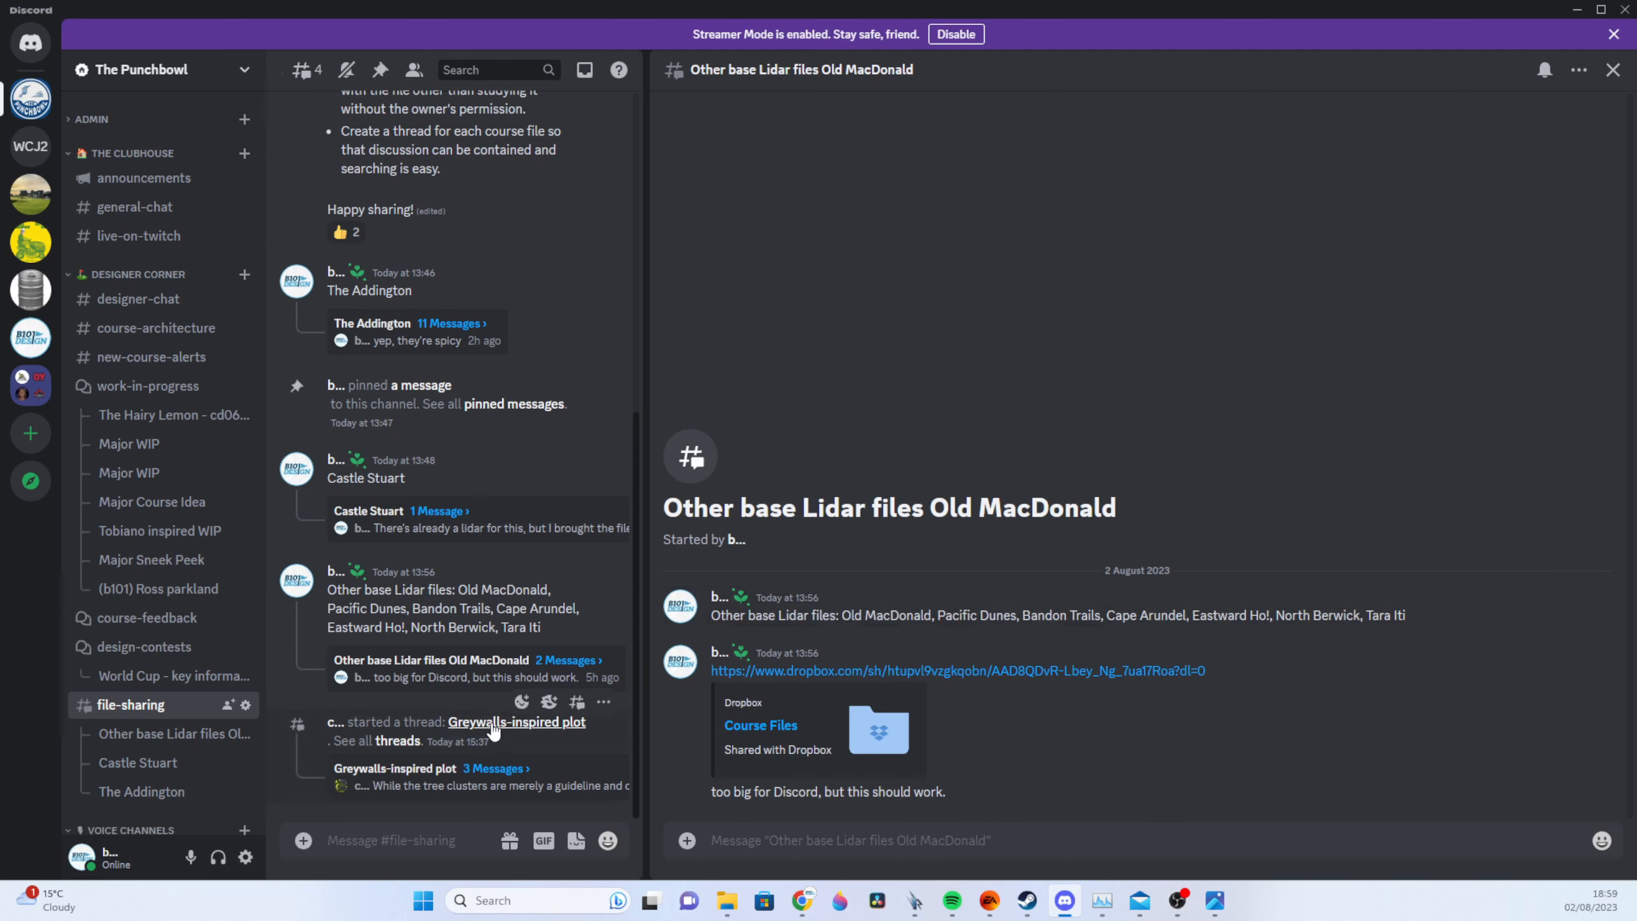
left_click(516, 721)
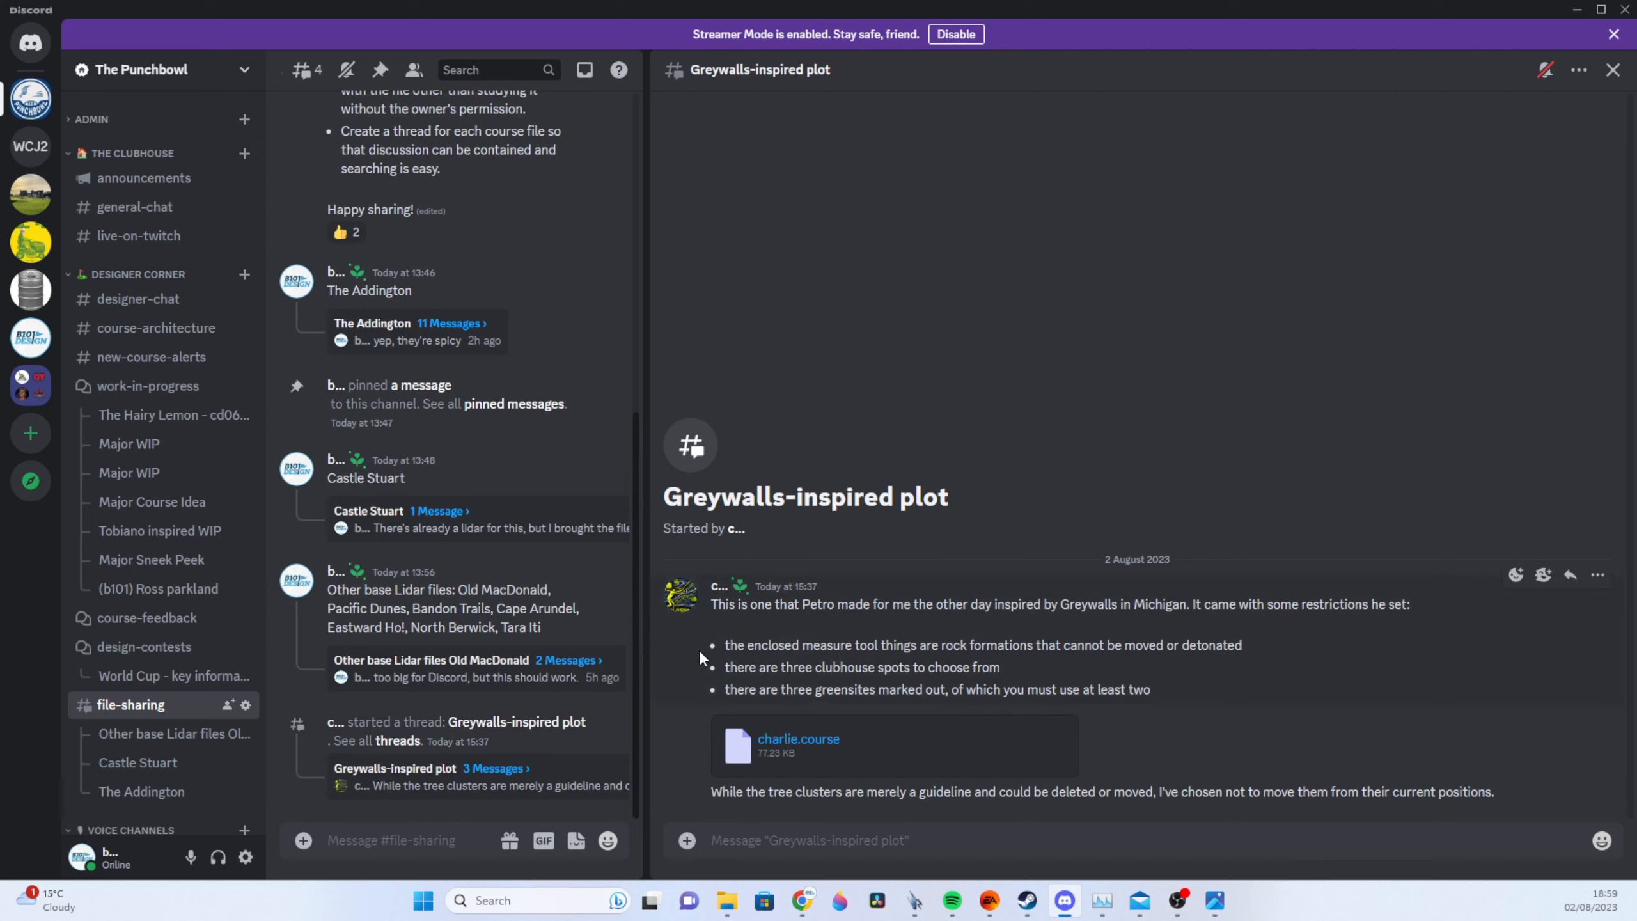
mouse_move(629, 690)
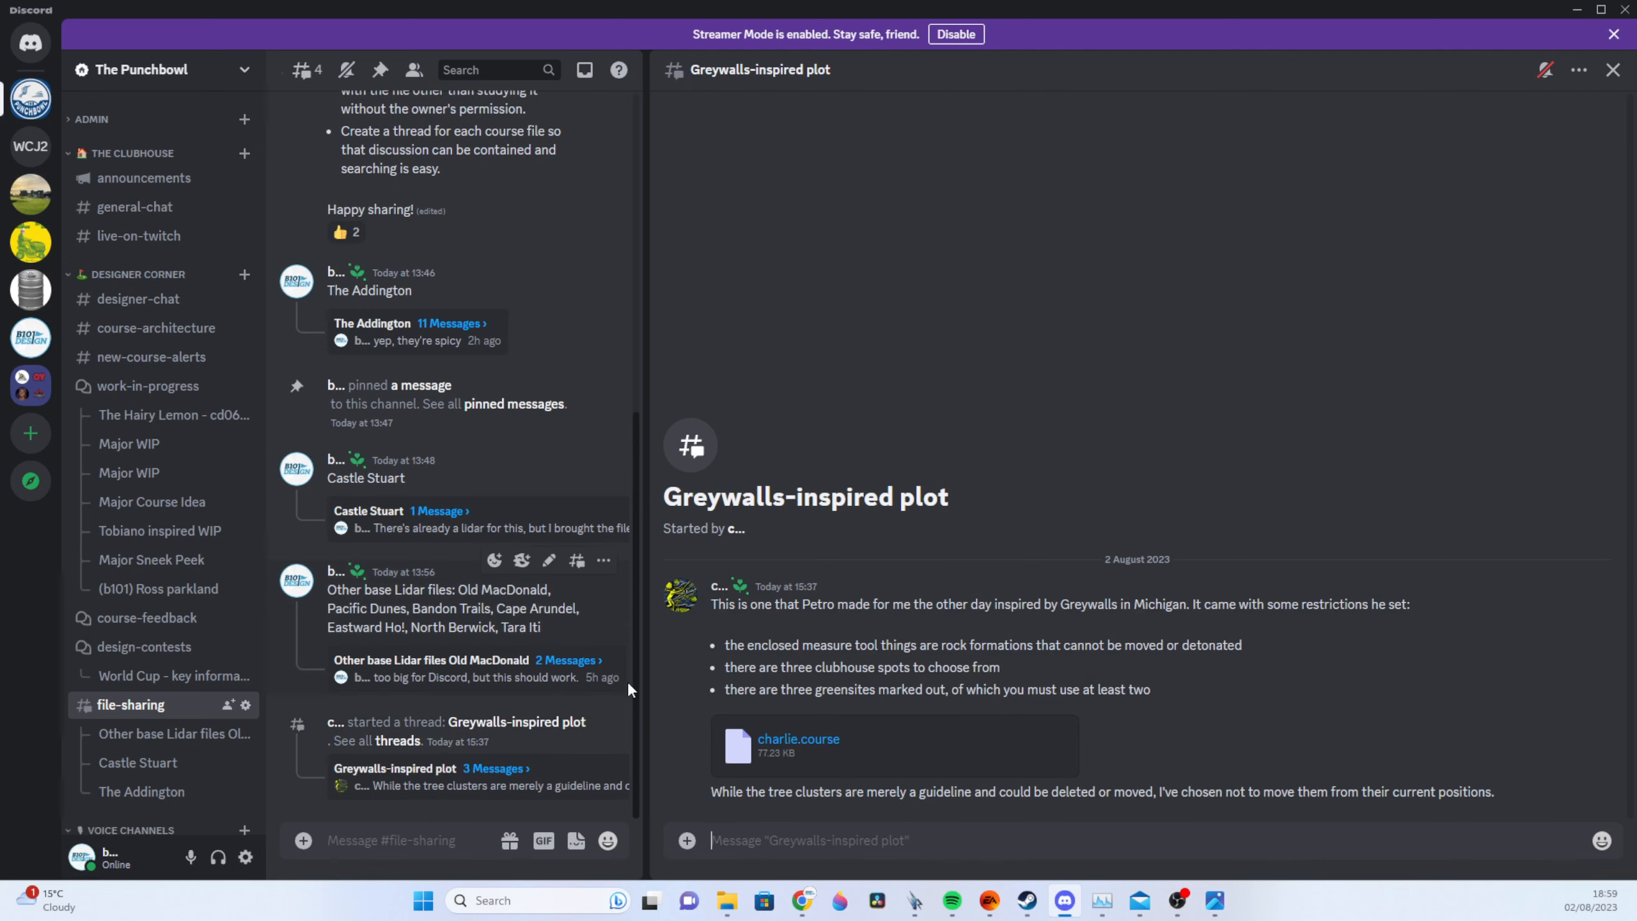
mouse_move(421, 614)
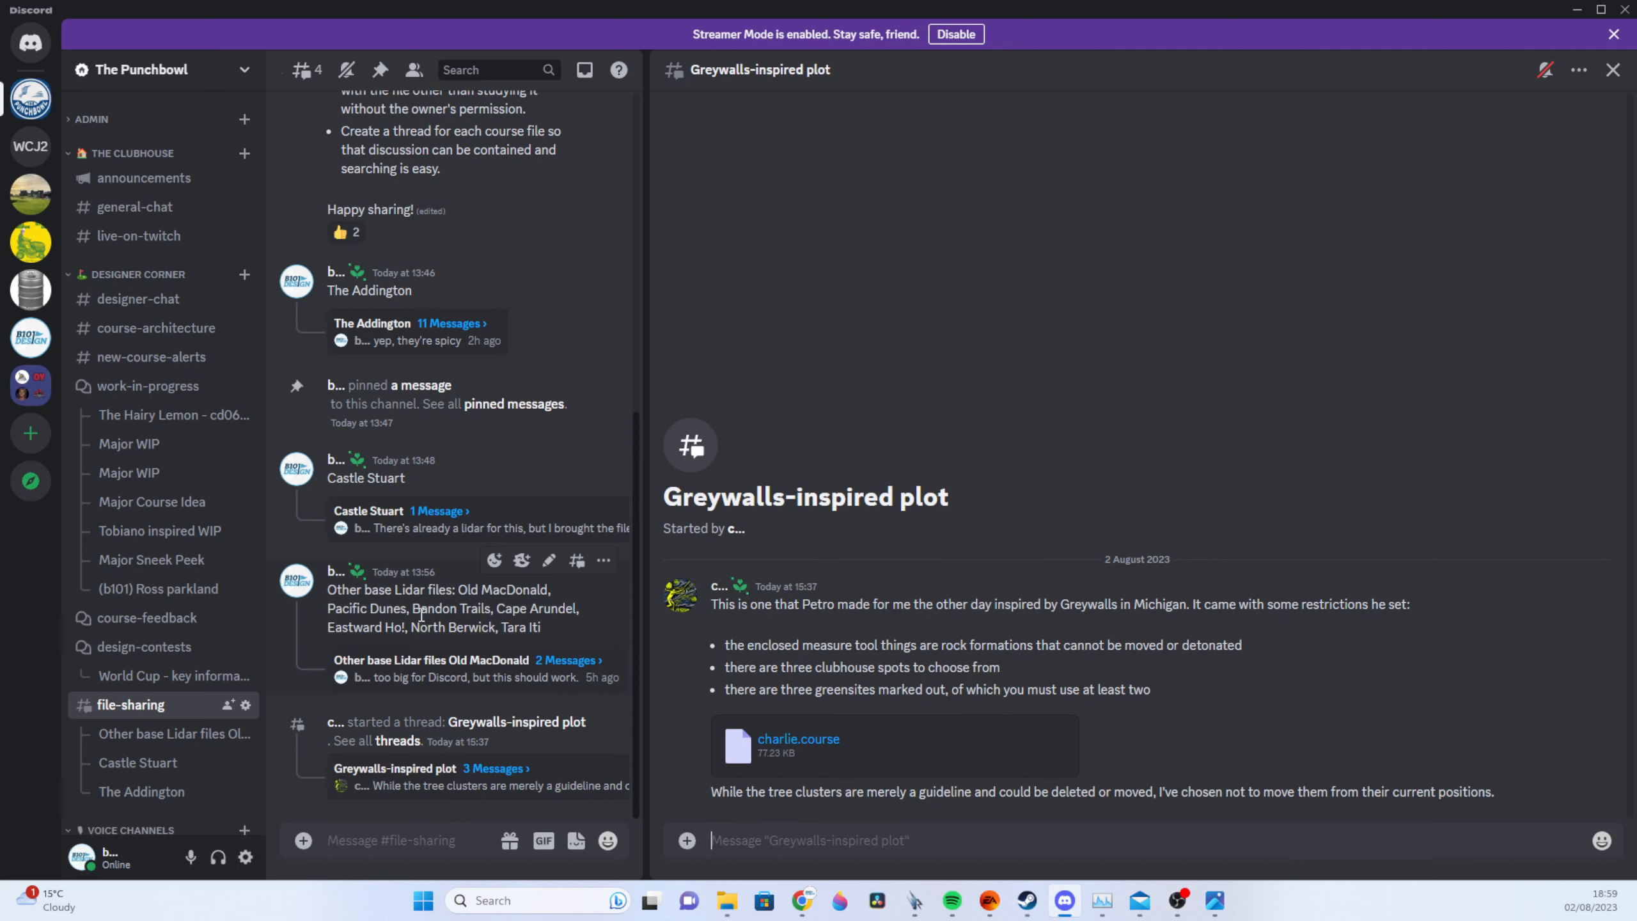
scroll("down", 3)
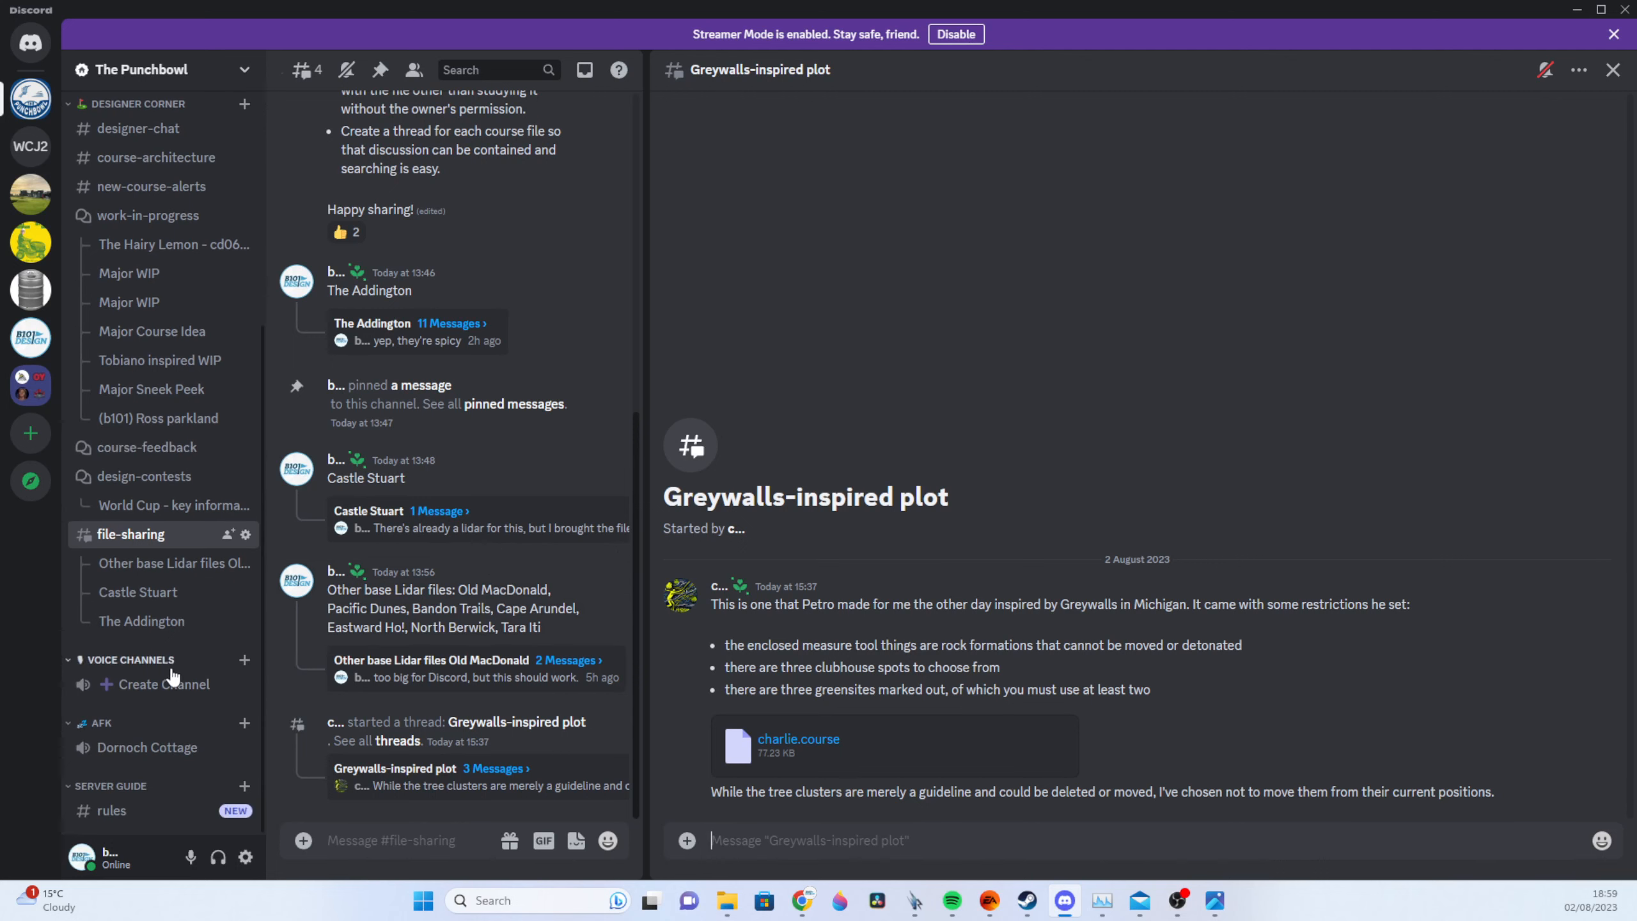
mouse_move(158, 684)
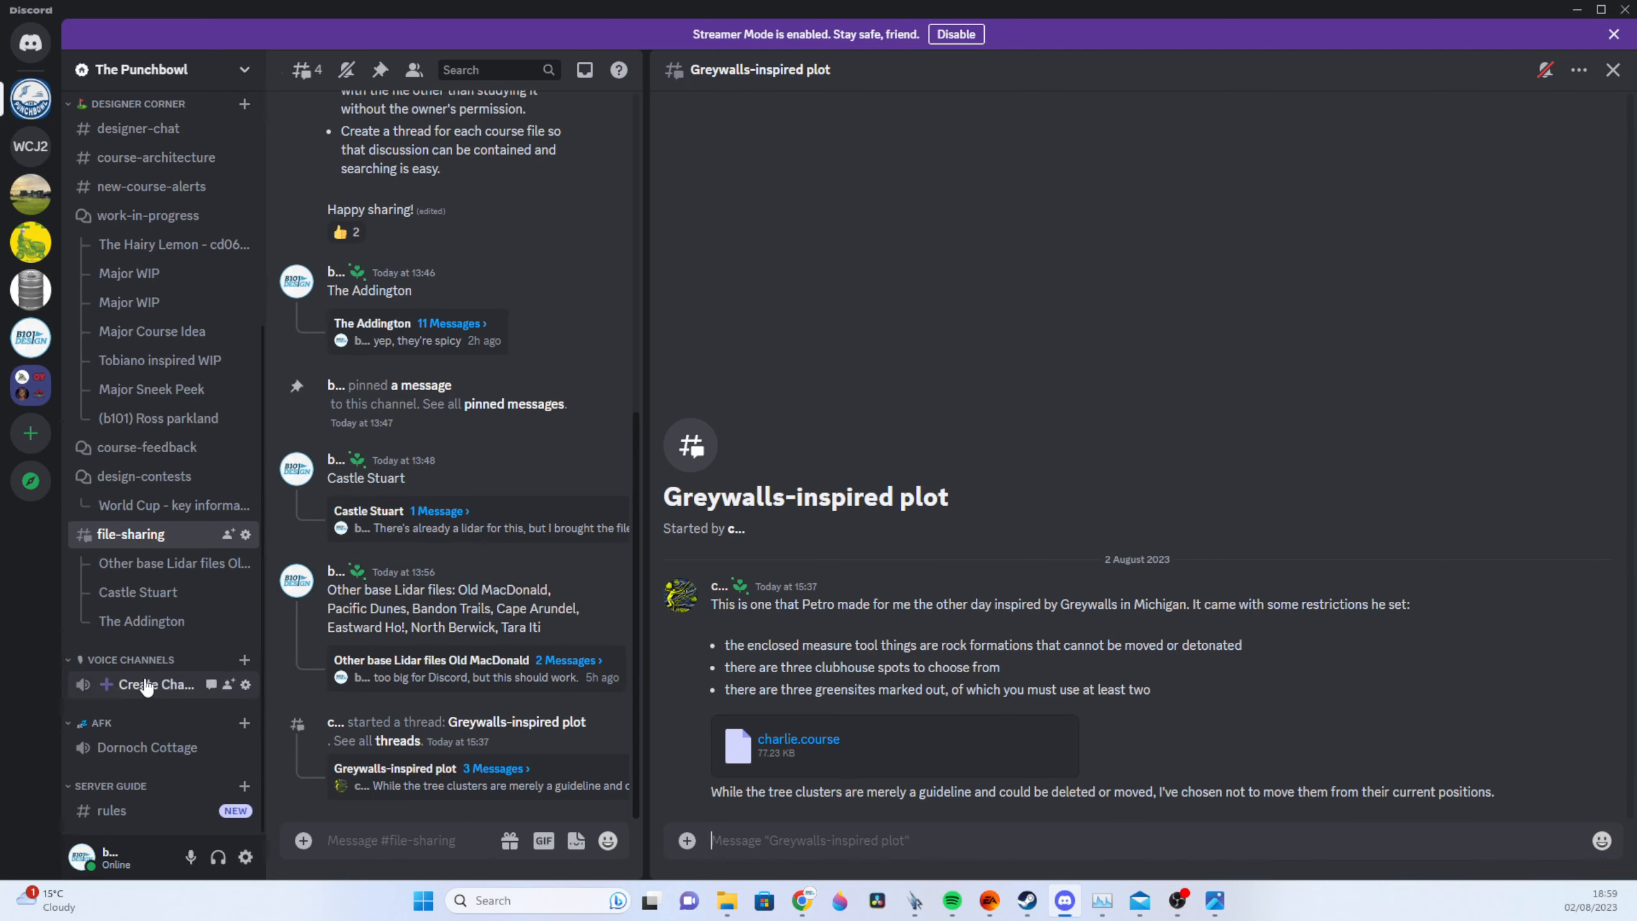
mouse_move(184, 686)
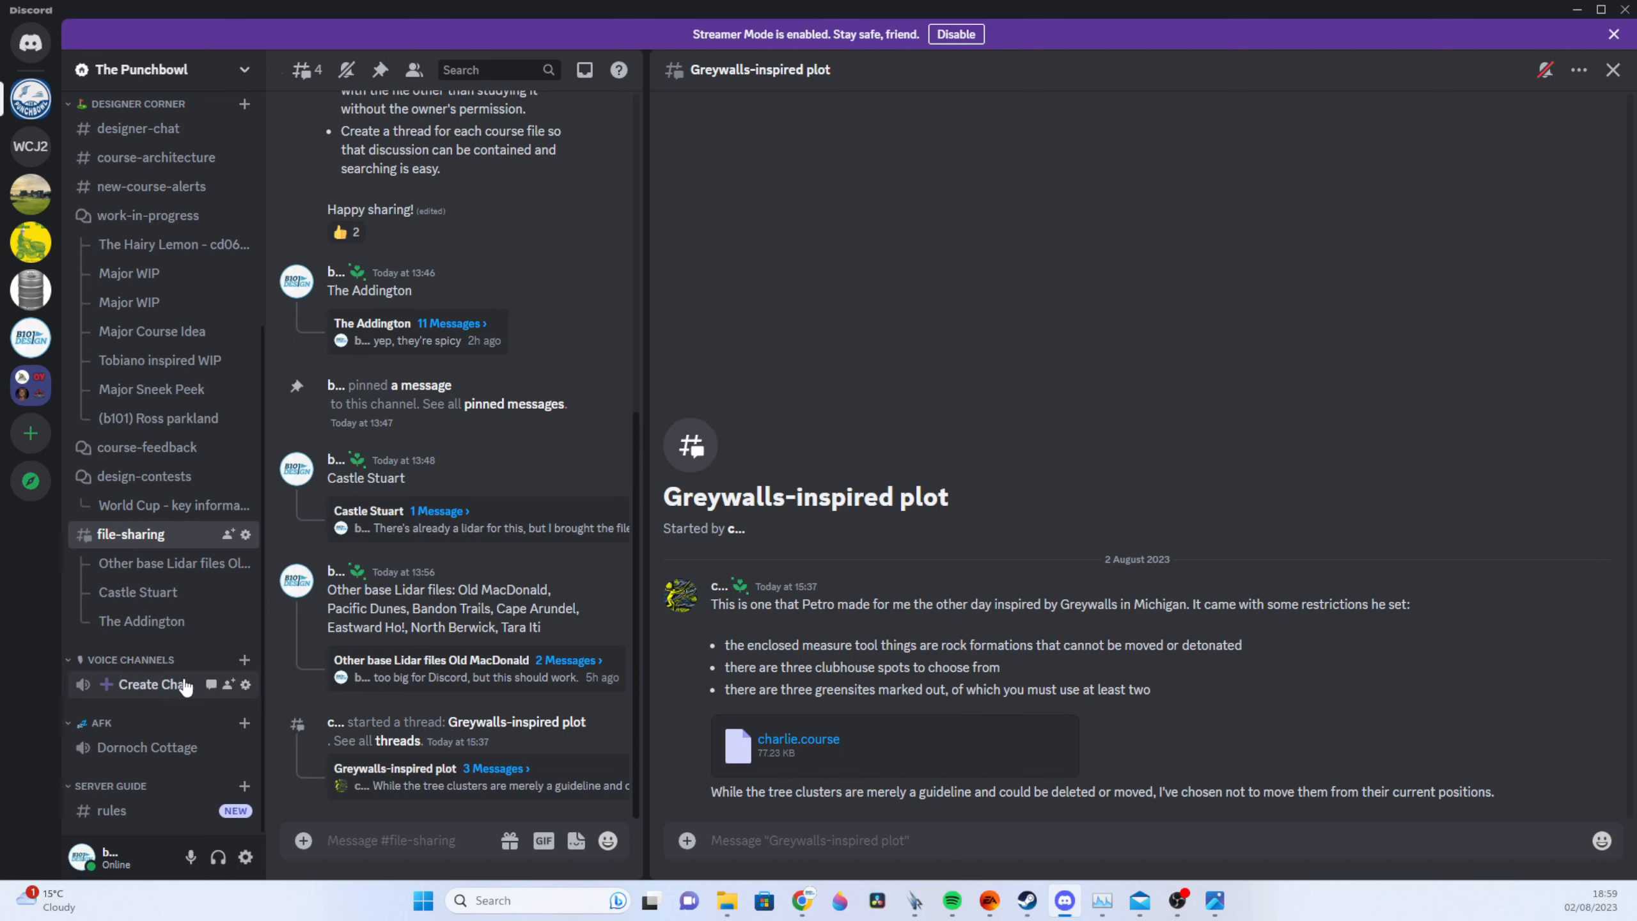
mouse_move(171, 727)
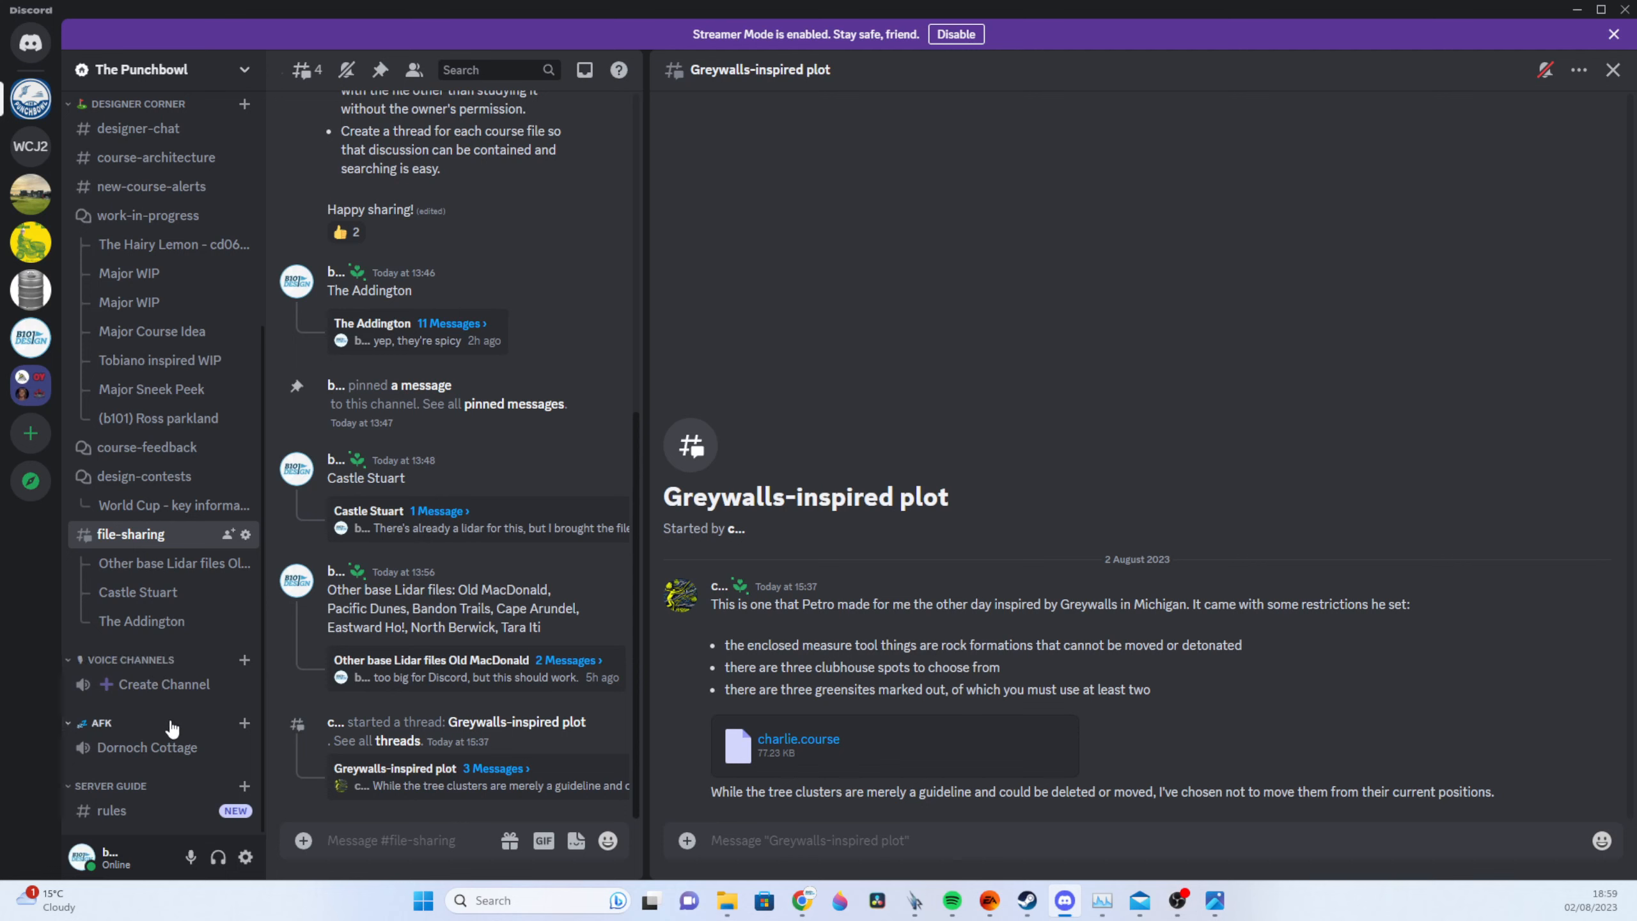
scroll("up", 3)
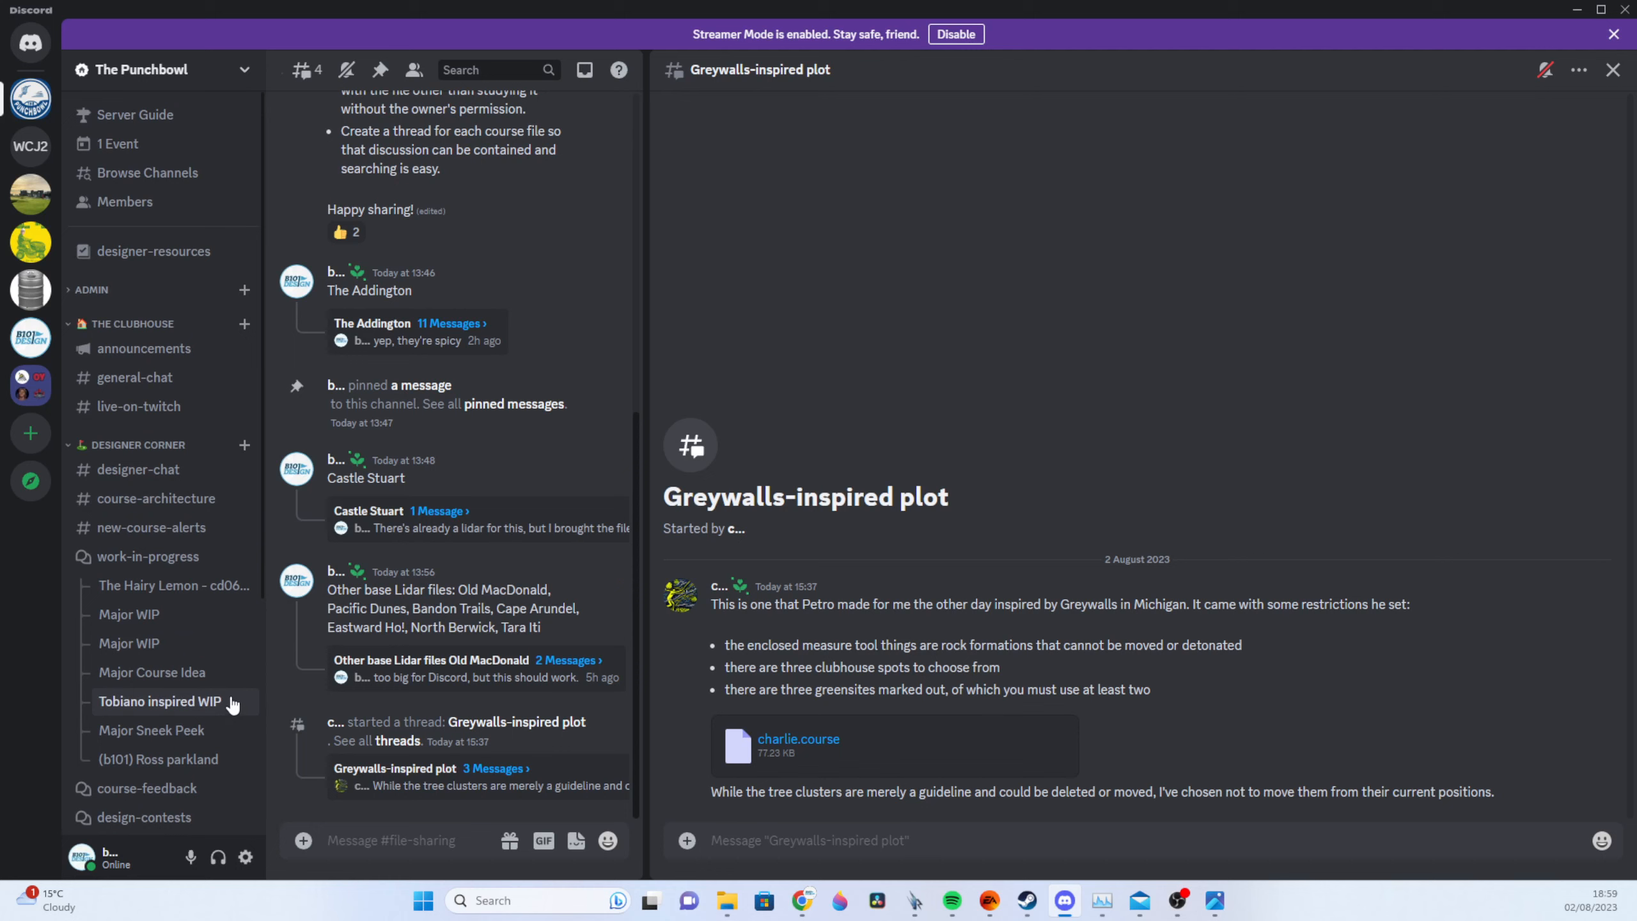
mouse_move(138, 451)
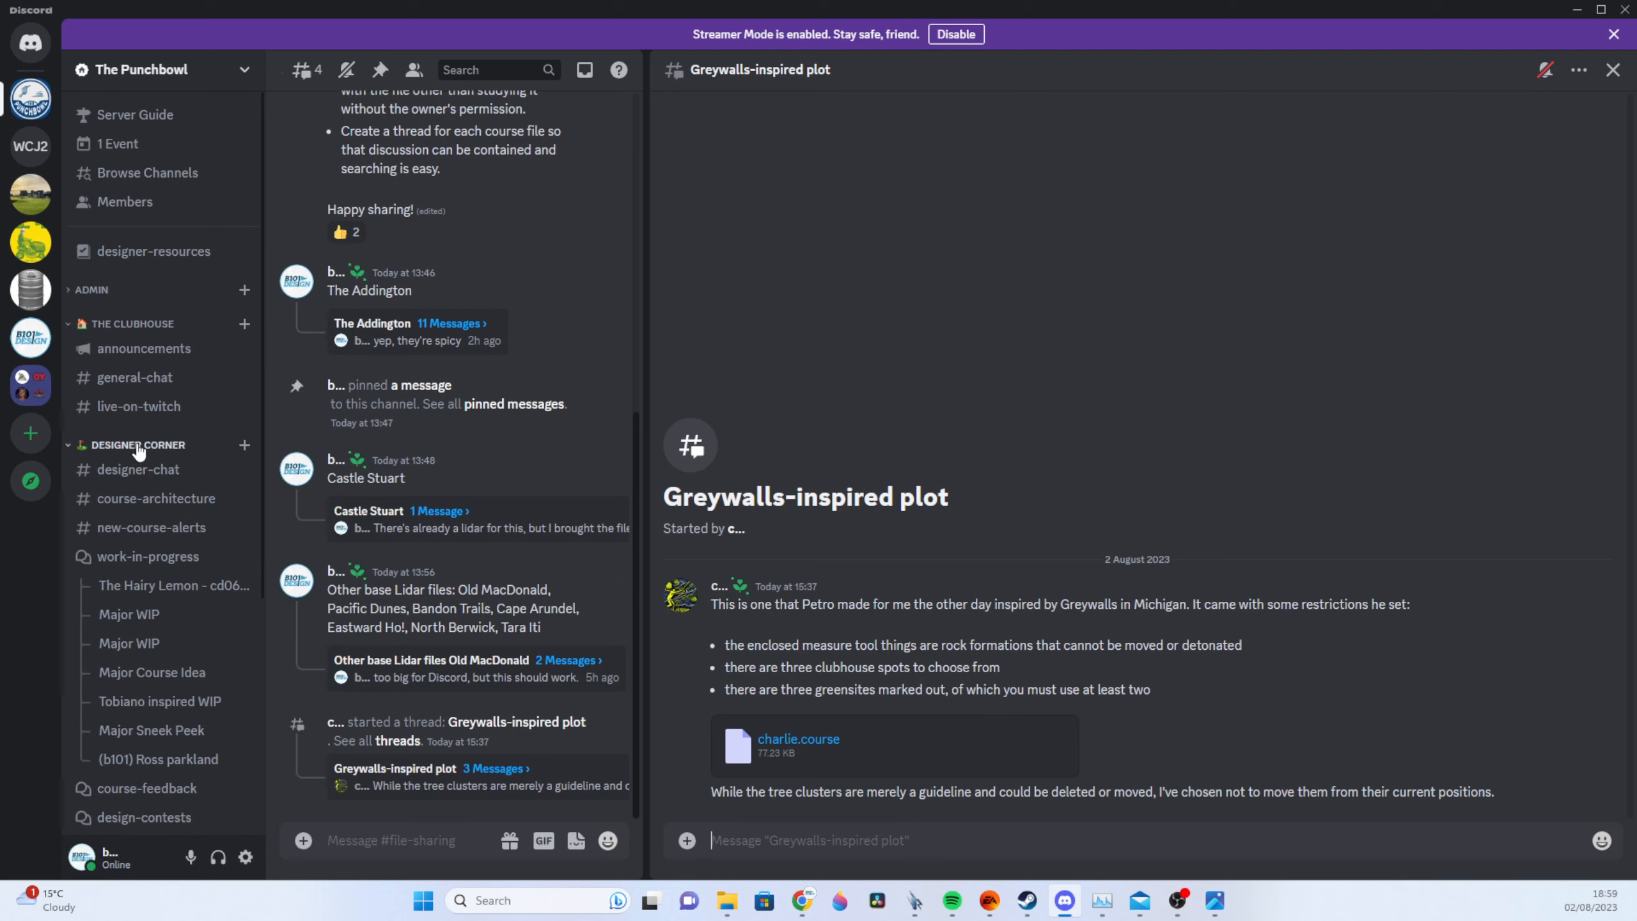
mouse_move(132, 377)
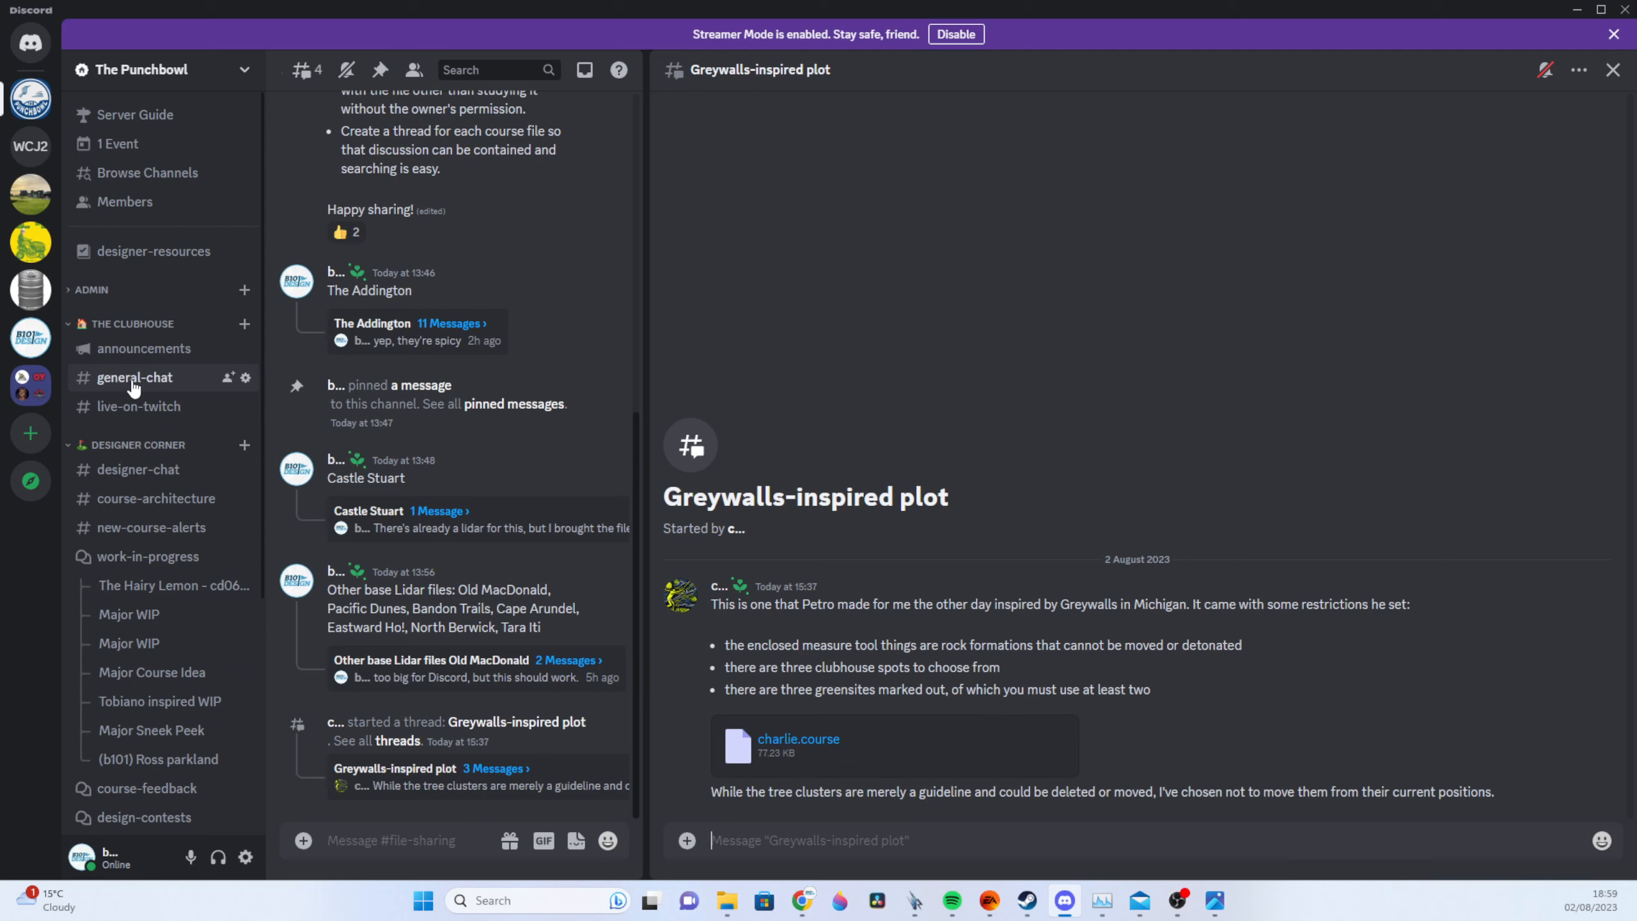
mouse_move(30, 146)
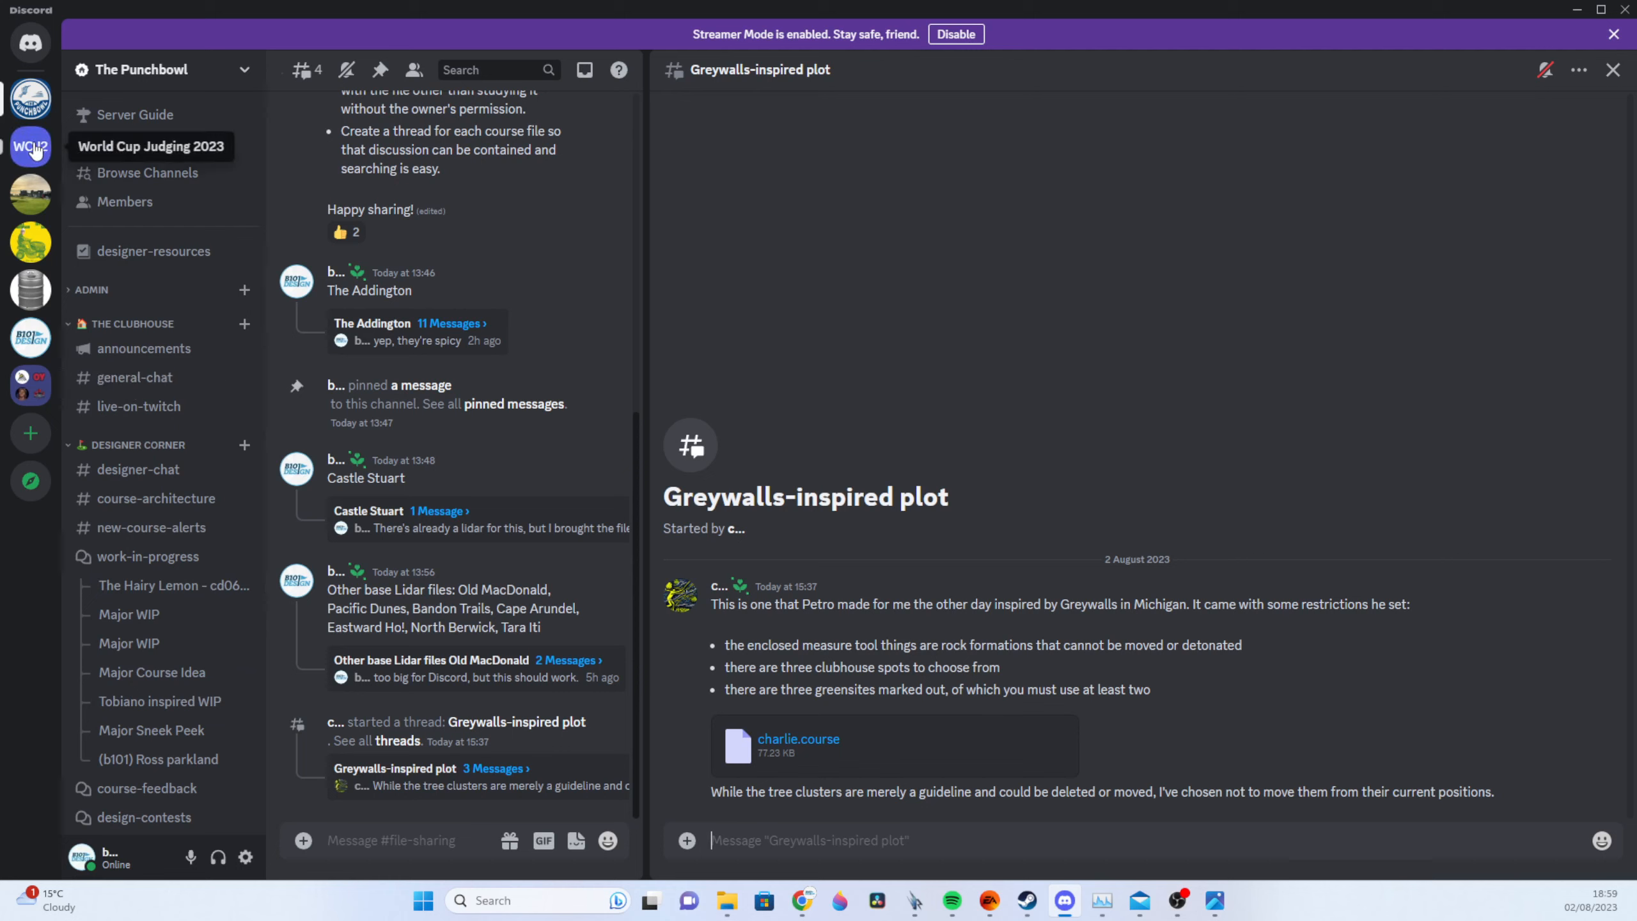
mouse_move(137, 407)
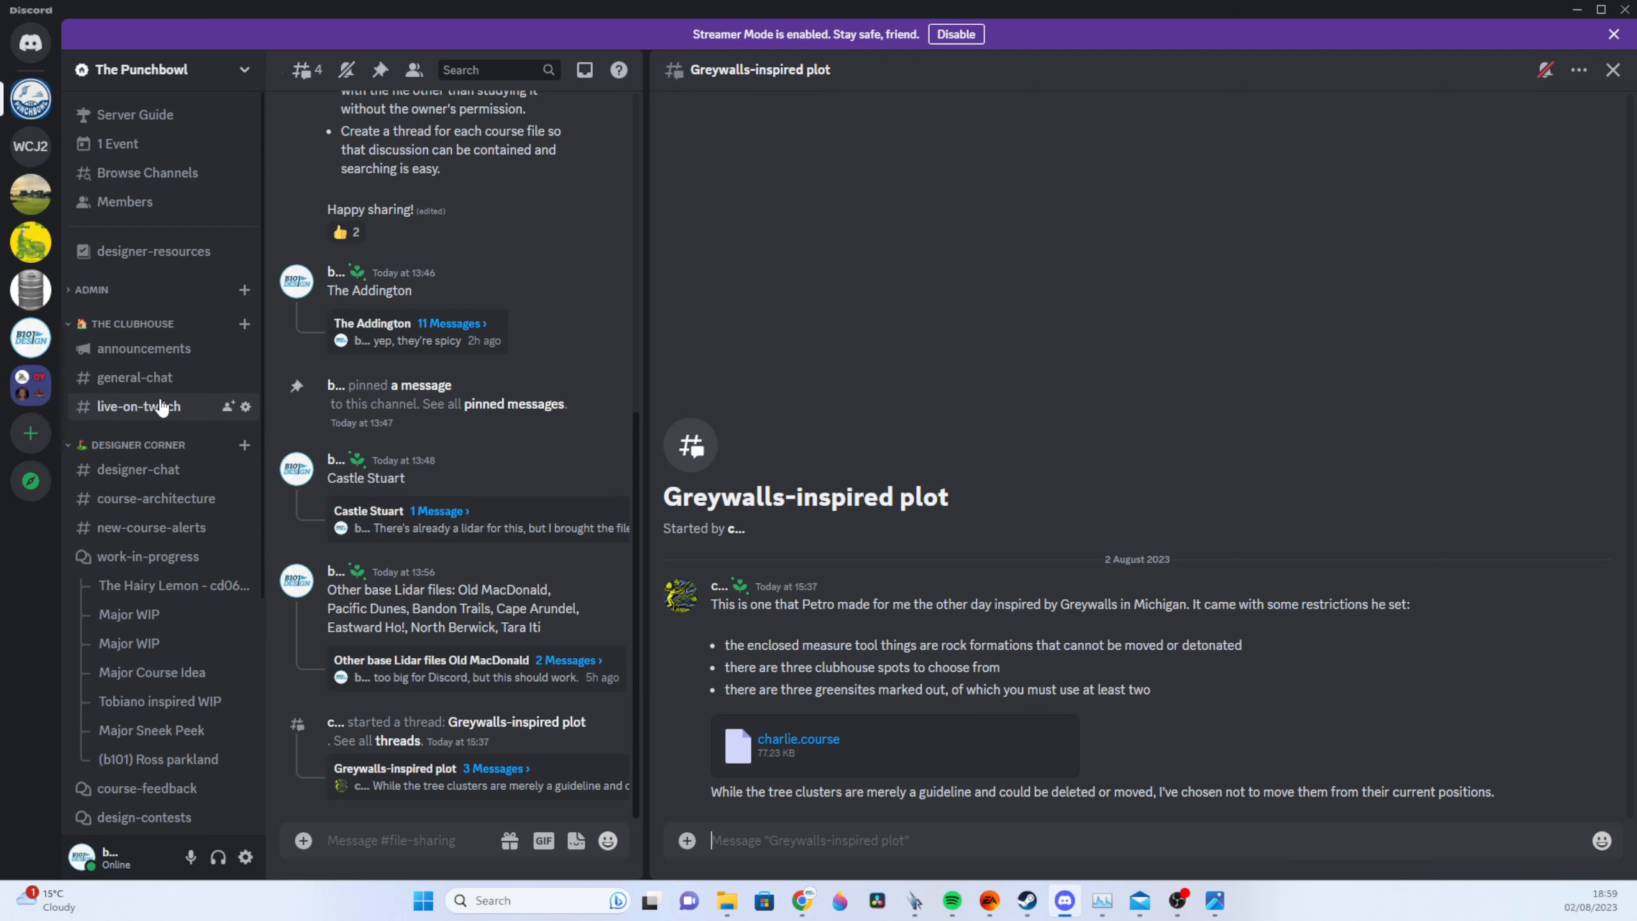
mouse_move(142, 348)
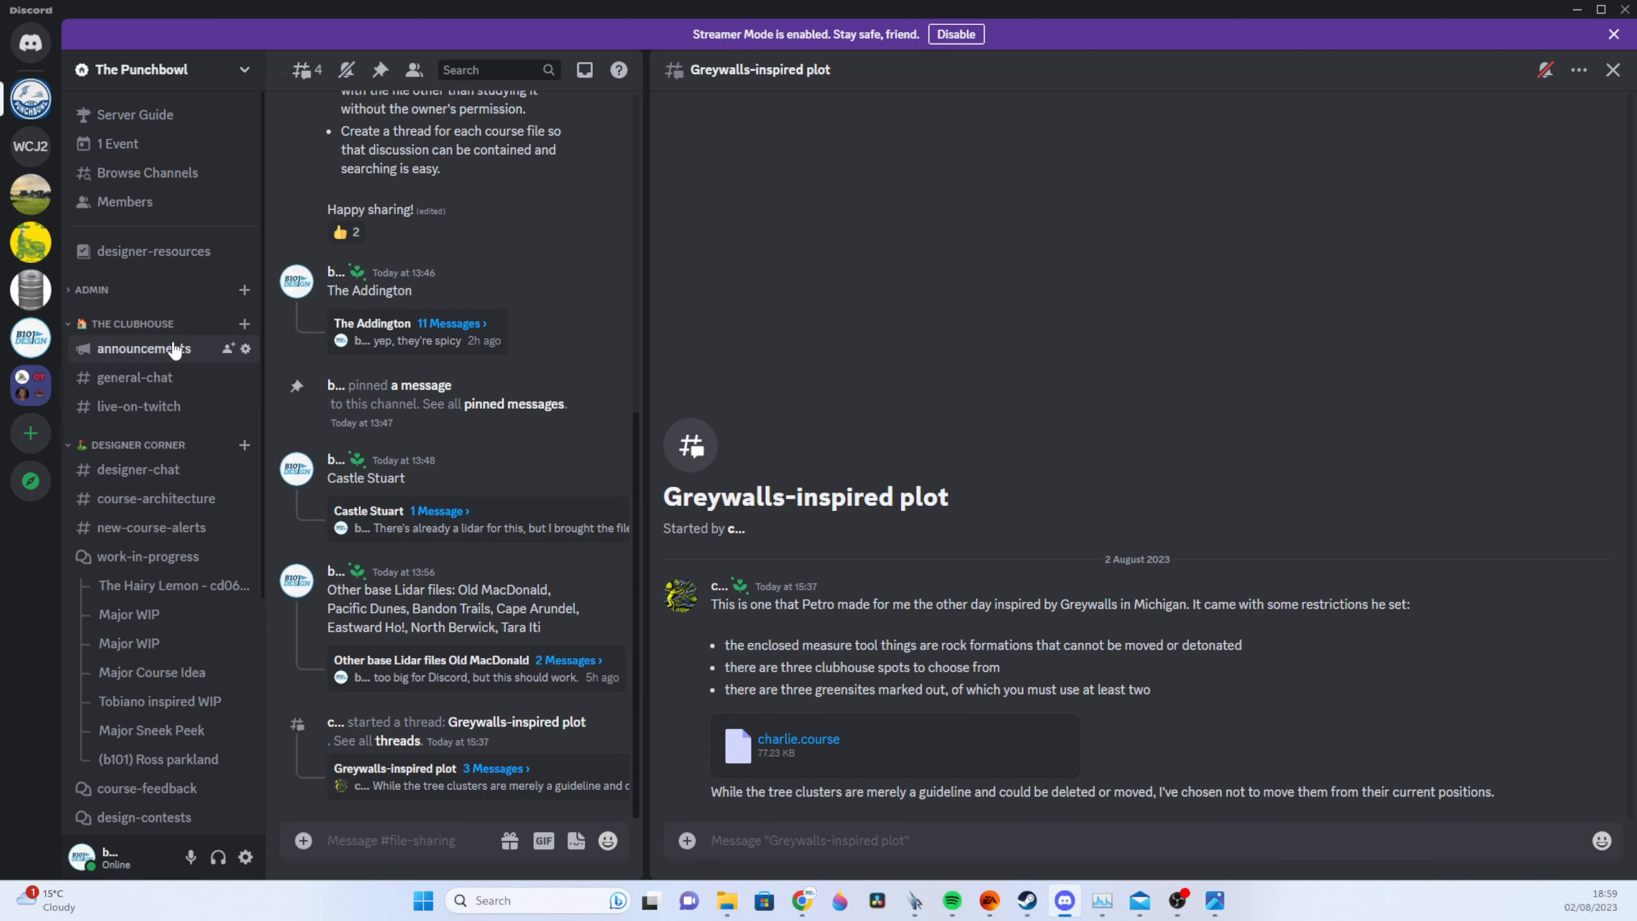
mouse_move(186, 358)
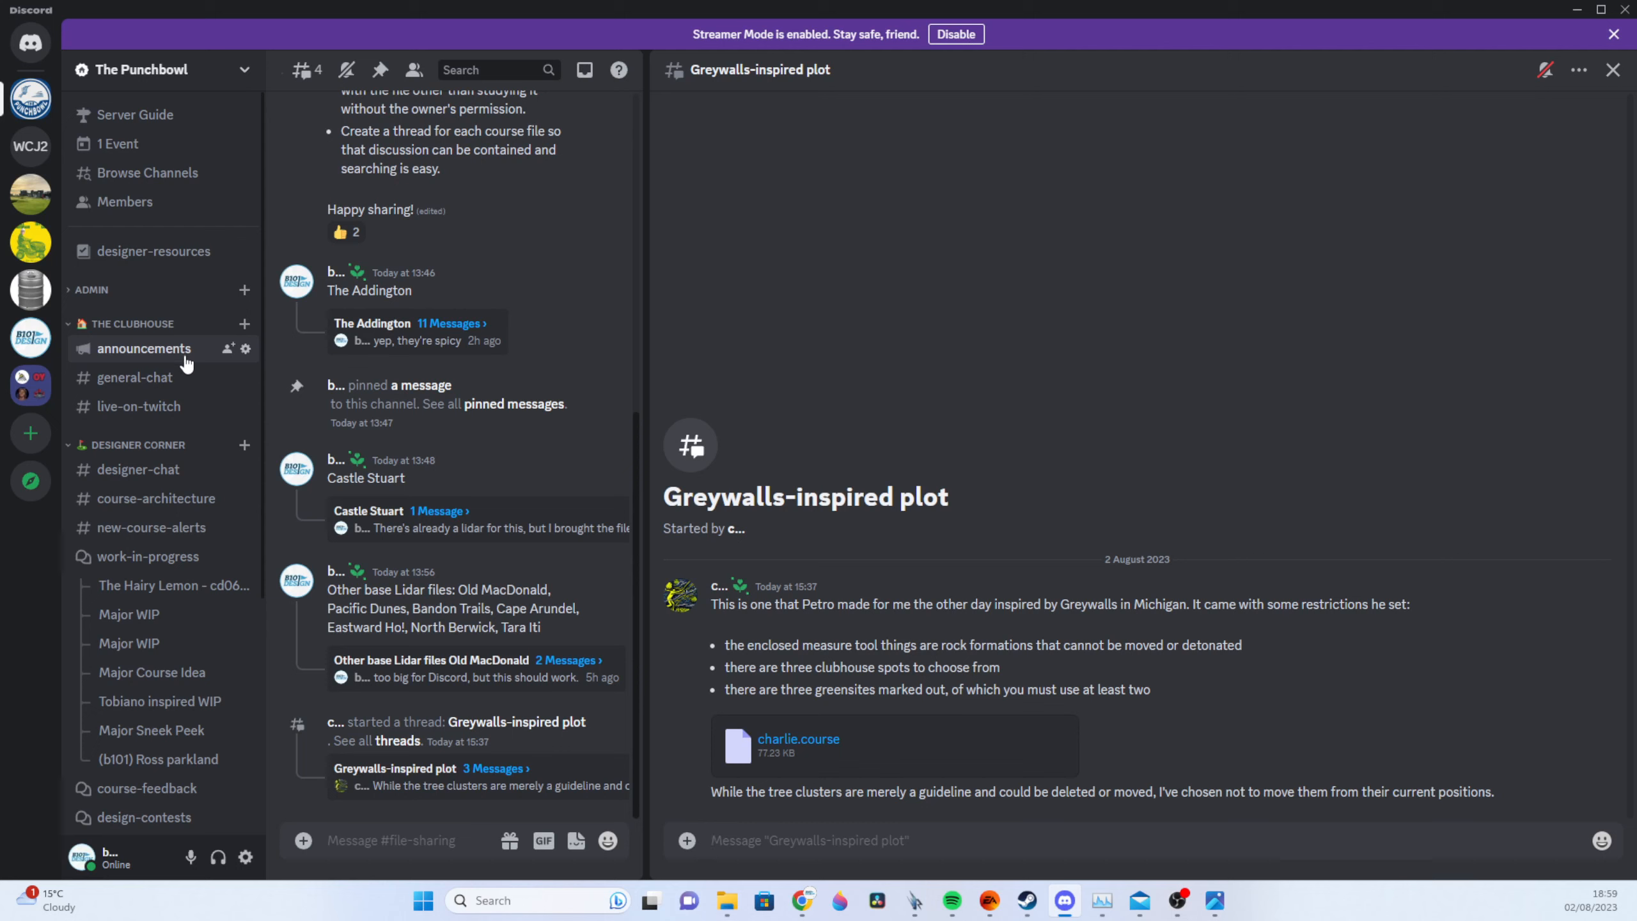
mouse_move(136, 377)
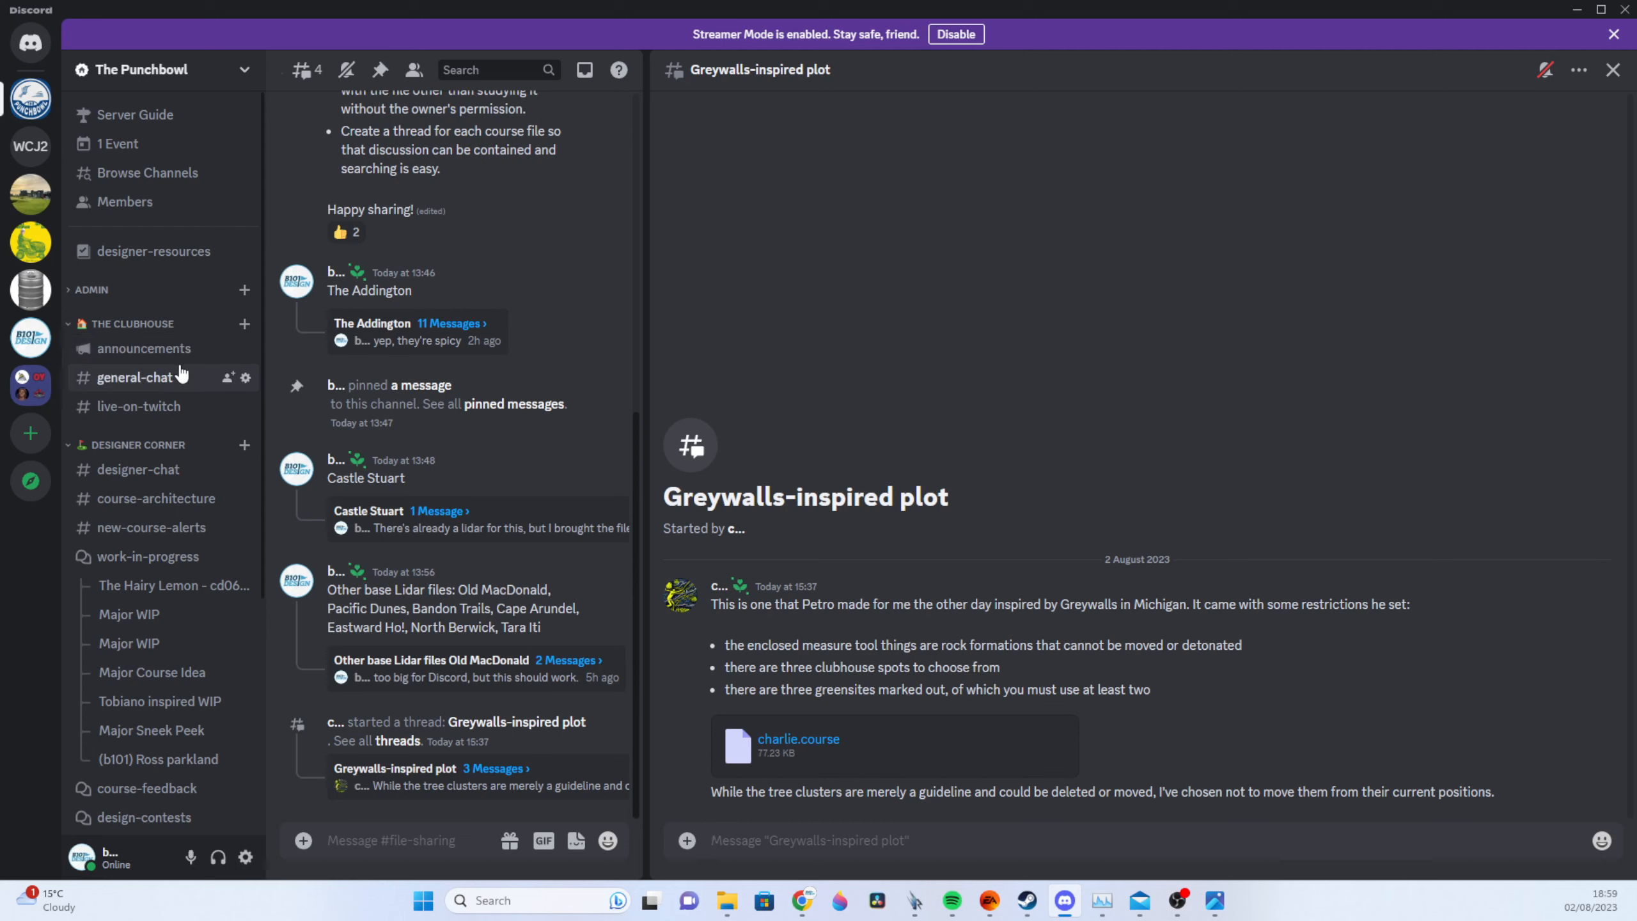
mouse_move(428, 465)
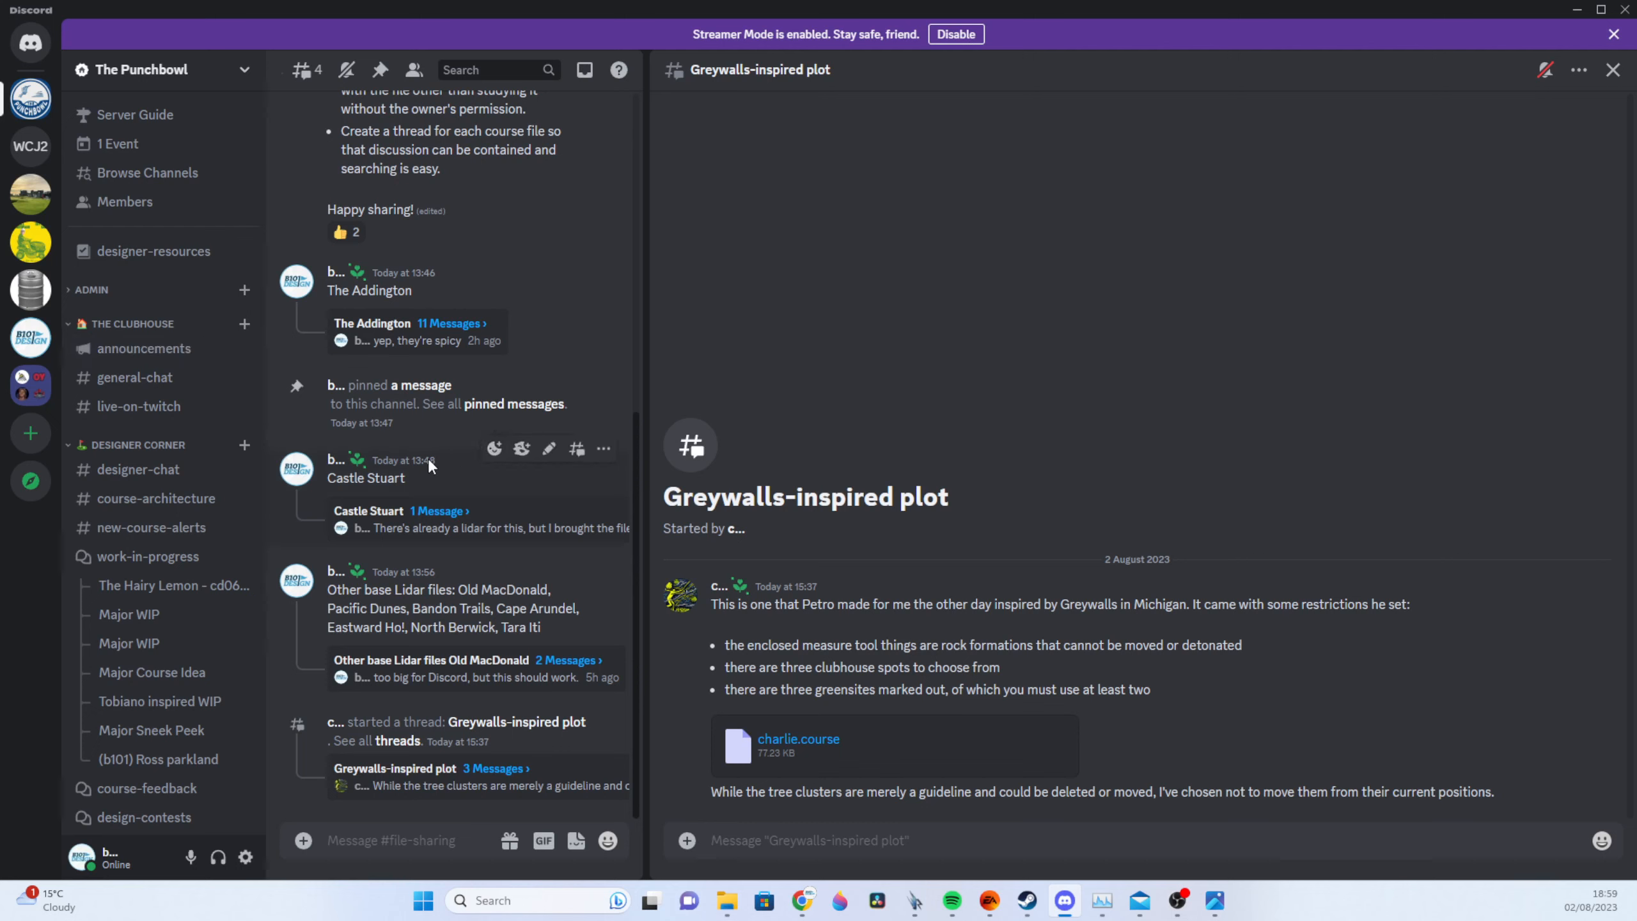
mouse_move(256, 491)
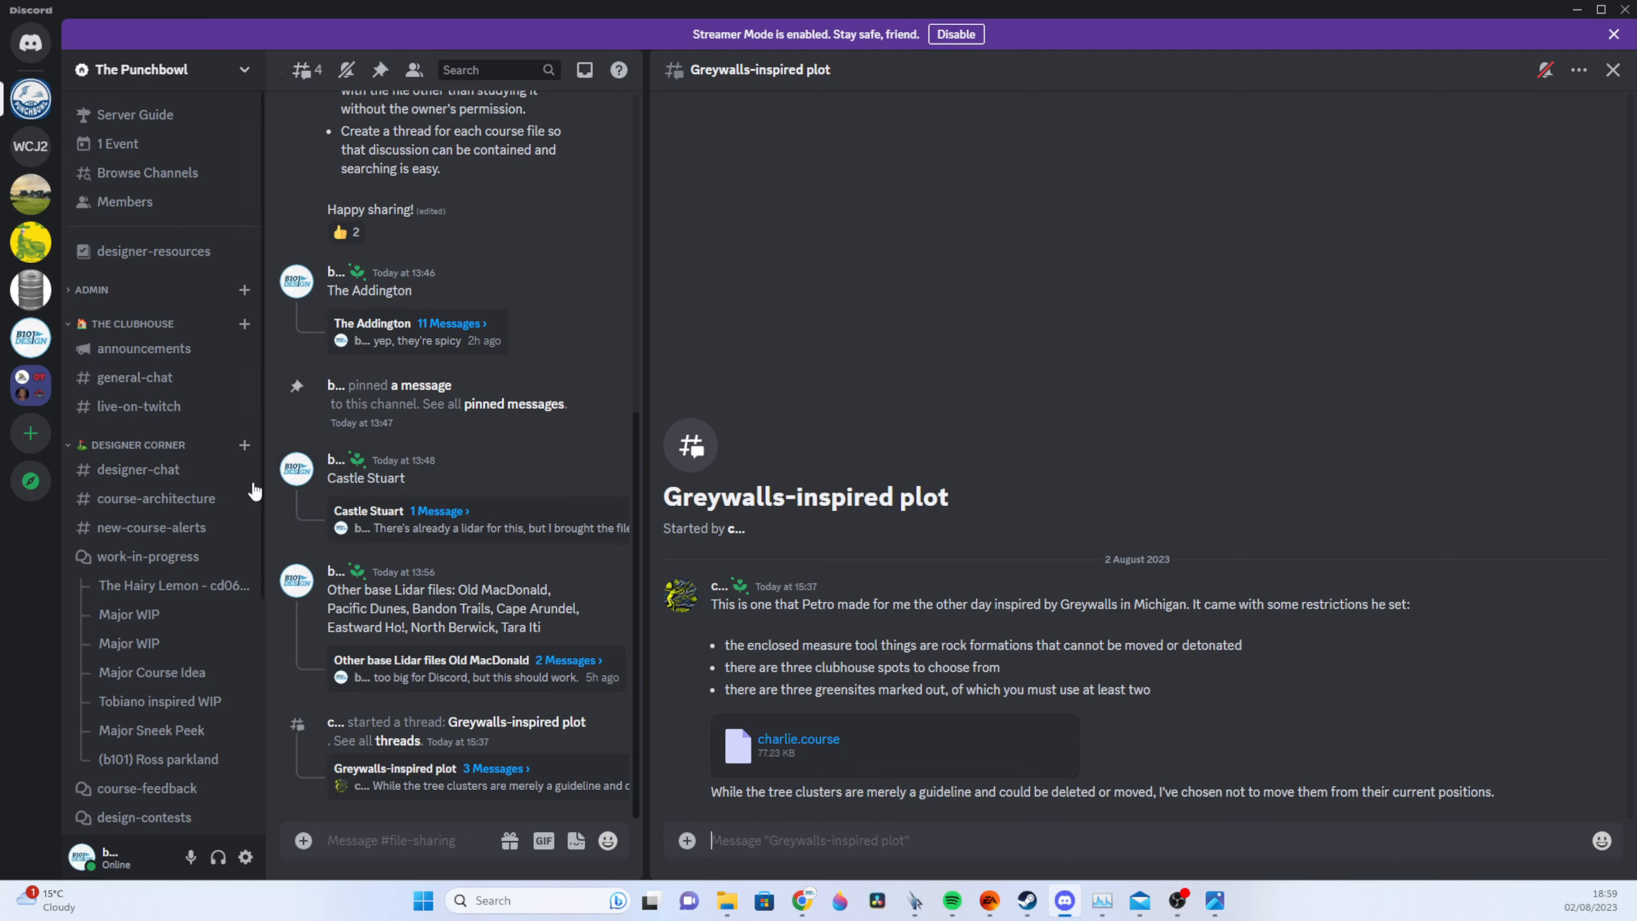
mouse_move(446, 494)
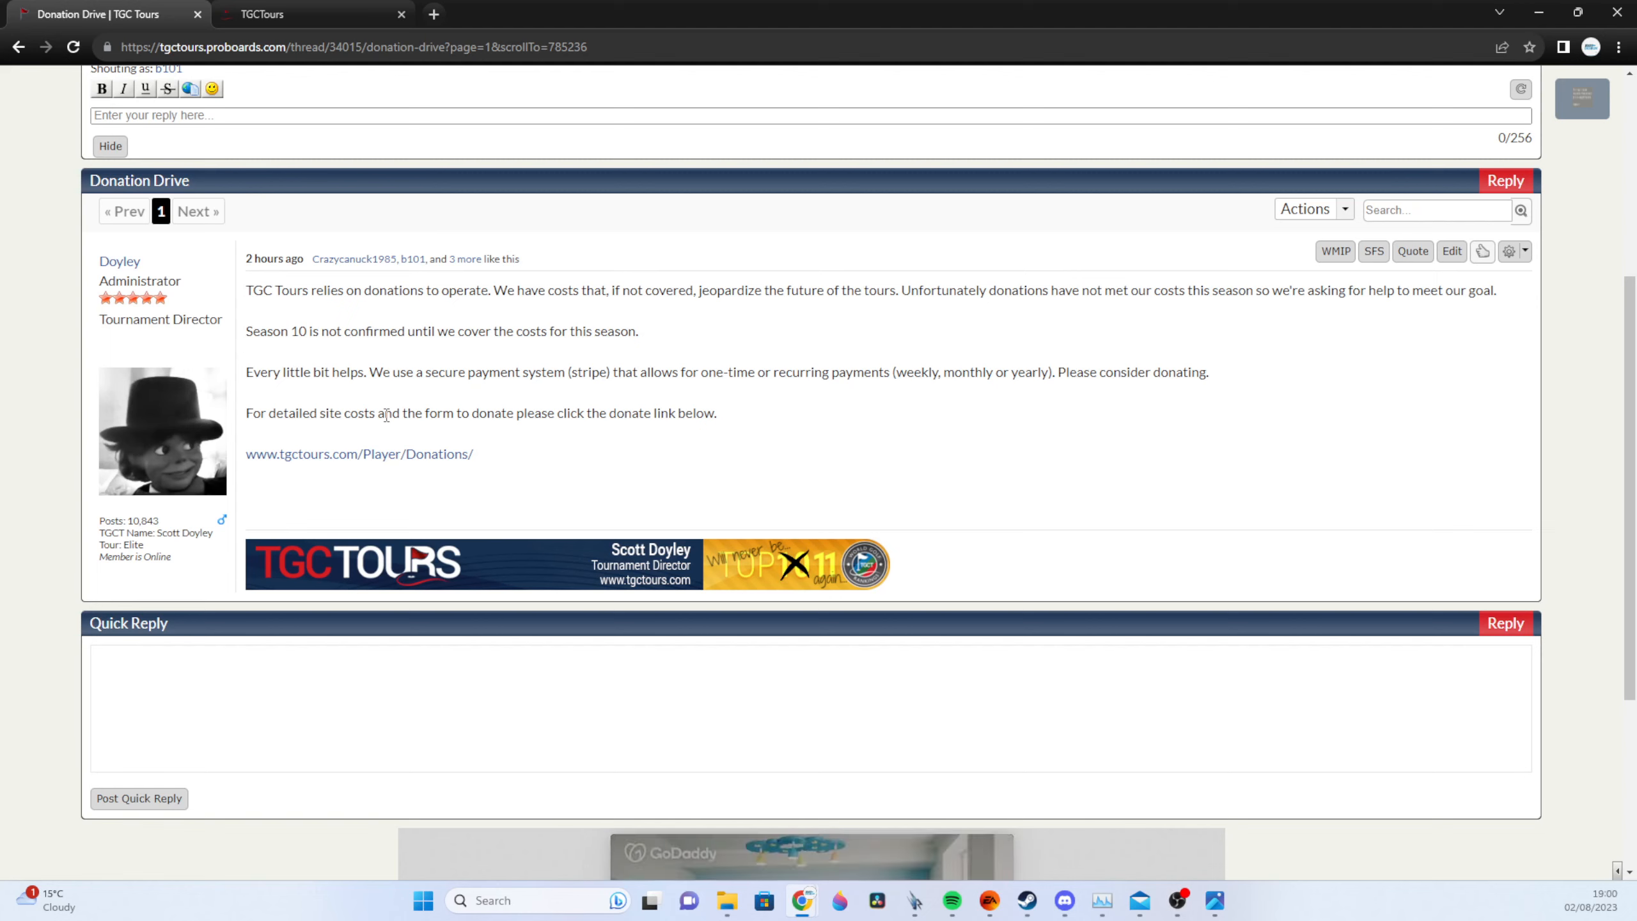
mouse_move(430, 218)
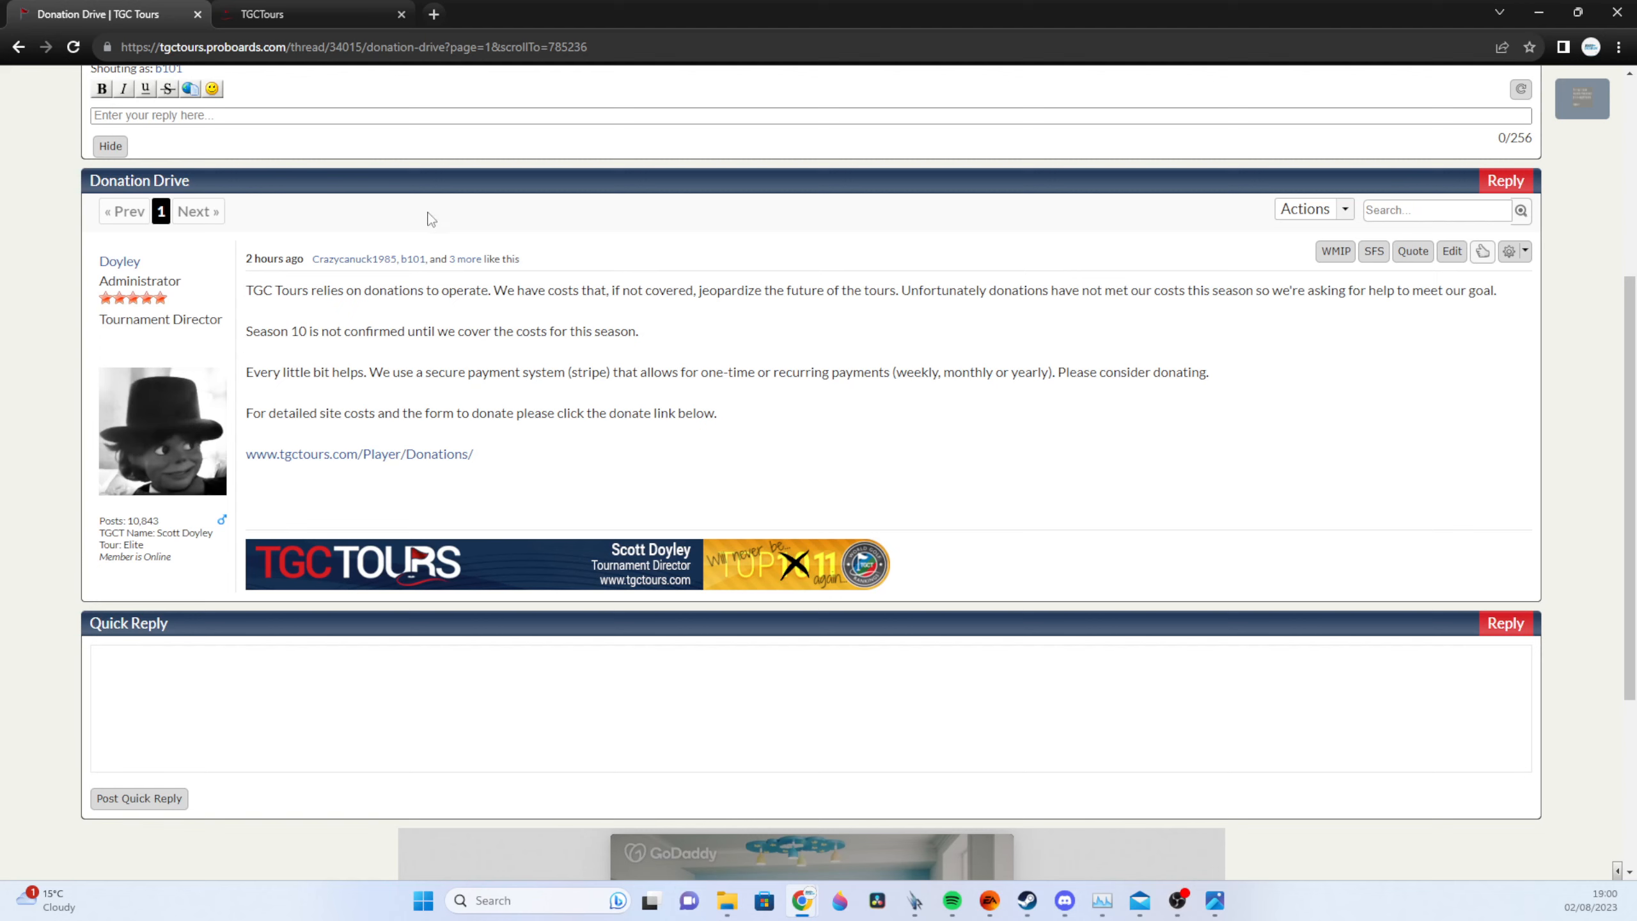
mouse_move(497, 249)
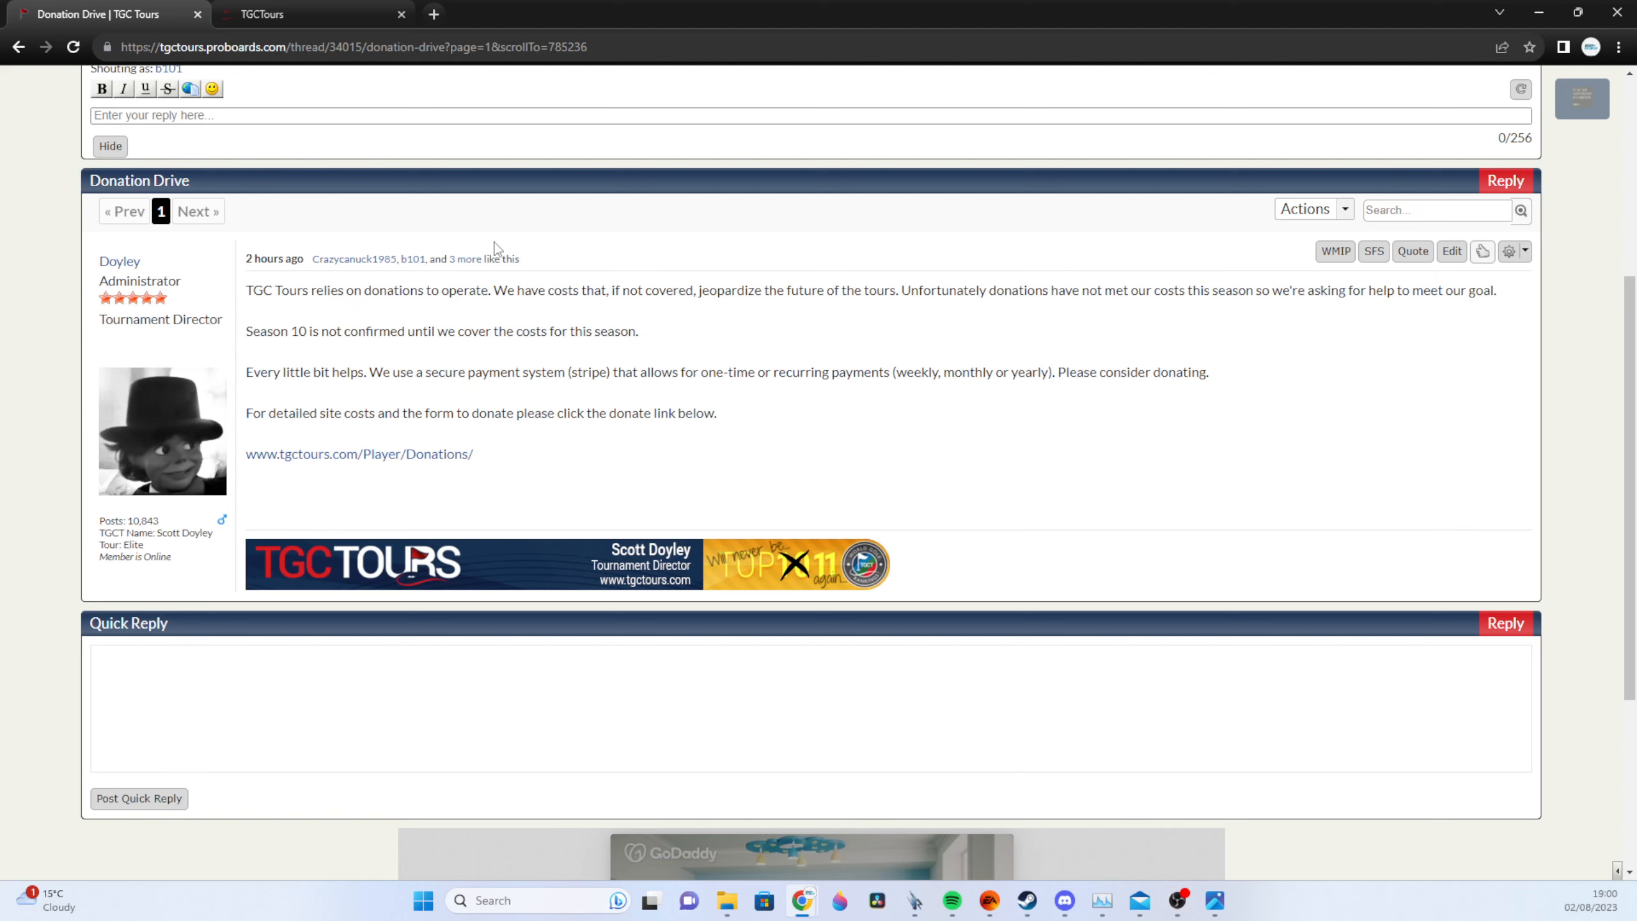
mouse_move(443, 282)
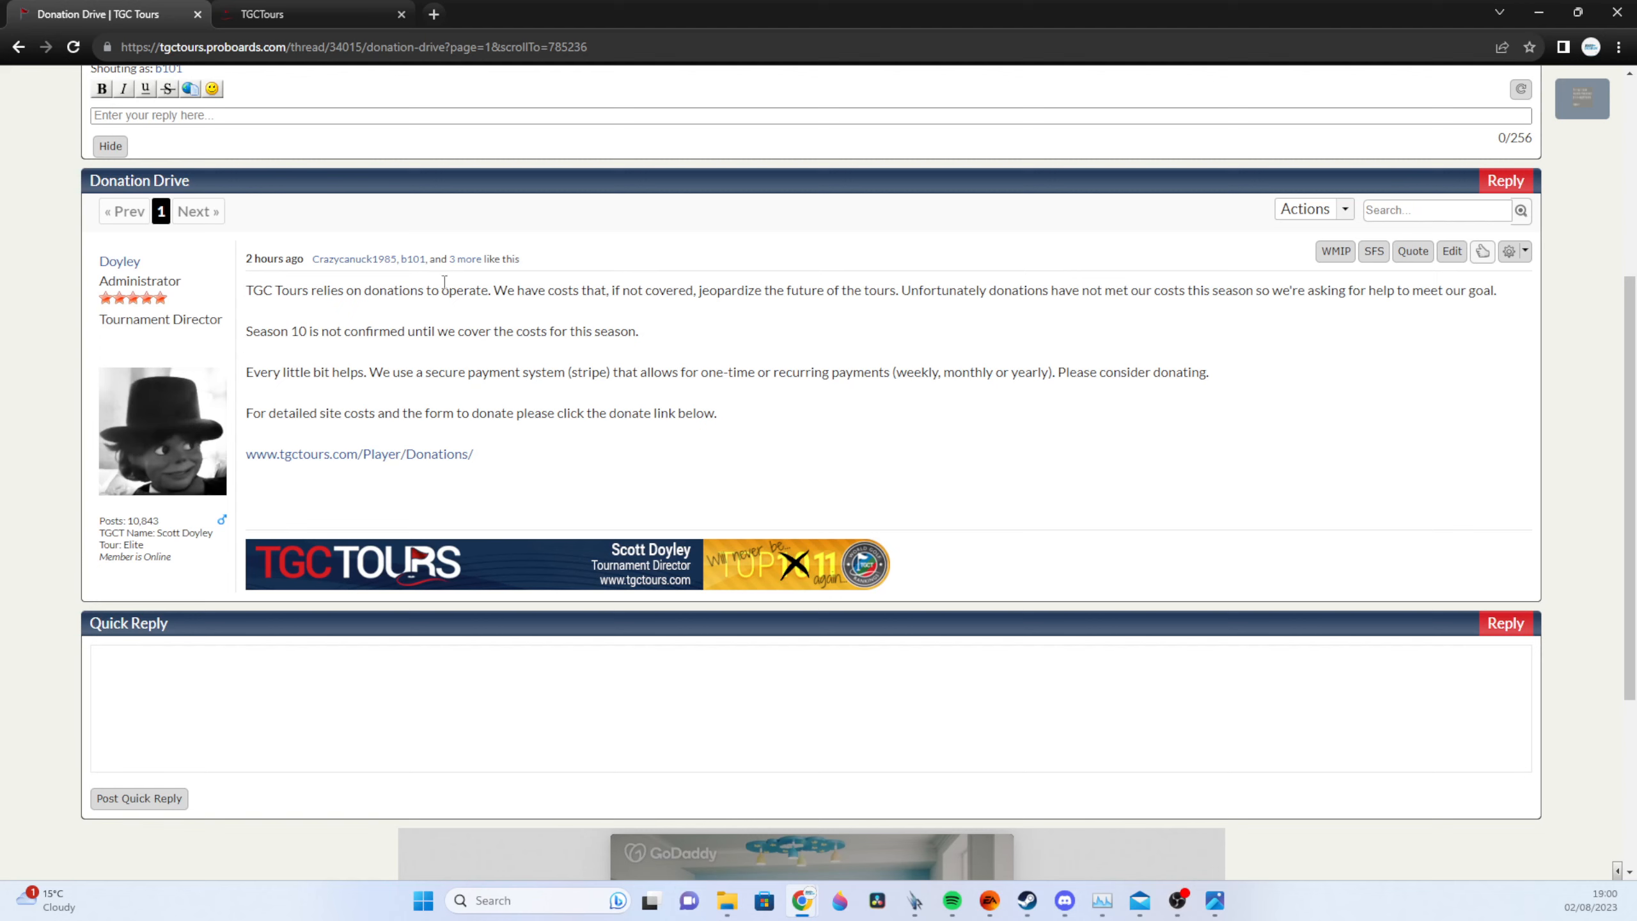
mouse_move(366, 453)
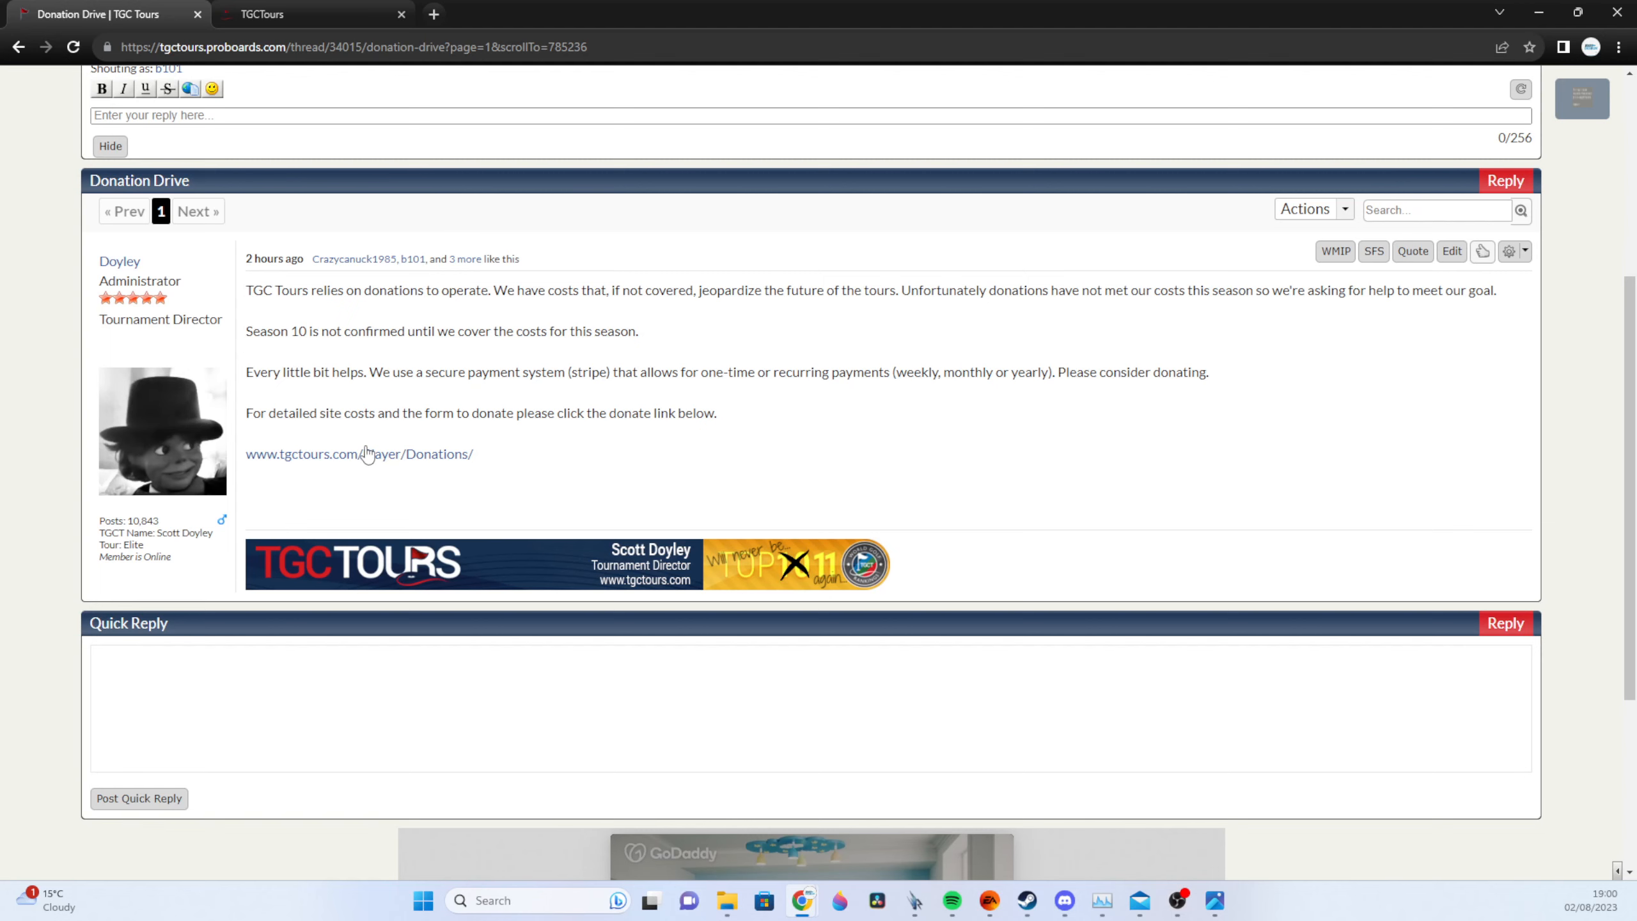
left_click(359, 453)
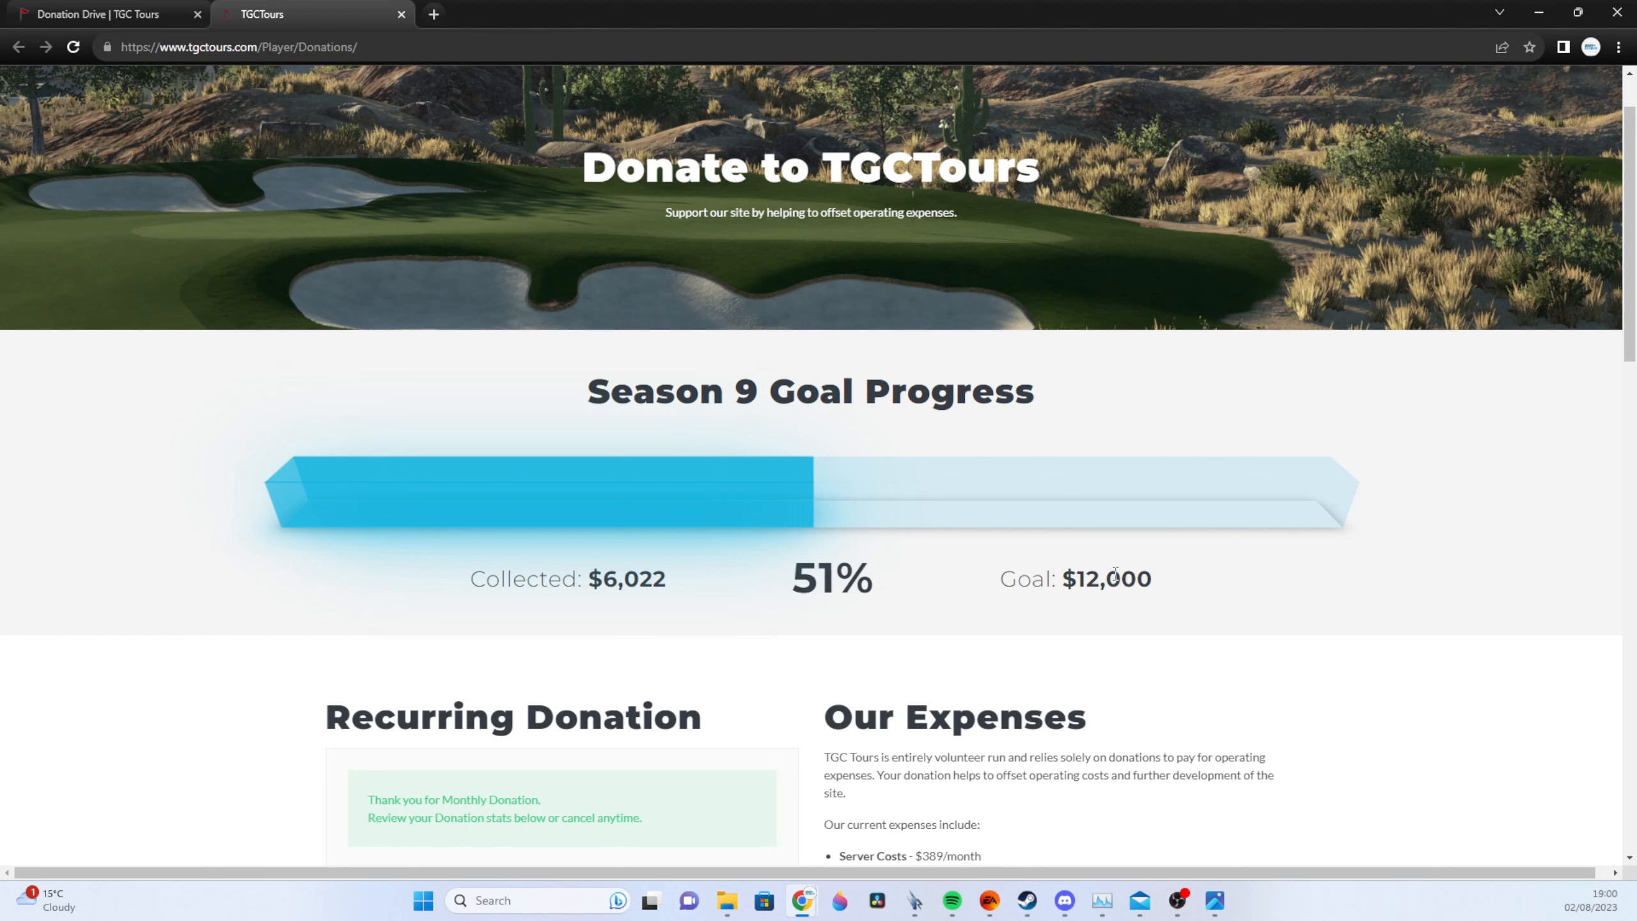
mouse_move(1061, 587)
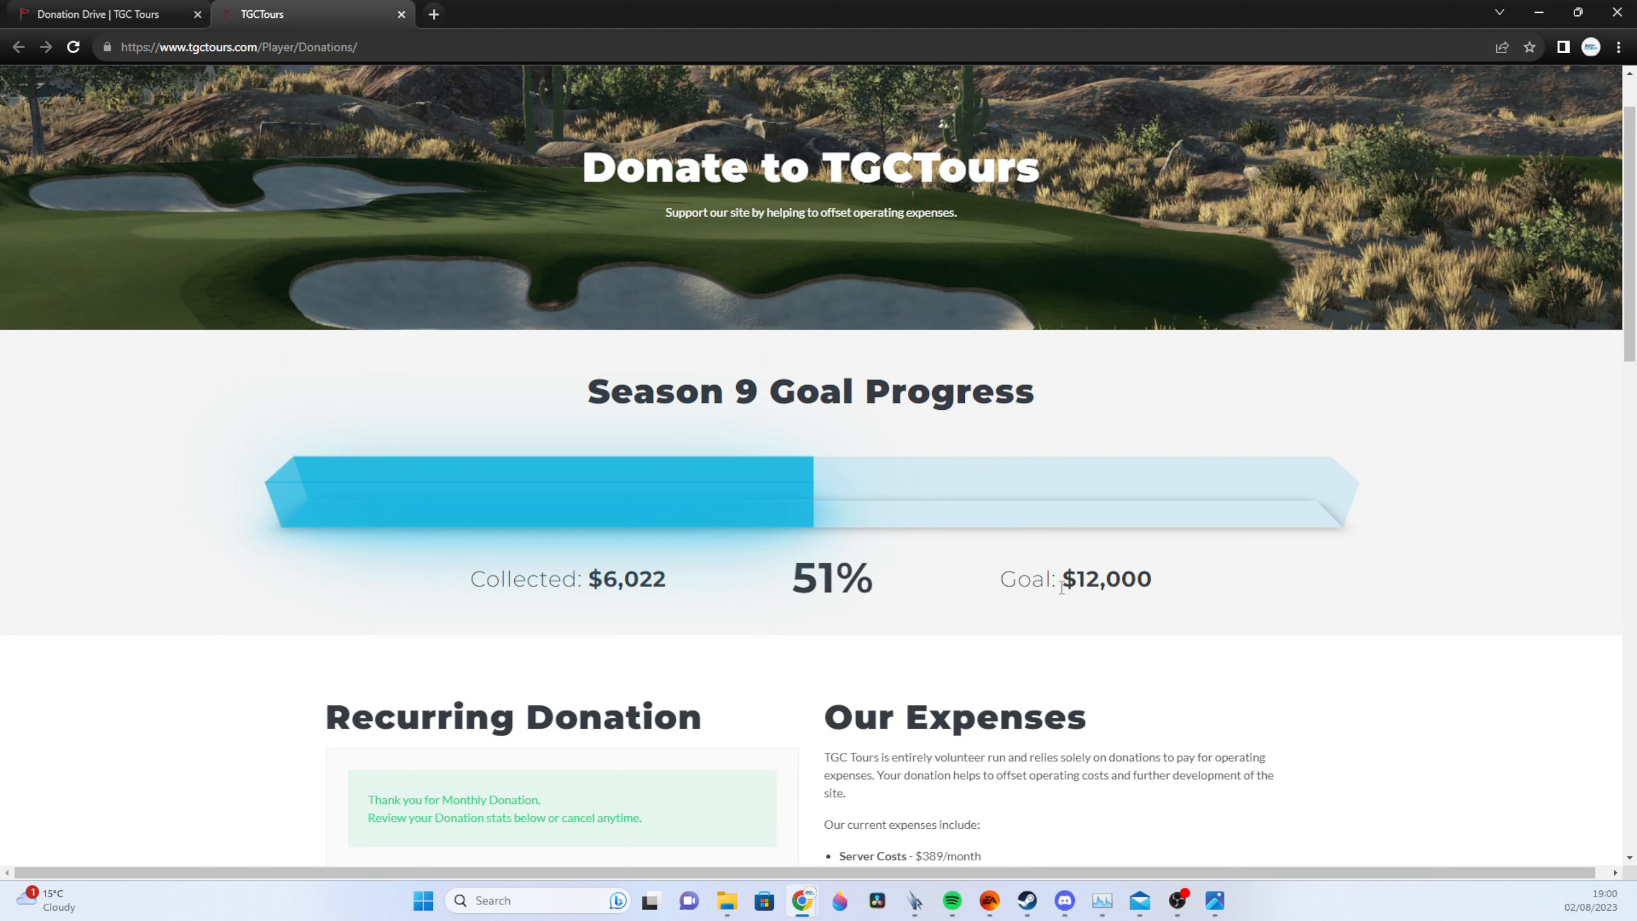
mouse_move(454, 807)
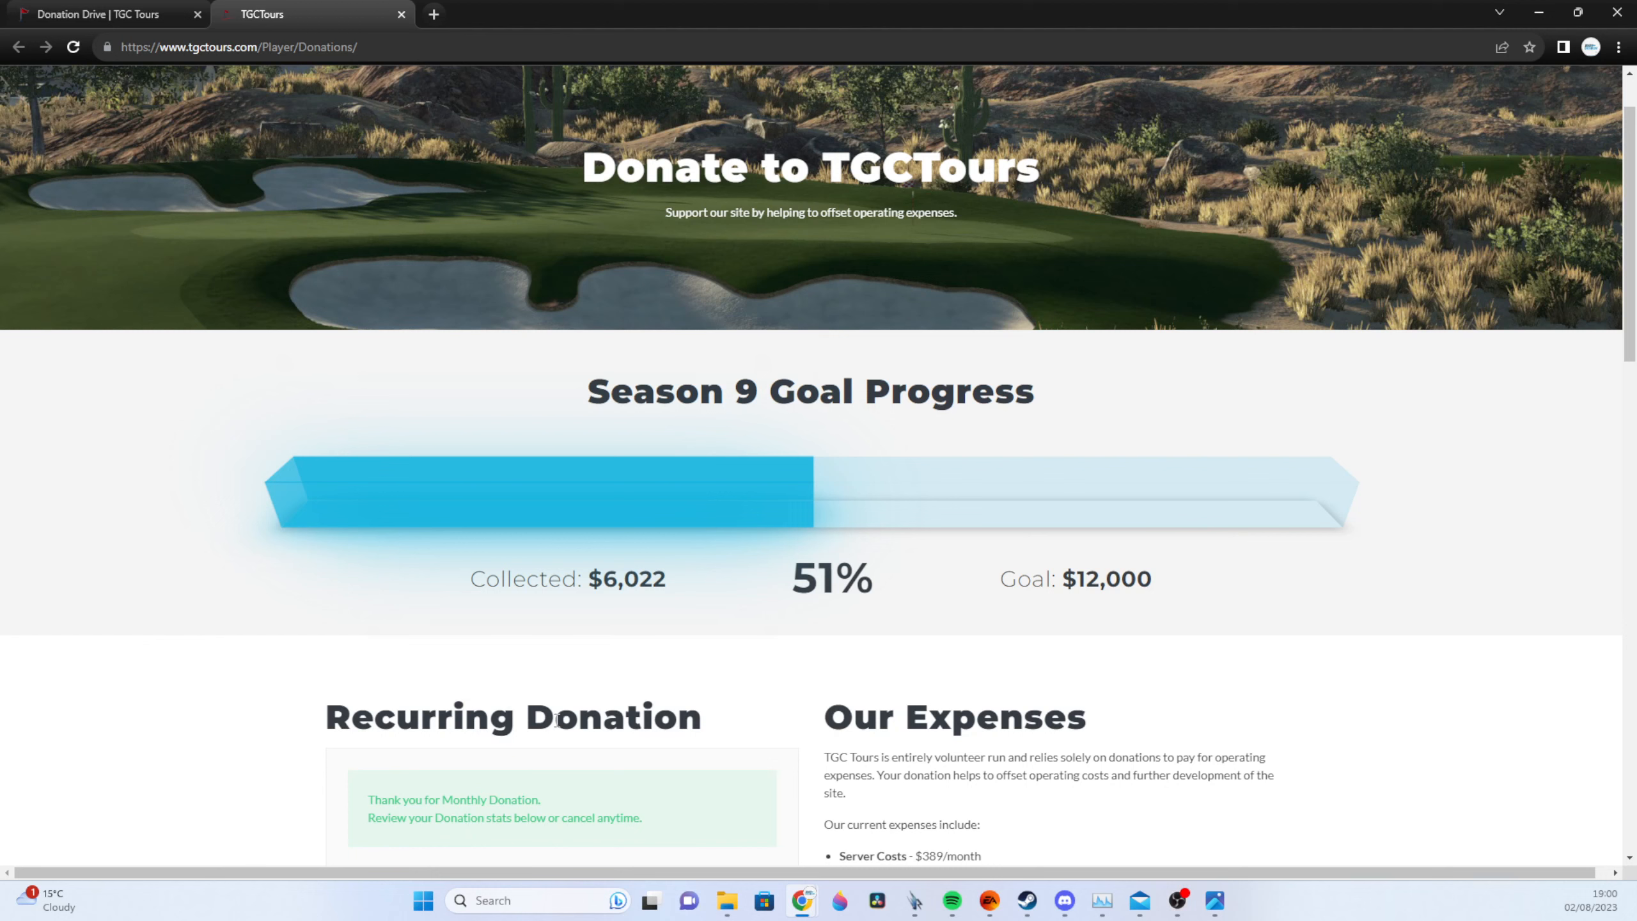
mouse_move(565, 715)
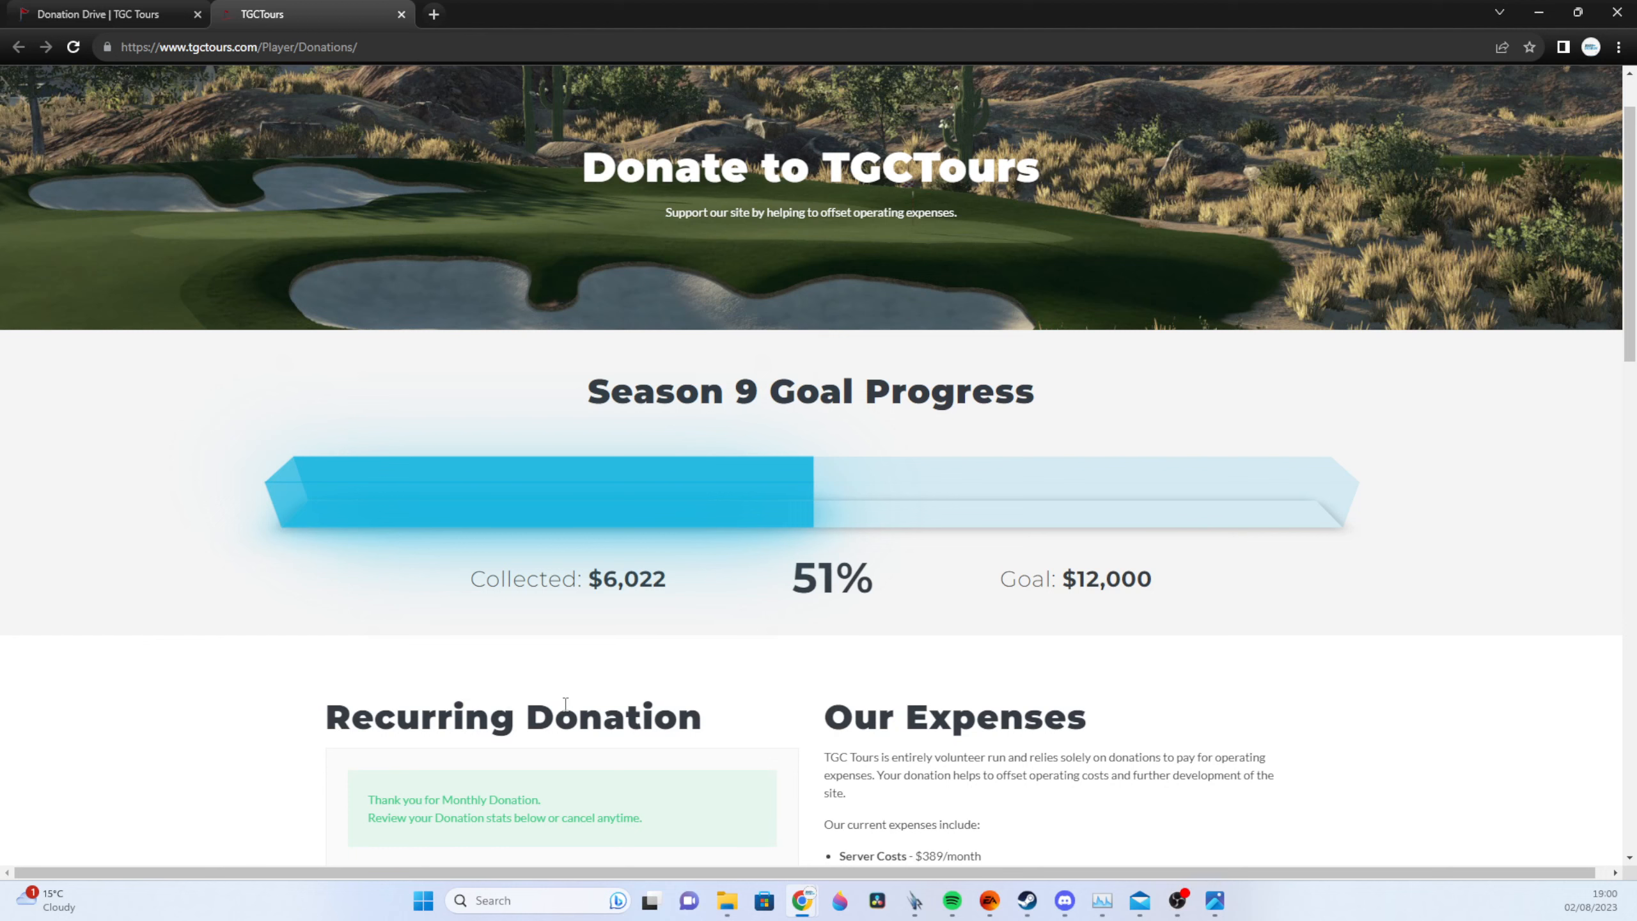
mouse_move(601, 669)
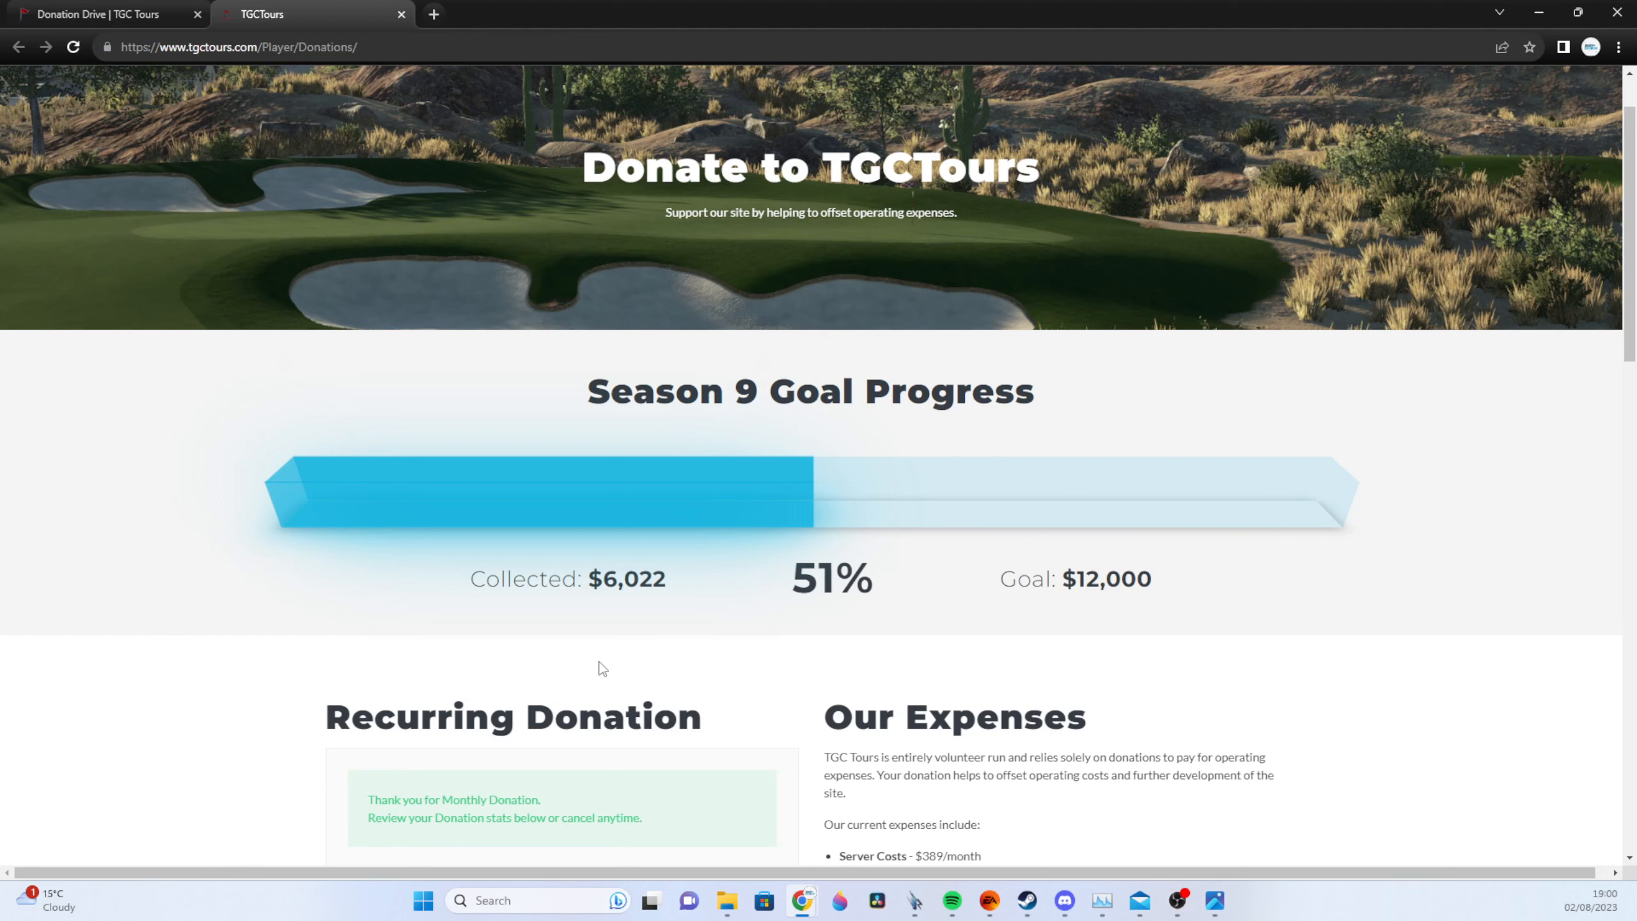